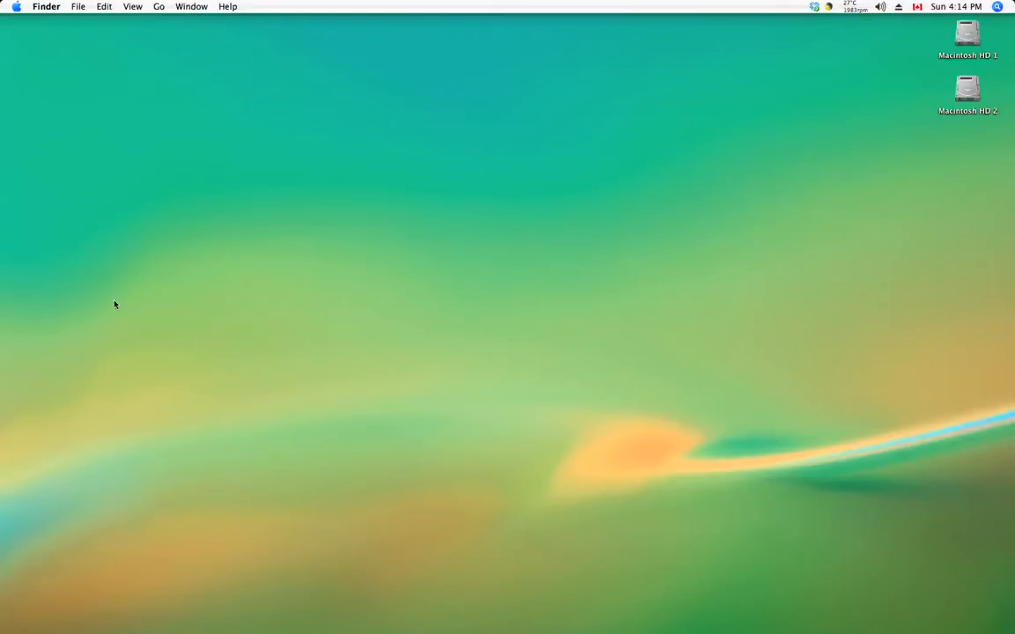
mouse_move(440, 257)
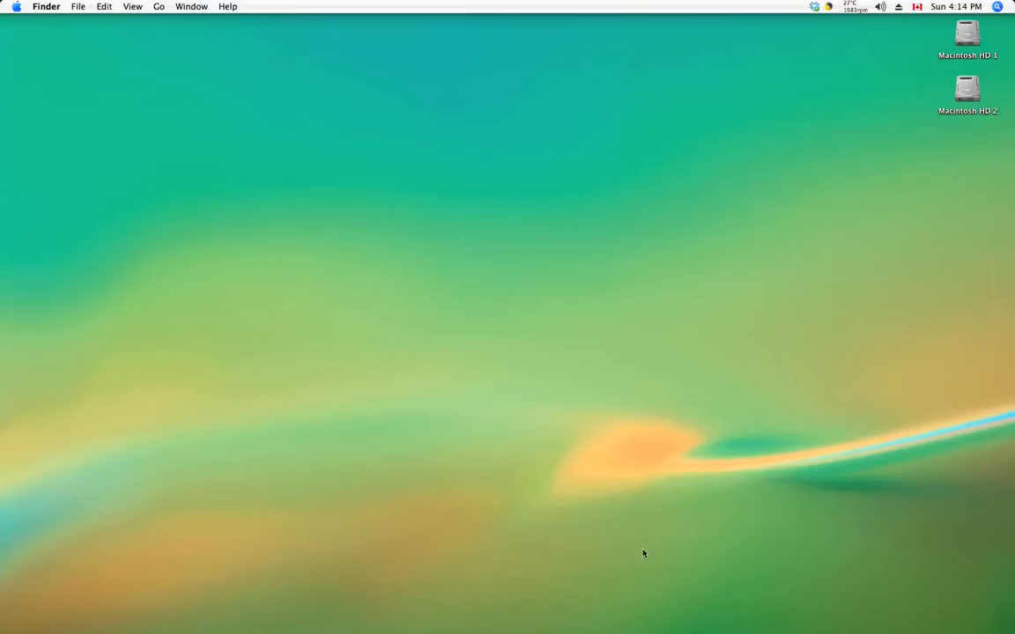
mouse_move(710, 601)
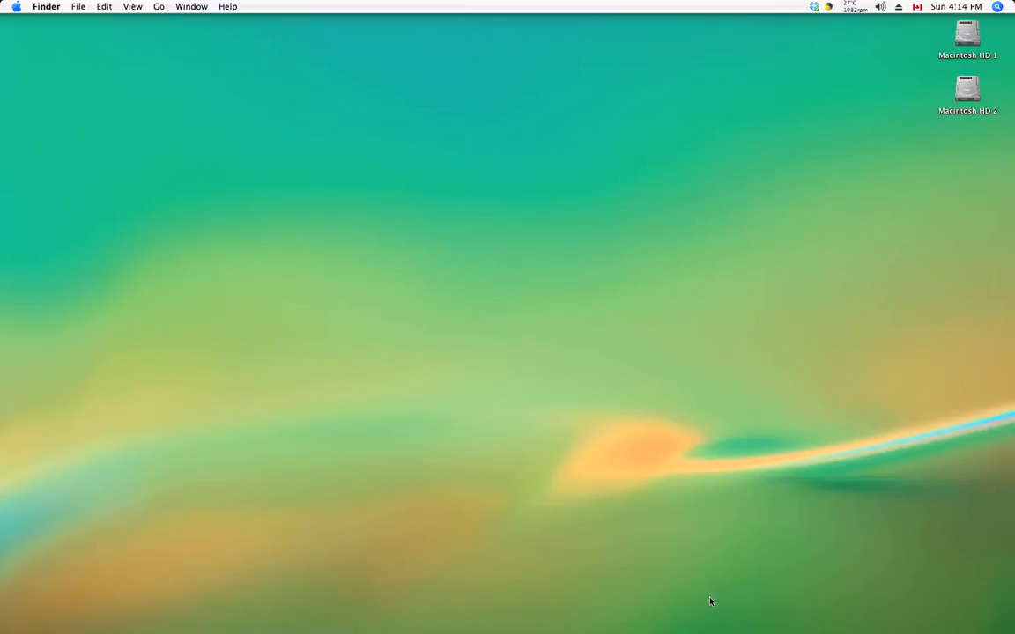
mouse_move(194, 144)
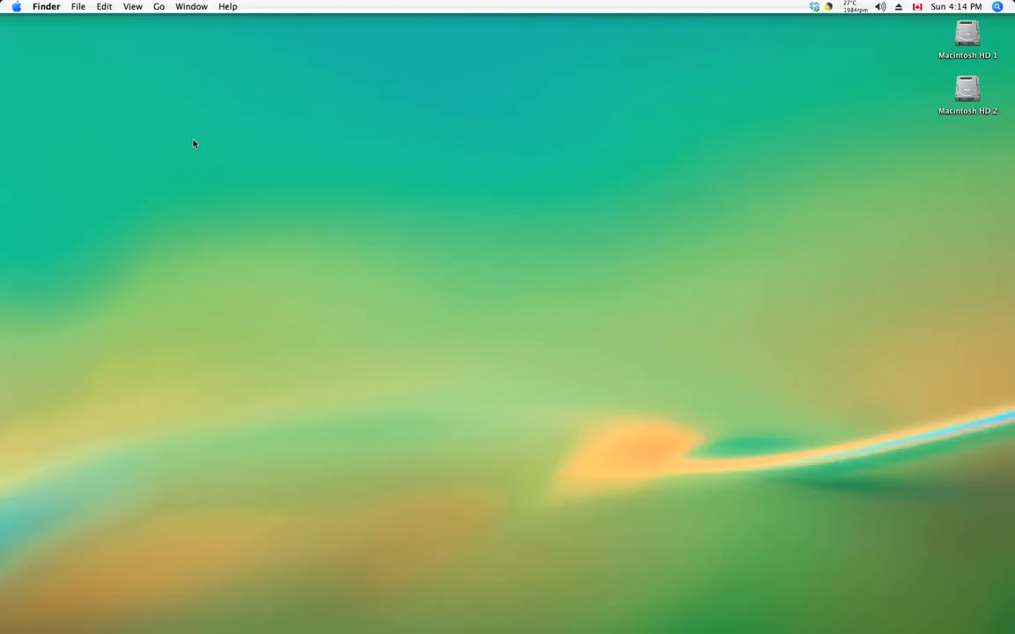
mouse_move(430, 193)
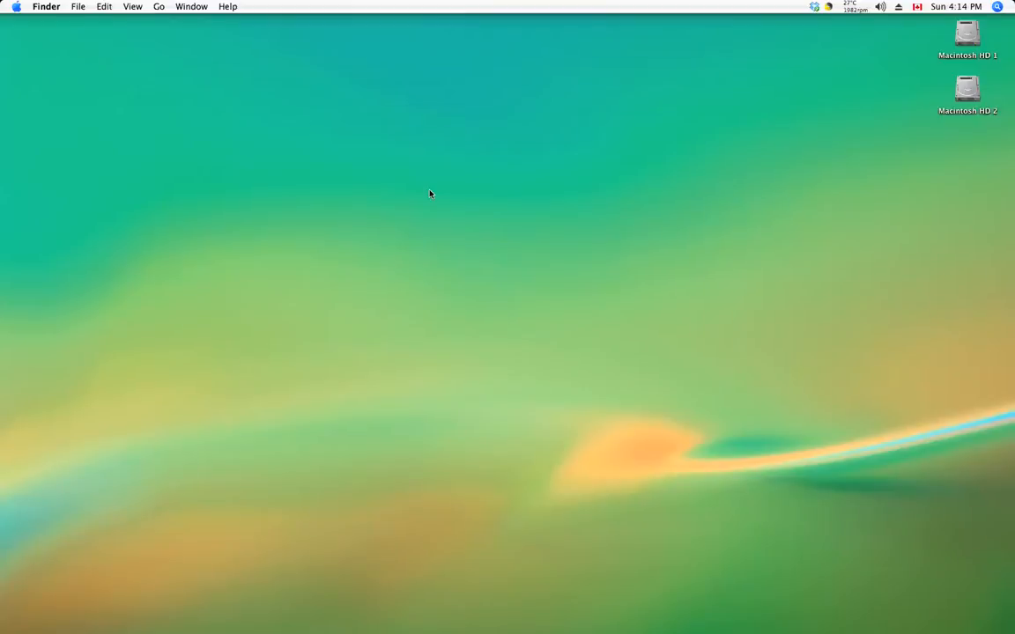
mouse_move(673, 310)
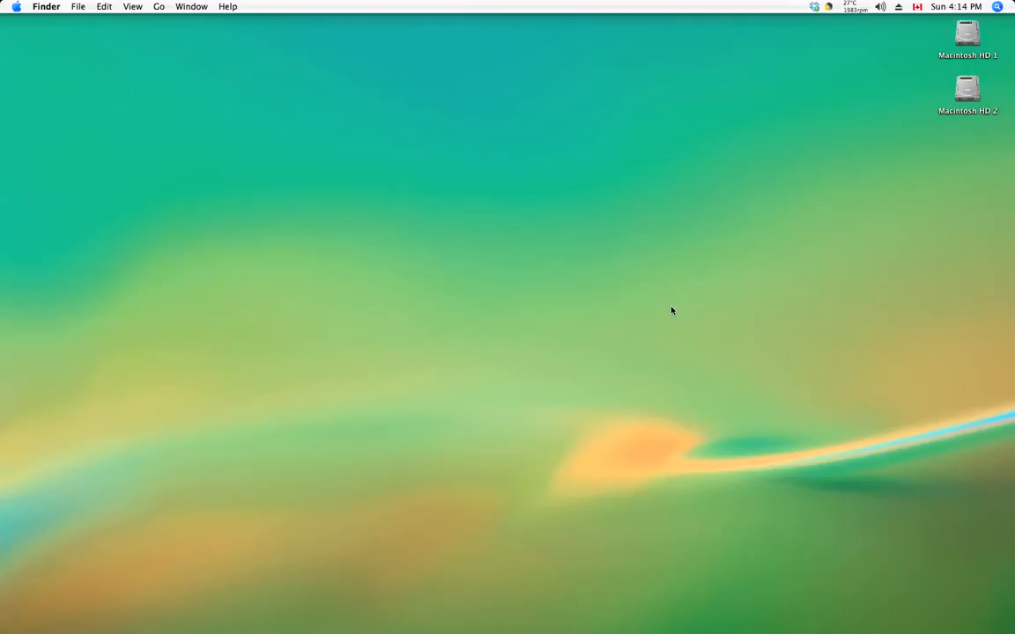
mouse_move(273, 174)
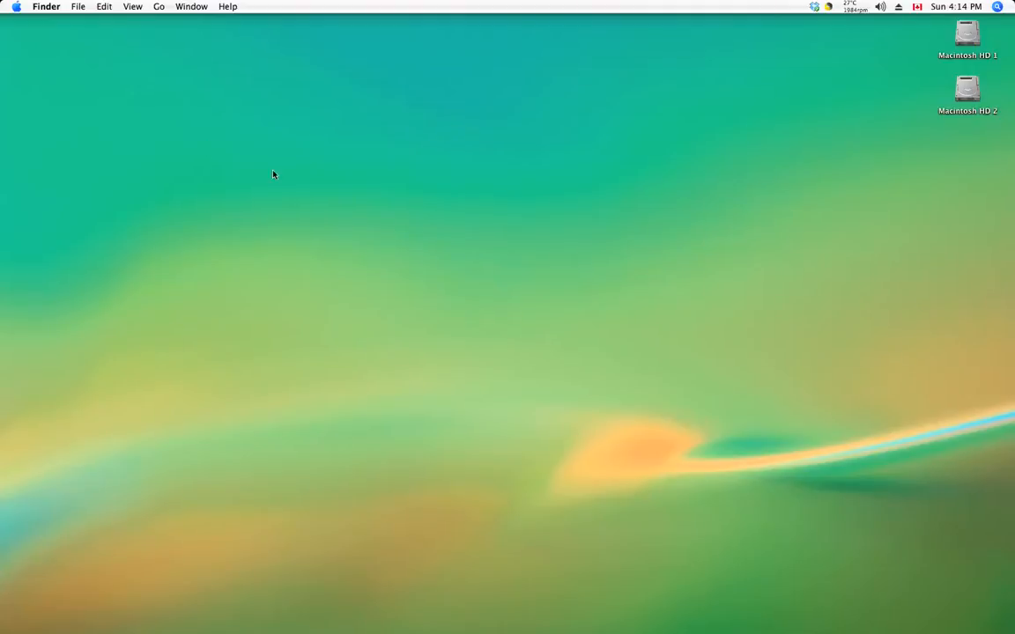
mouse_move(333, 321)
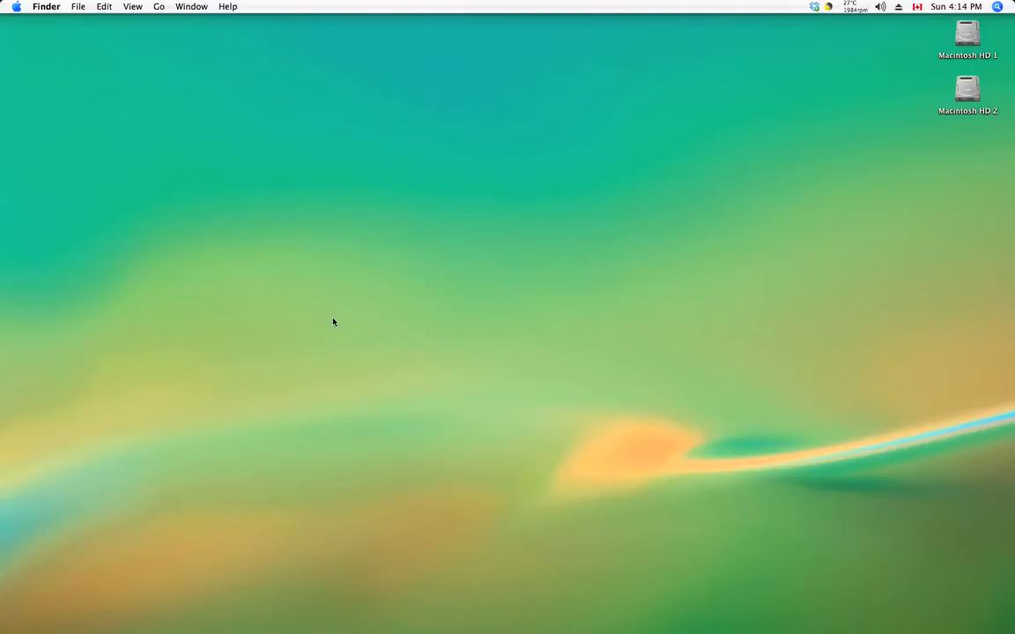
mouse_move(664, 626)
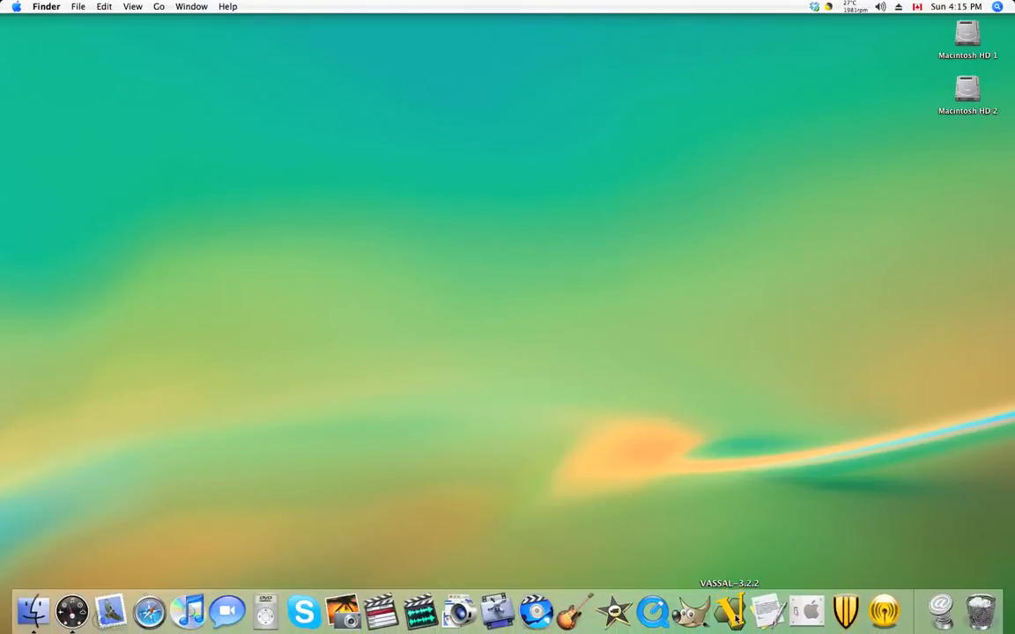
Launch VASSAL, open the Blade Runner: Rep-Detect module and choose 'Look for a game online'
click(730, 610)
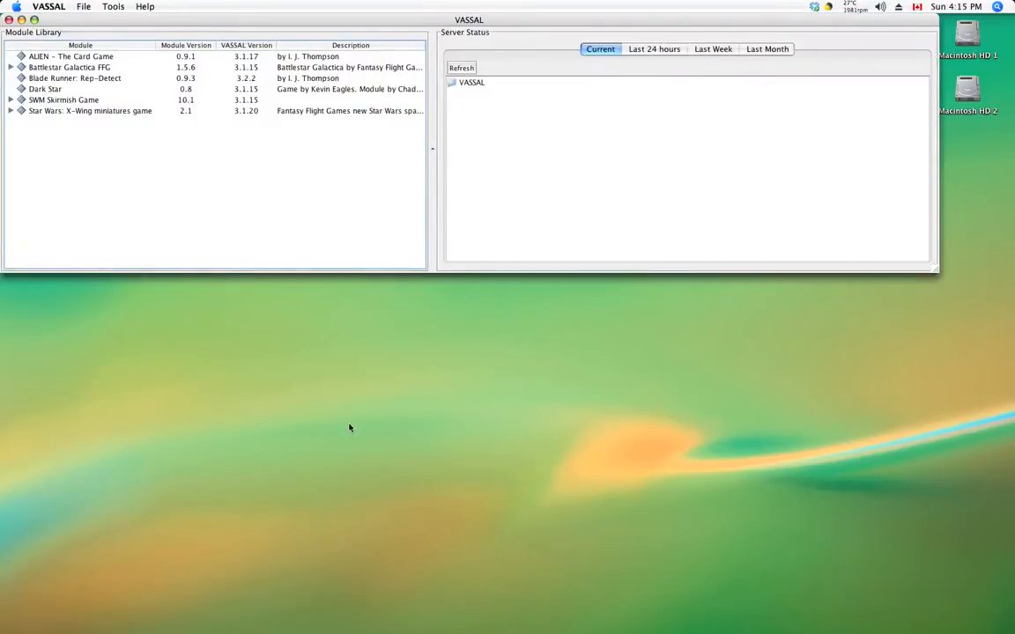
mouse_move(328, 209)
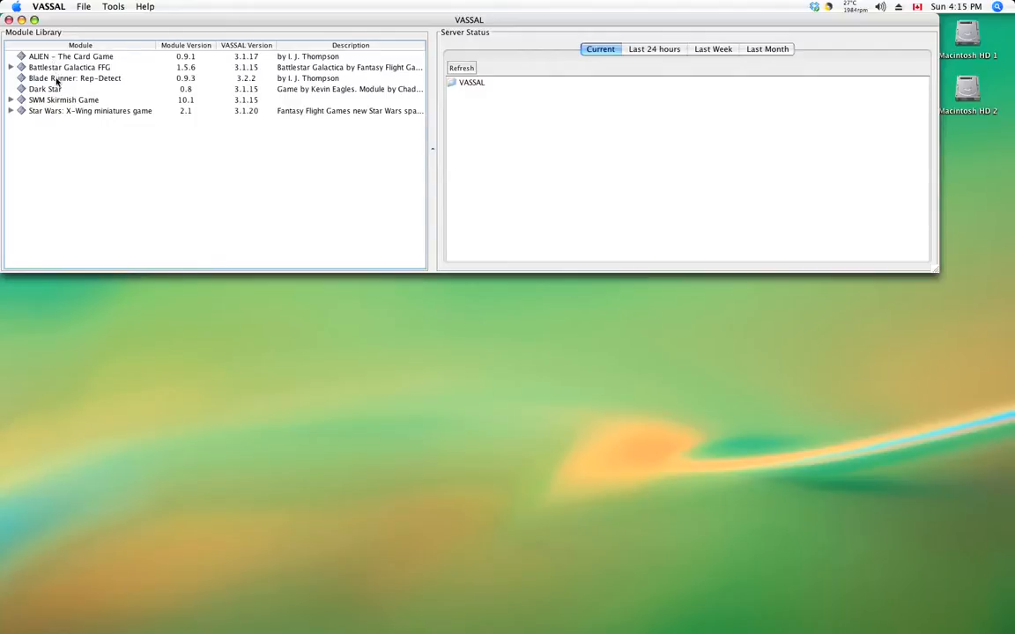
click(74, 77)
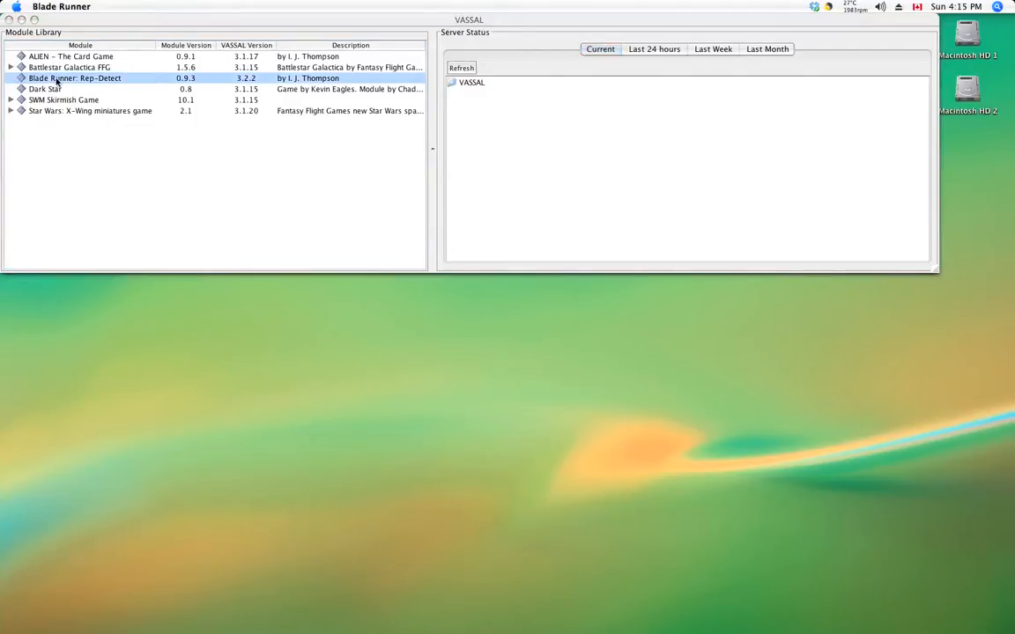
double_click(74, 78)
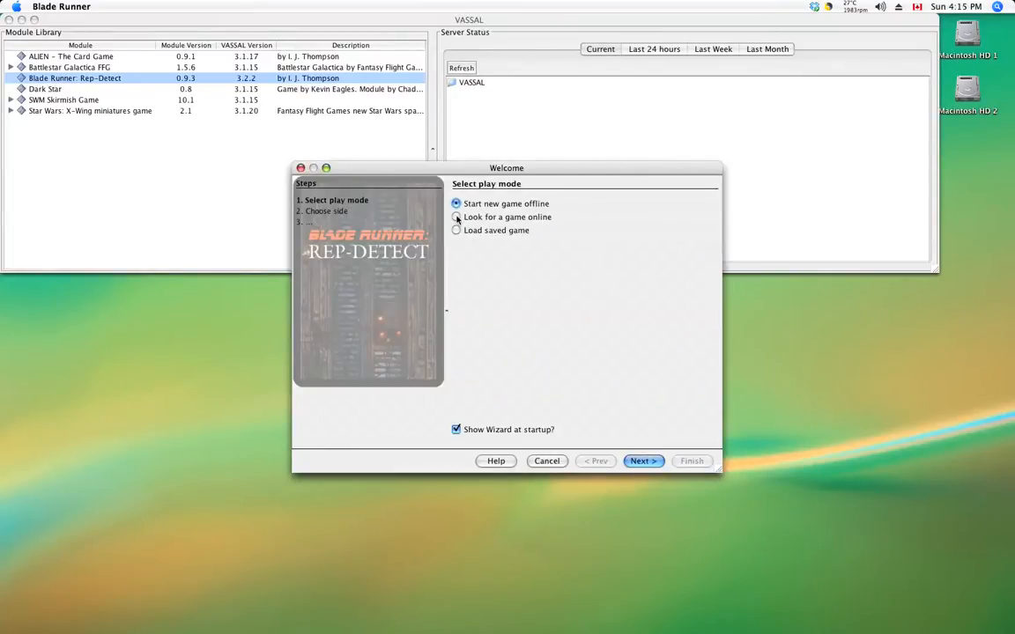
click(456, 217)
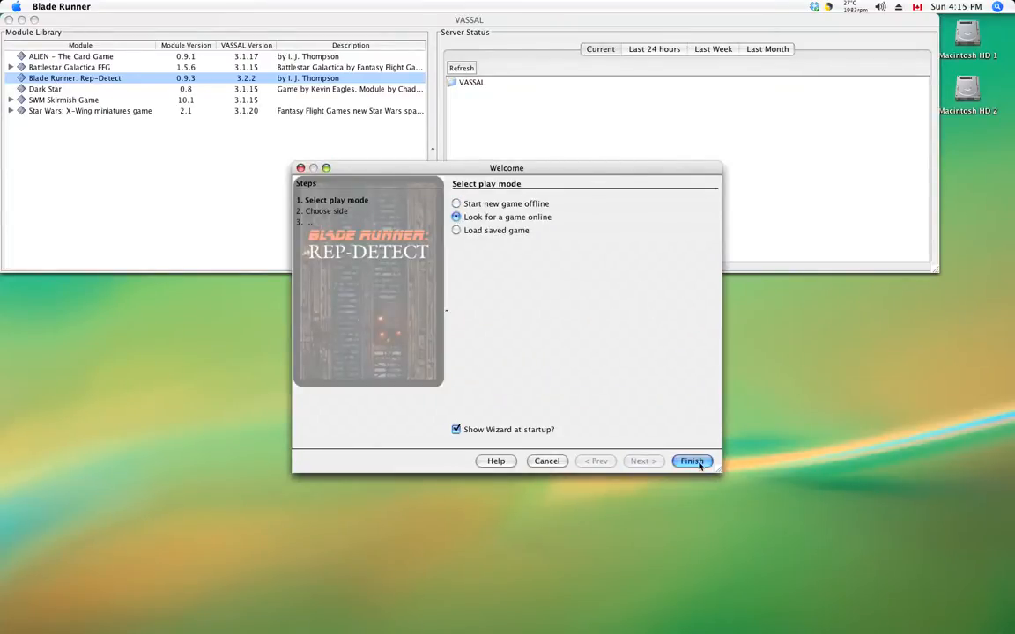
Connect to the server, start a 'video tutorial' game and choose Red as the side
click(691, 461)
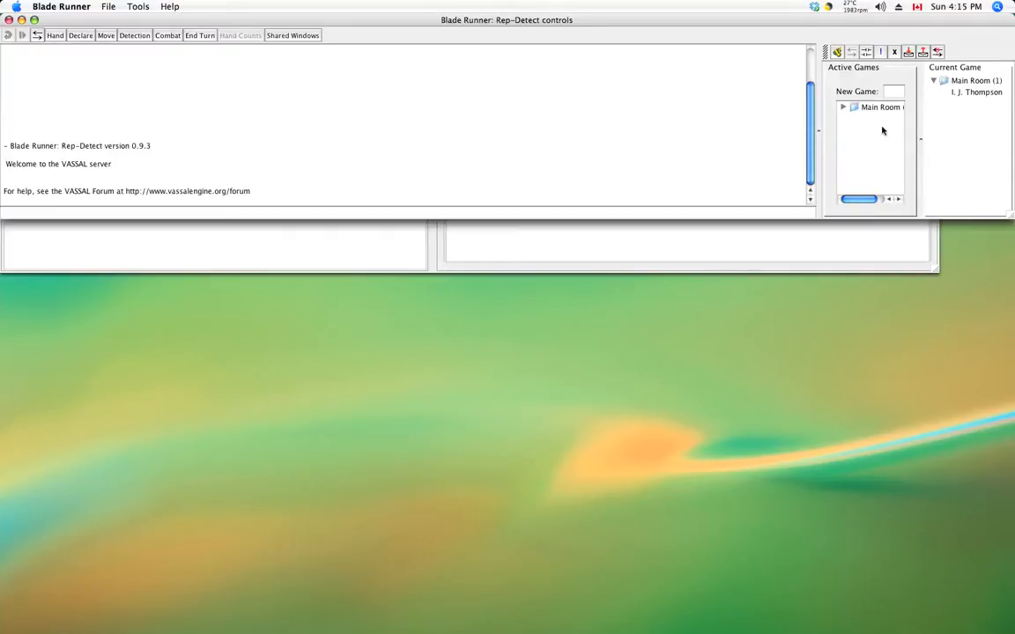
mouse_move(857, 159)
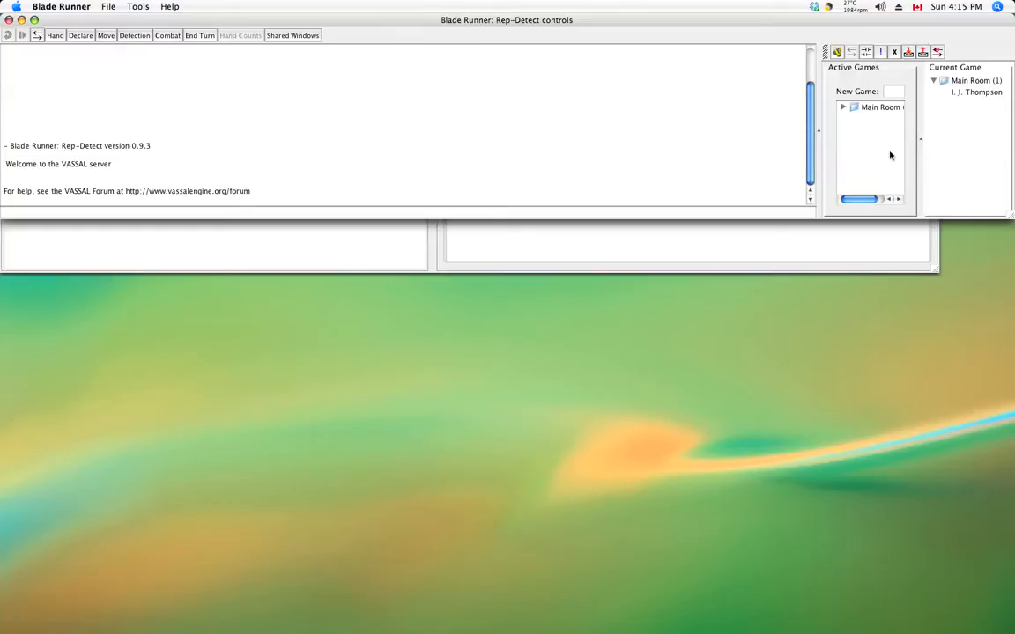
mouse_move(906, 88)
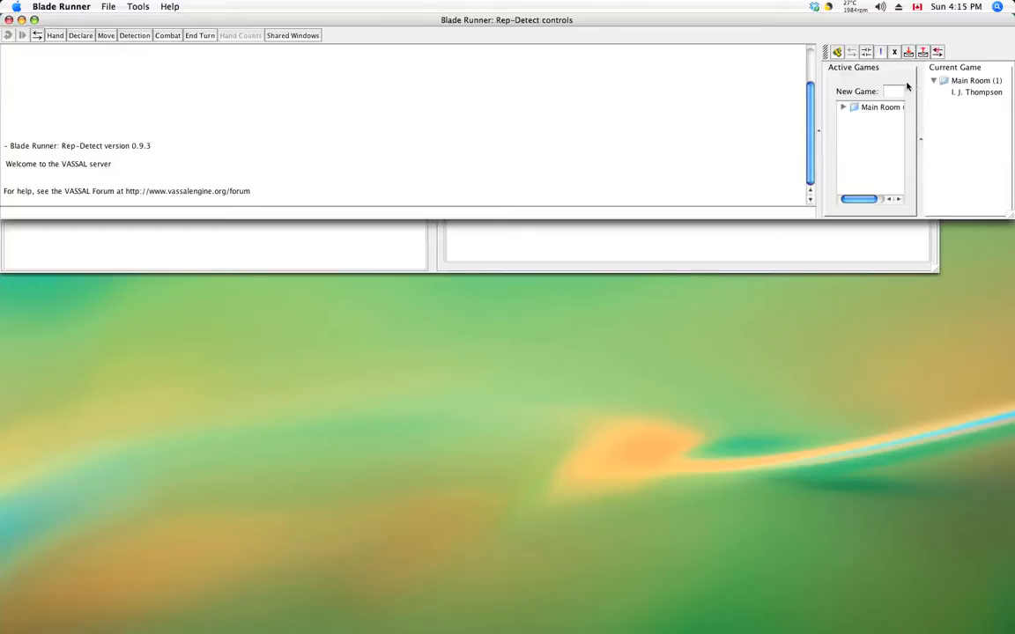
click(892, 92)
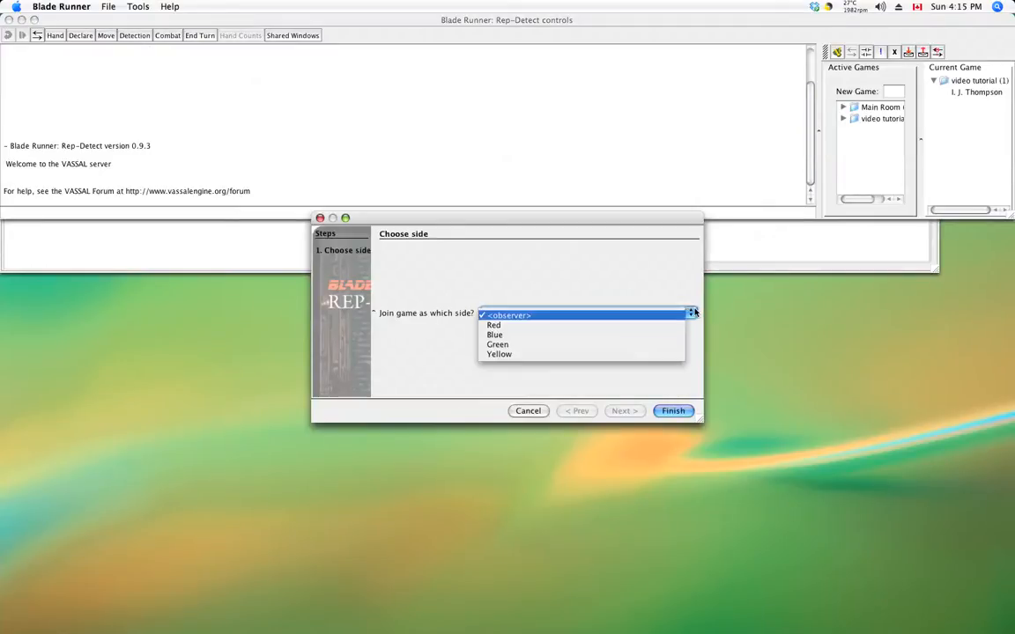
click(494, 324)
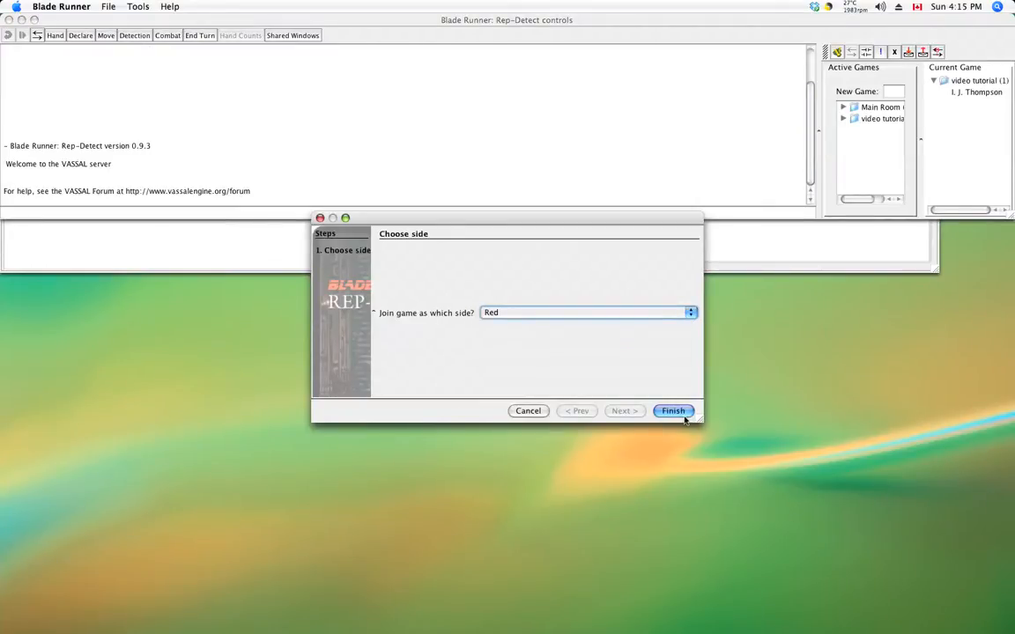
Join as Red and set the zoom to Fit Height to show the whole board
click(673, 411)
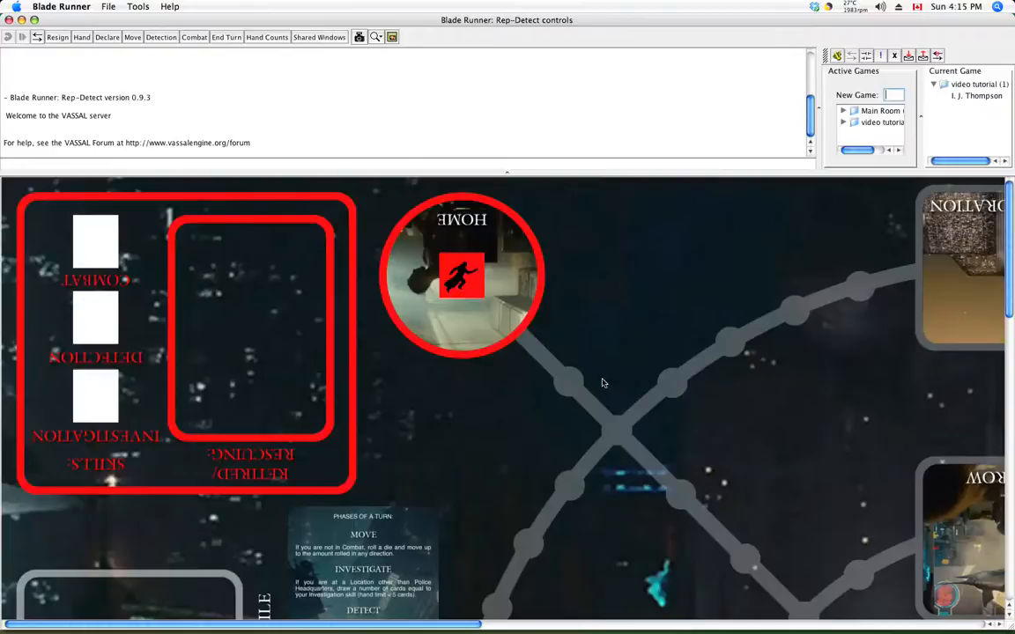
mouse_move(191, 74)
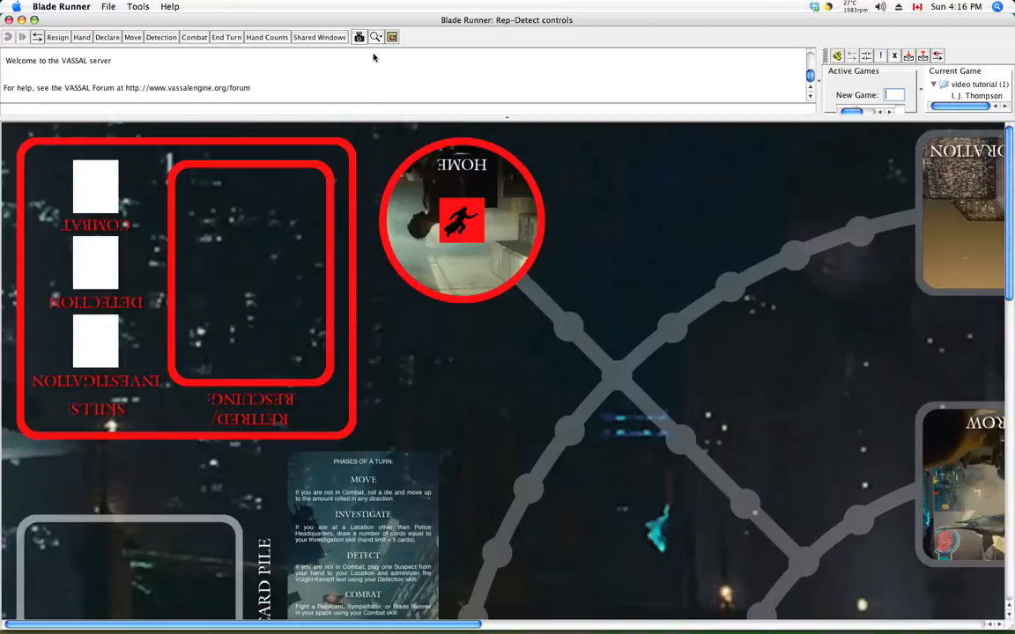
mouse_move(377, 35)
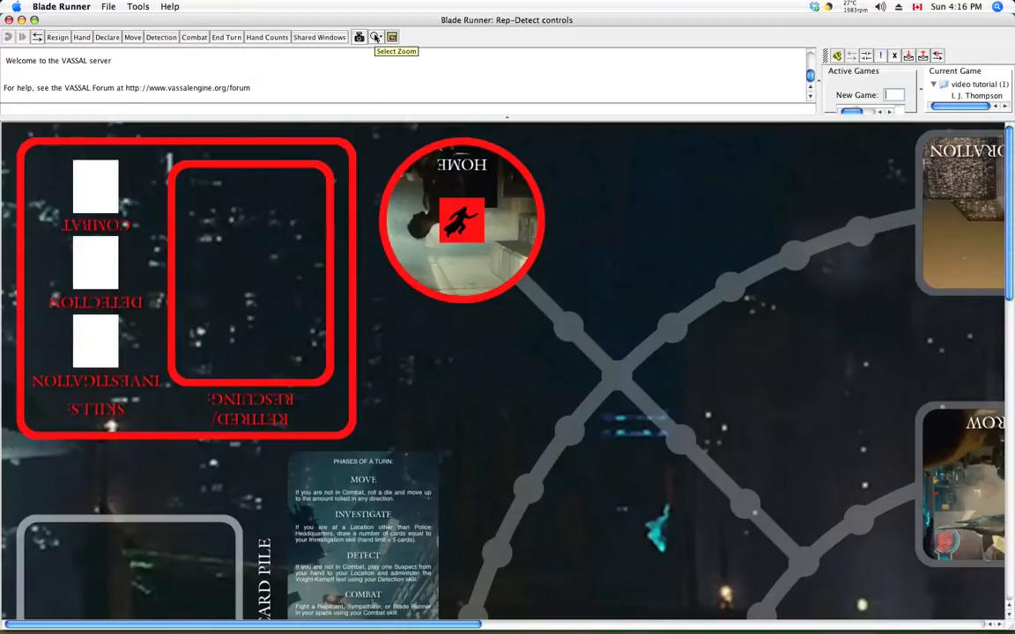
click(377, 37)
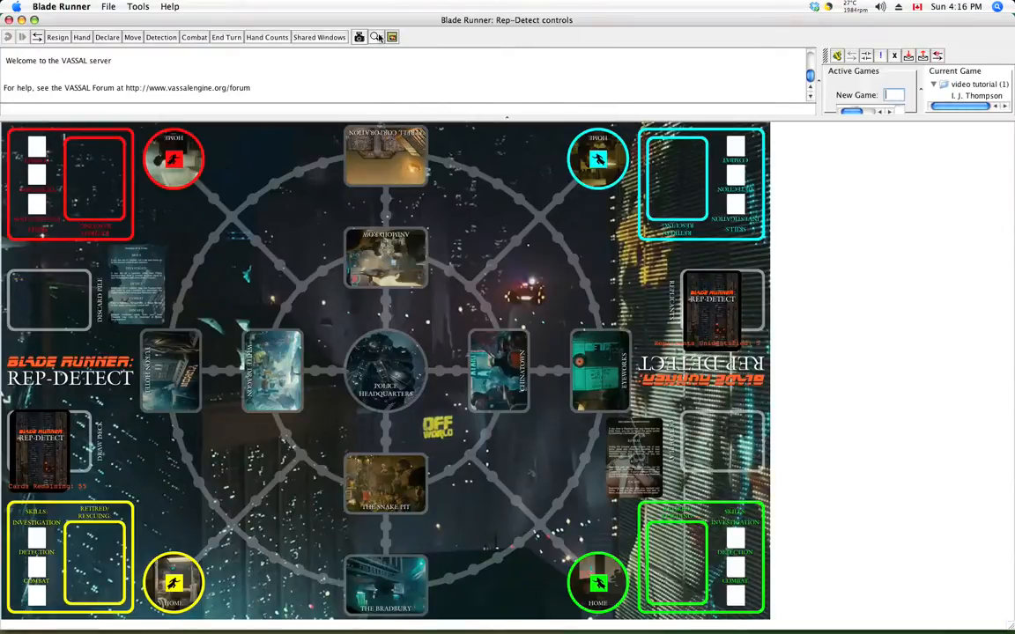
click(377, 37)
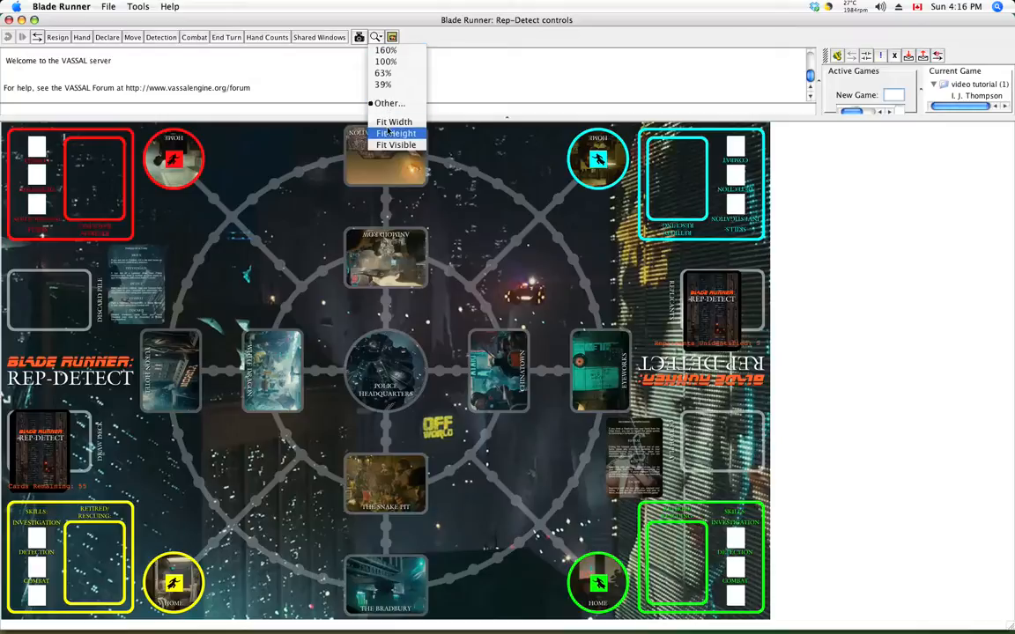
click(397, 144)
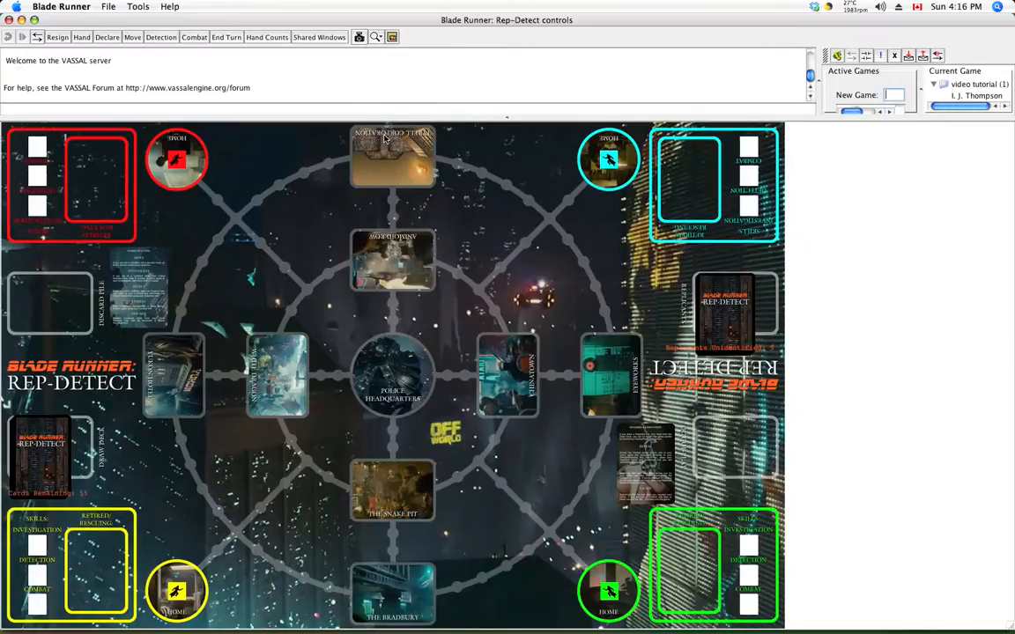
mouse_move(447, 317)
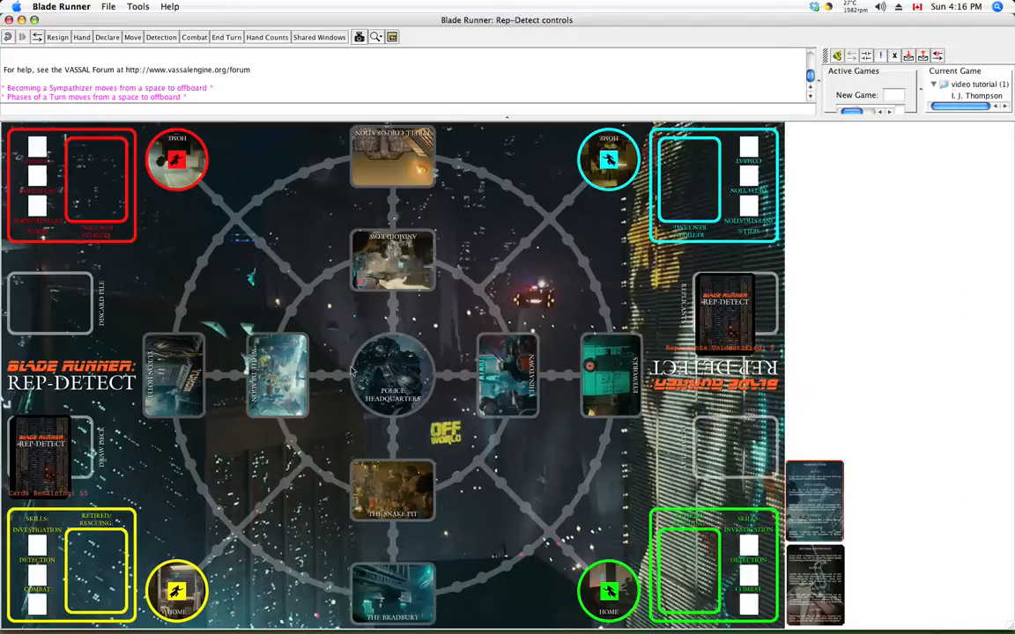
mouse_move(257, 342)
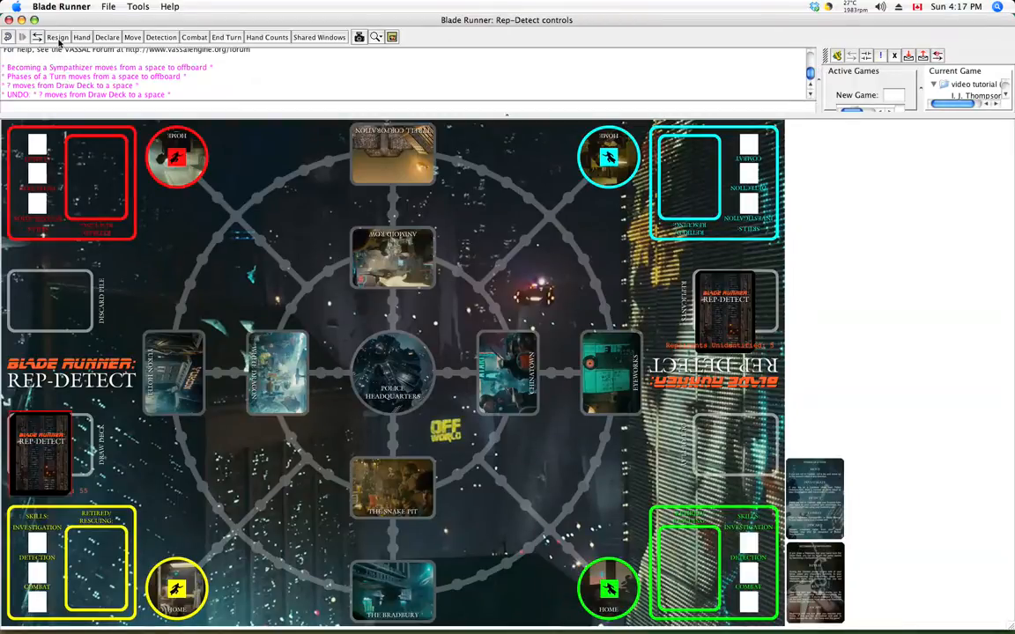
mouse_move(57, 37)
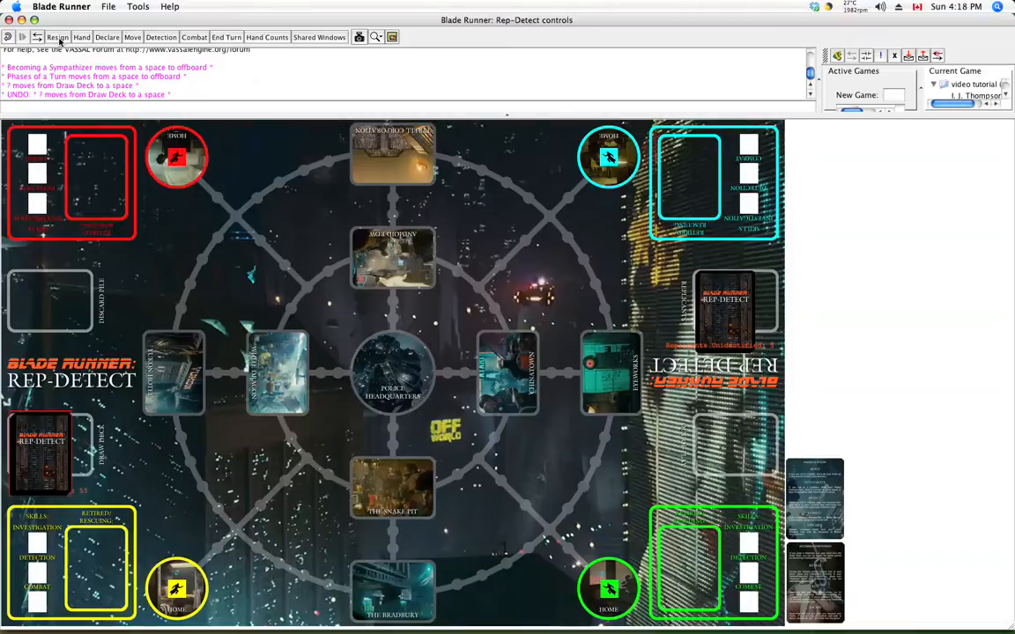
click(56, 37)
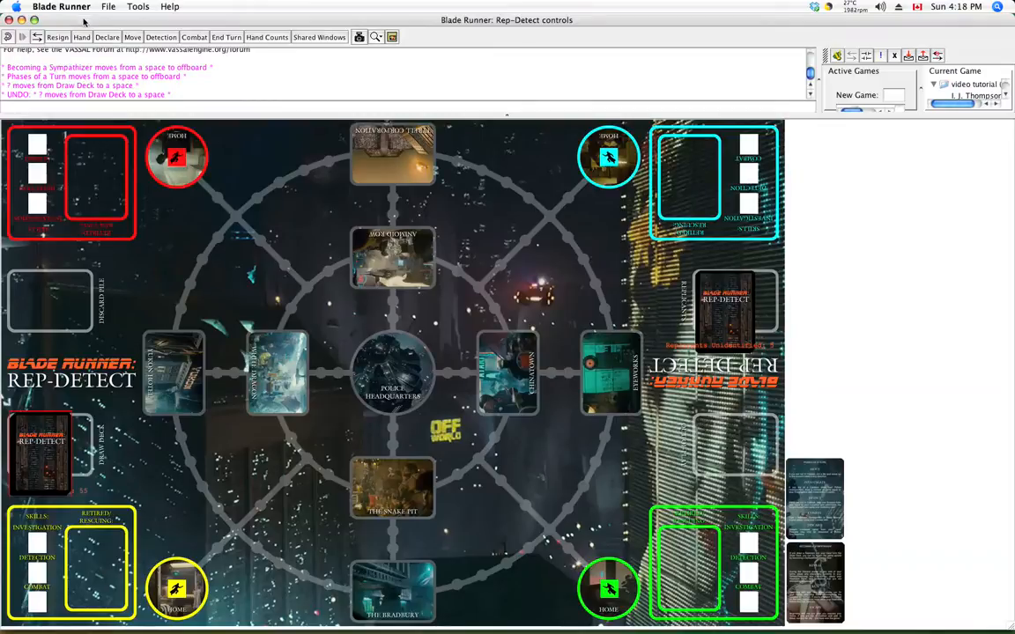
click(81, 37)
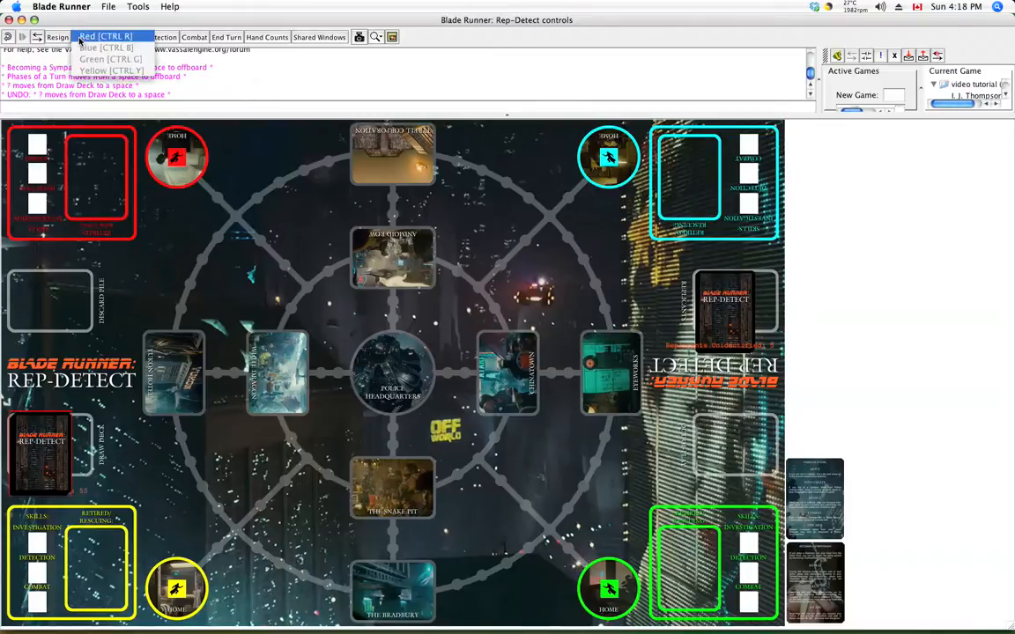
mouse_move(115, 59)
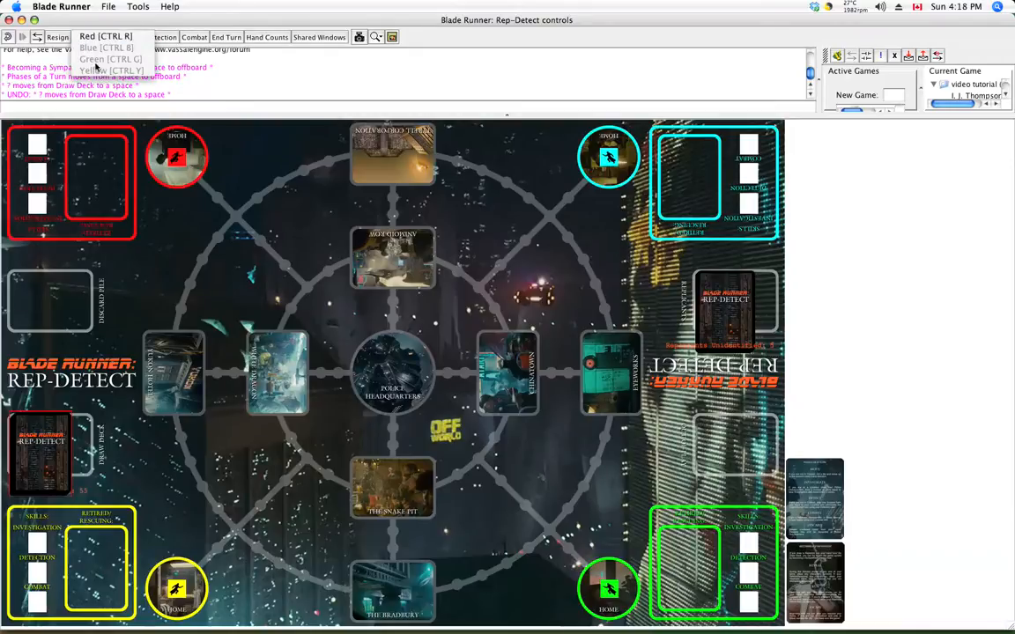
click(81, 37)
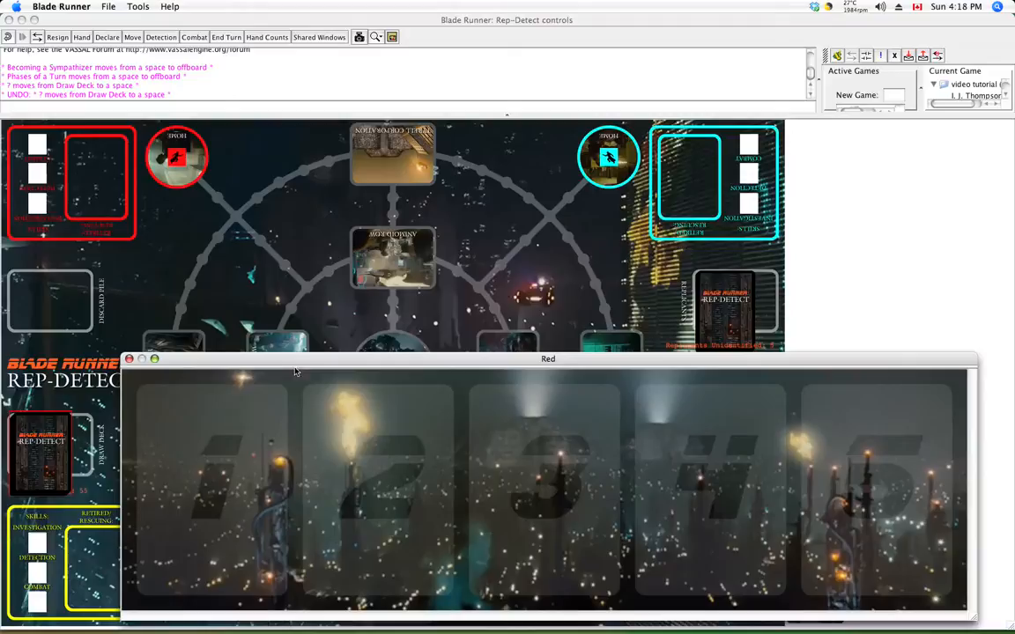
drag(548, 359, 485, 181)
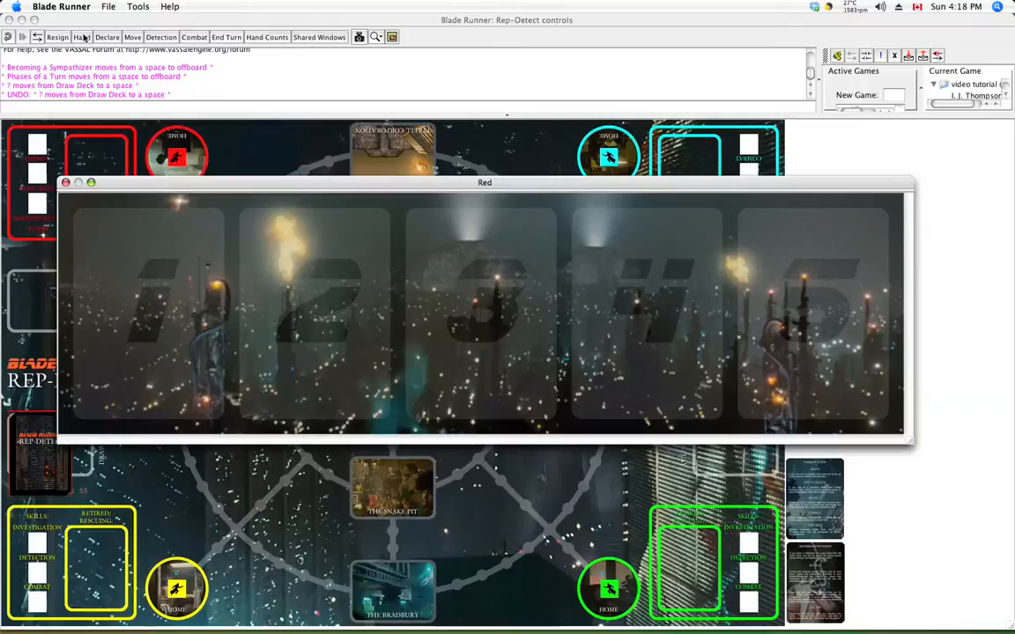
click(81, 35)
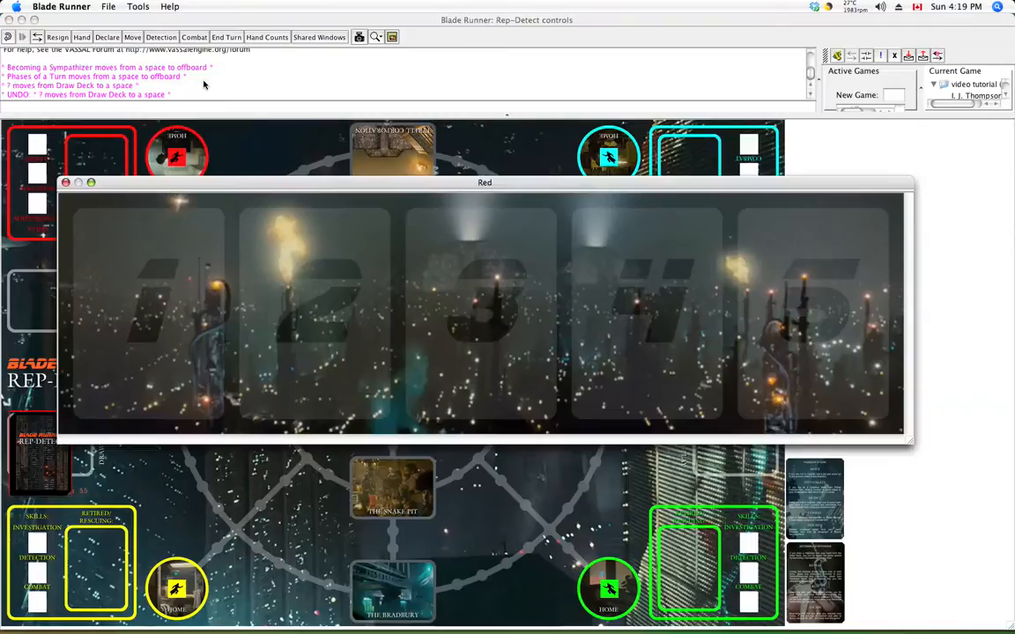
click(65, 182)
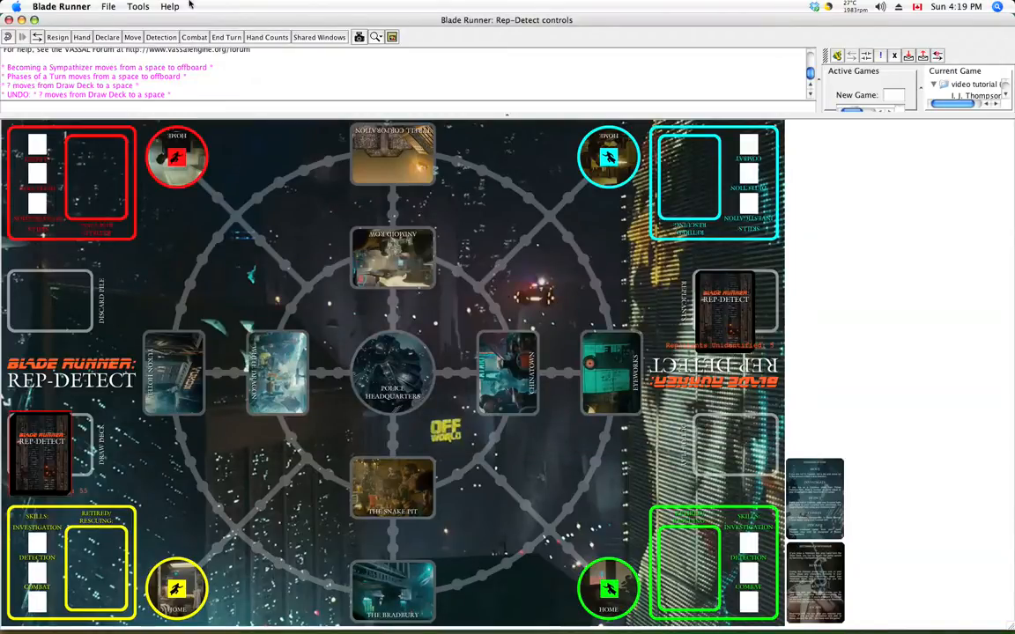
mouse_move(225, 37)
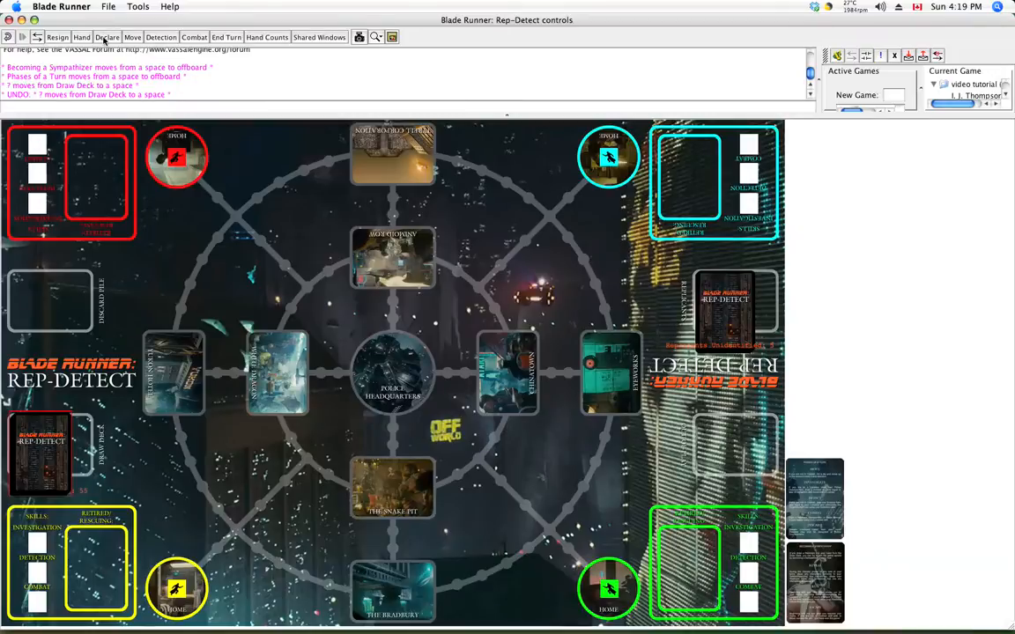
Declare that Red is moving and roll Red's movement
click(106, 35)
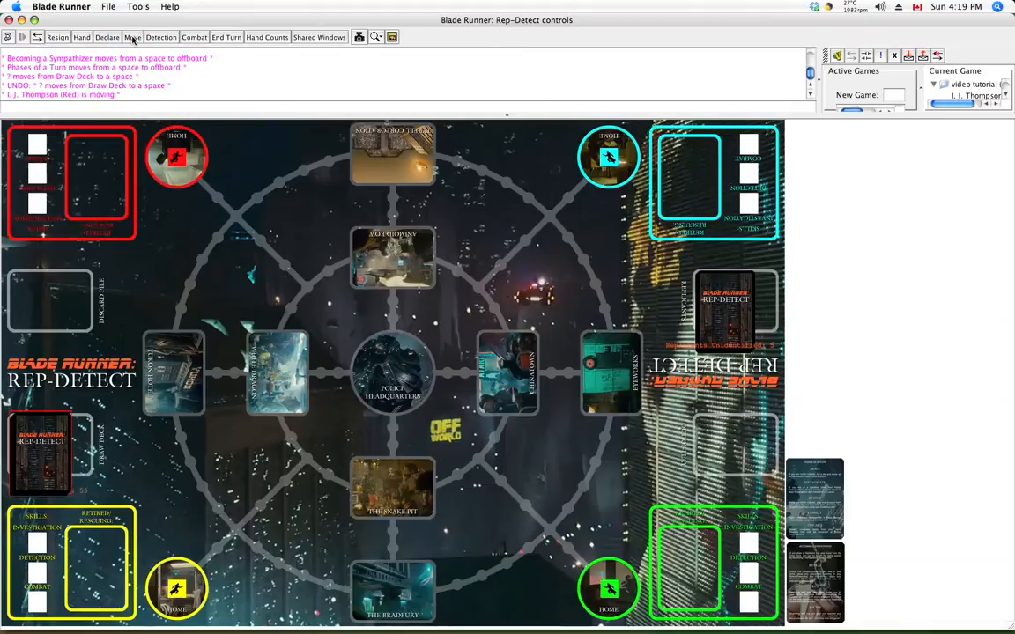
mouse_move(132, 37)
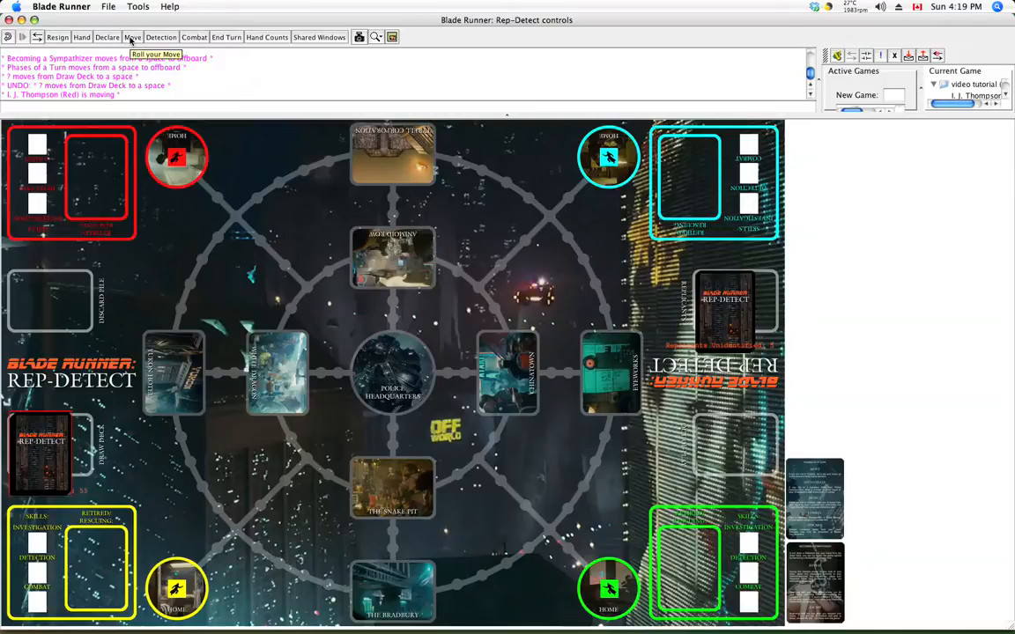
click(132, 37)
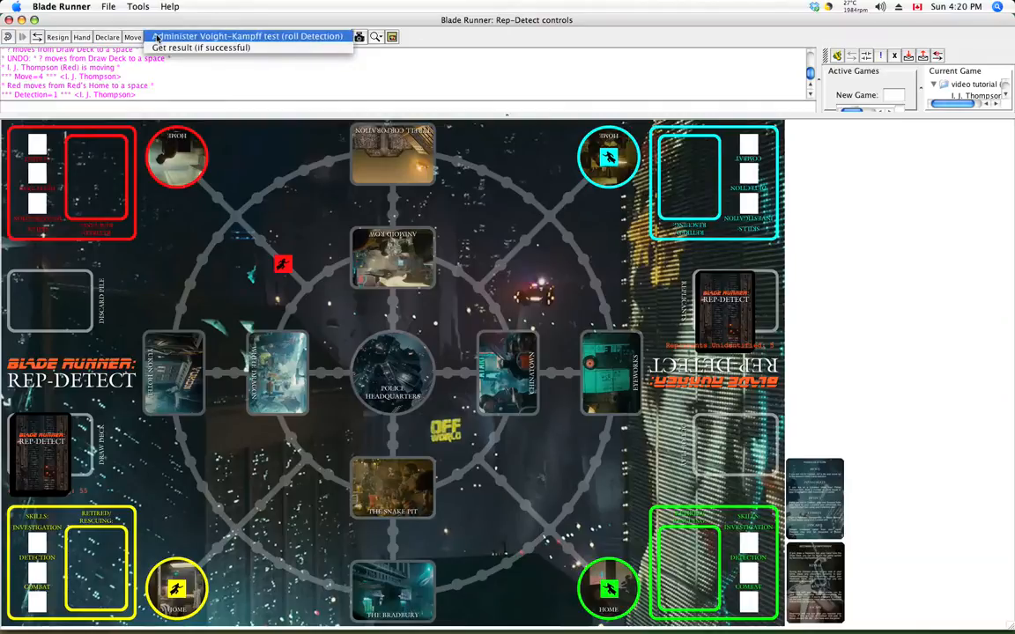
mouse_move(200, 47)
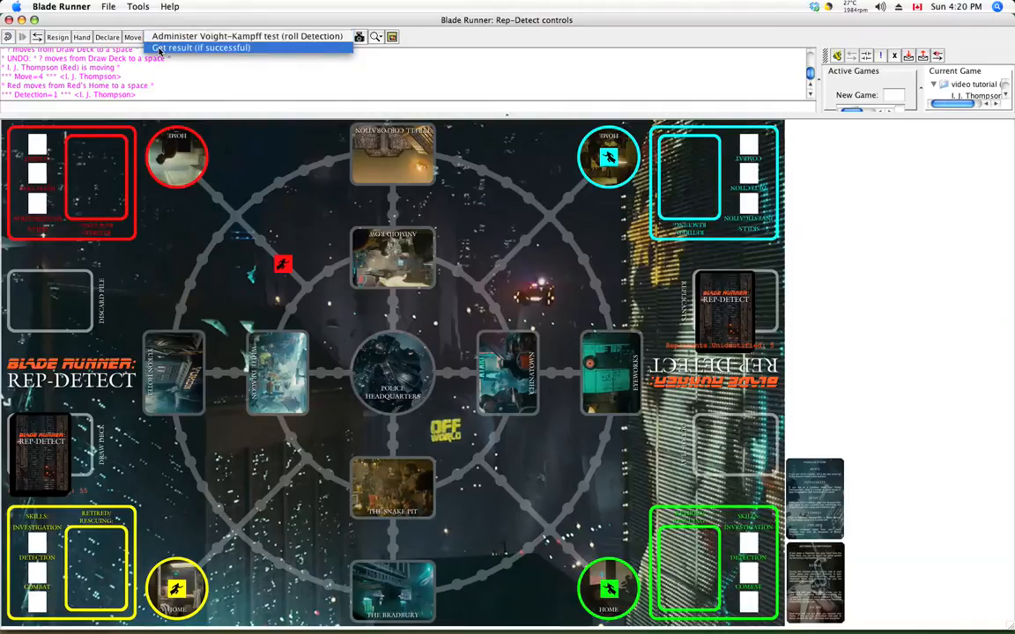
Get the Voight-Kampff test result, revealing the suspect is a Replicant
click(201, 48)
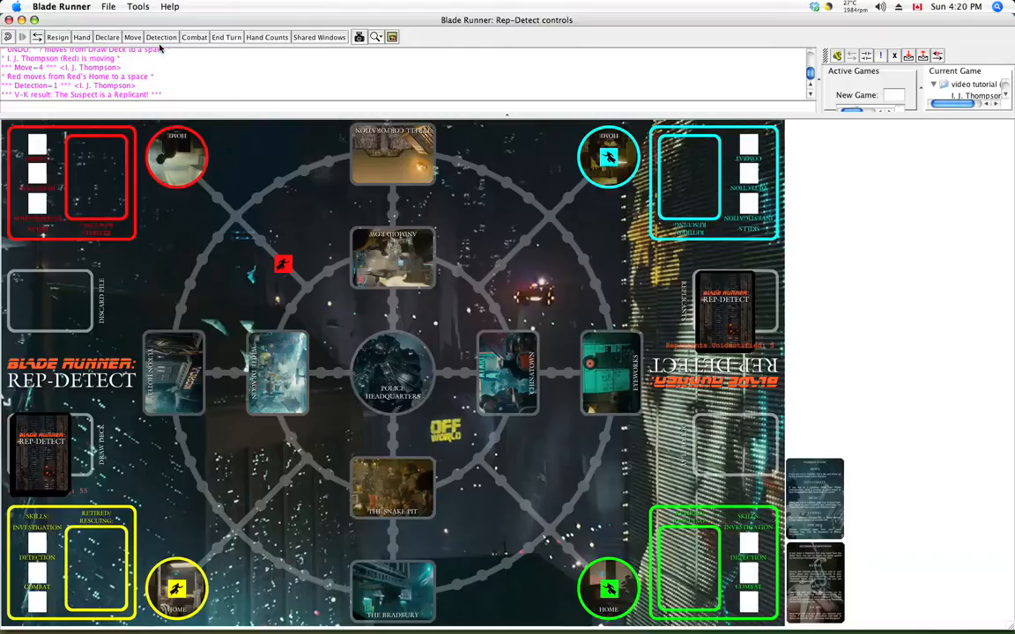
mouse_move(190, 29)
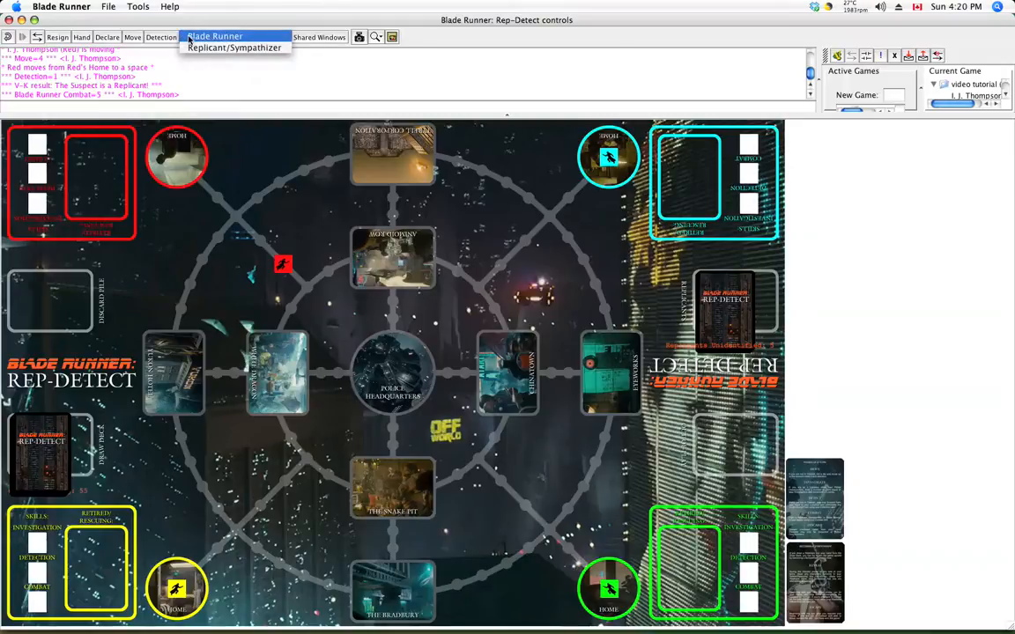
mouse_move(234, 48)
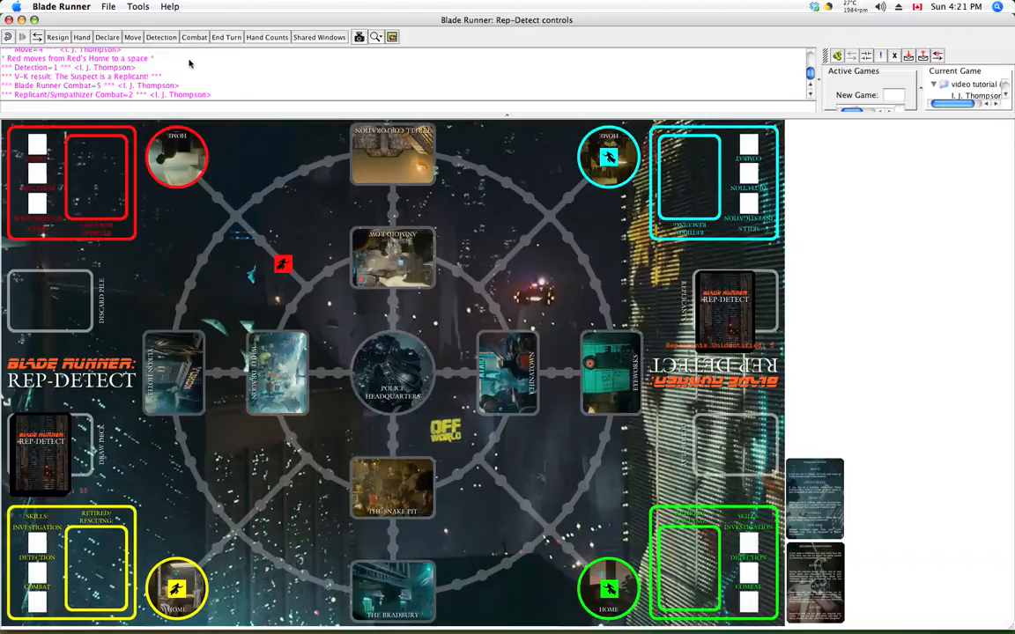
mouse_move(226, 7)
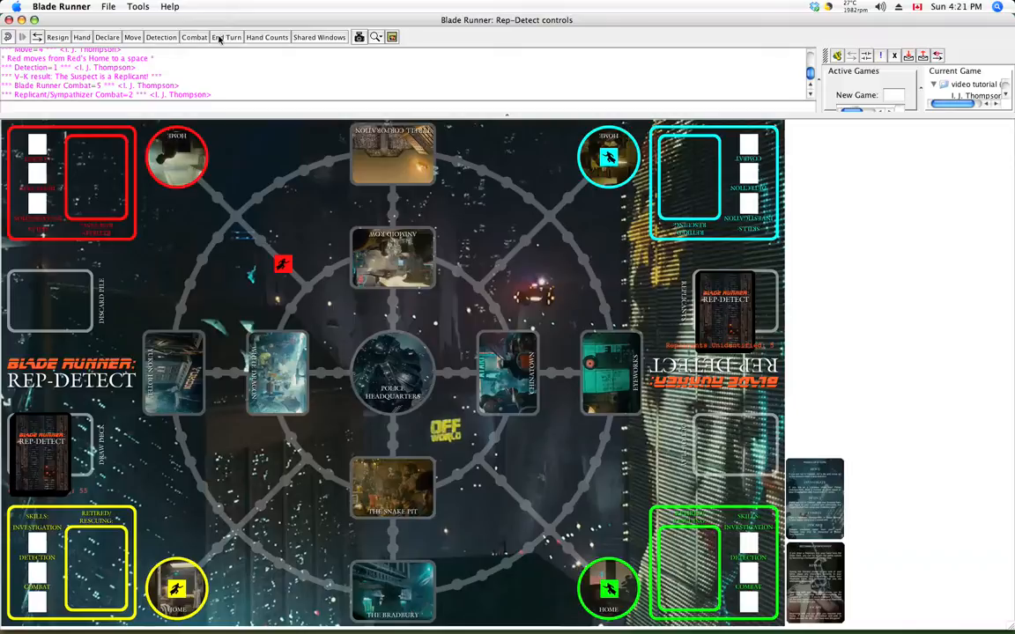
End the Red player's turn after the combat rolls
click(226, 37)
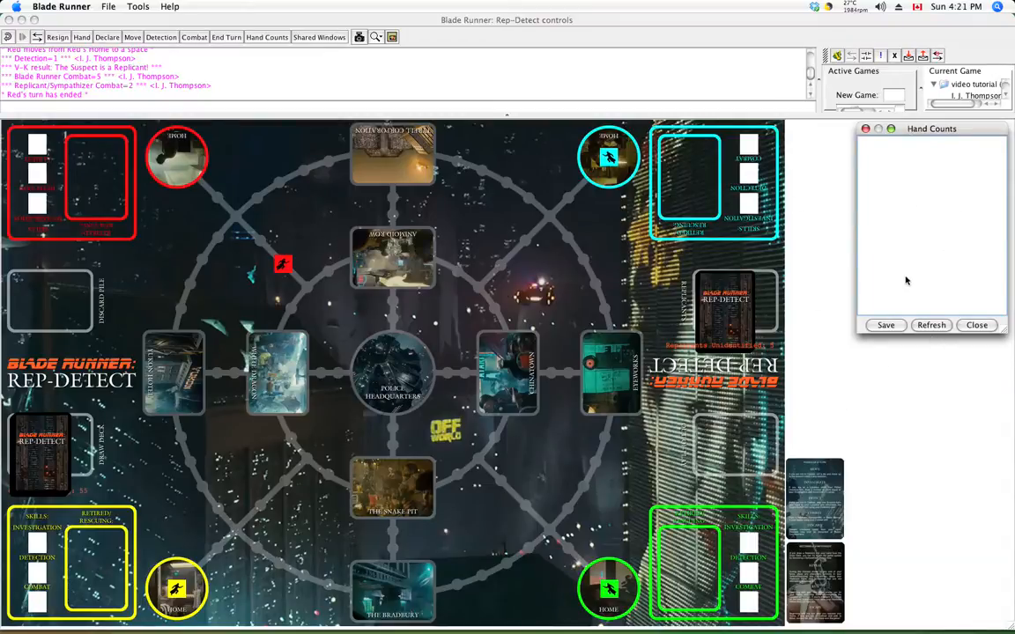
mouse_move(916, 289)
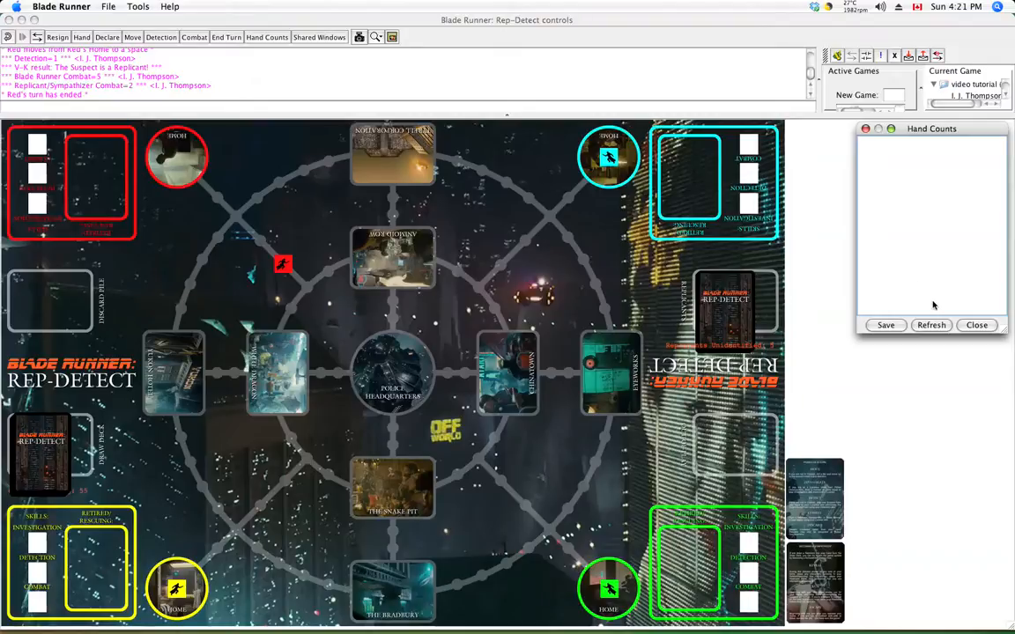
mouse_move(942, 268)
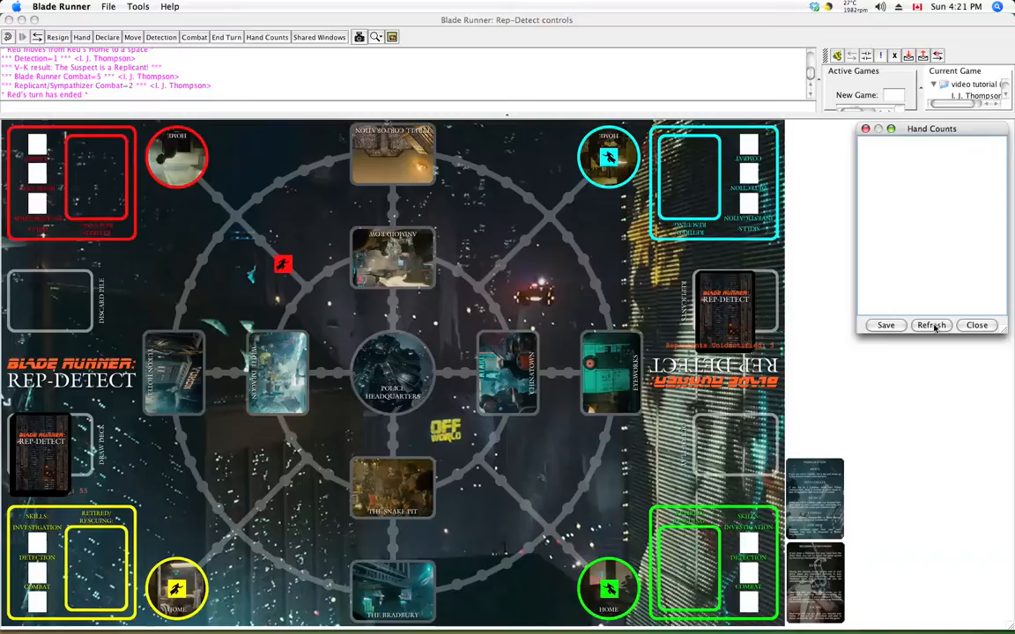
Refresh the Hand Counts window, which still lists no hands
click(930, 324)
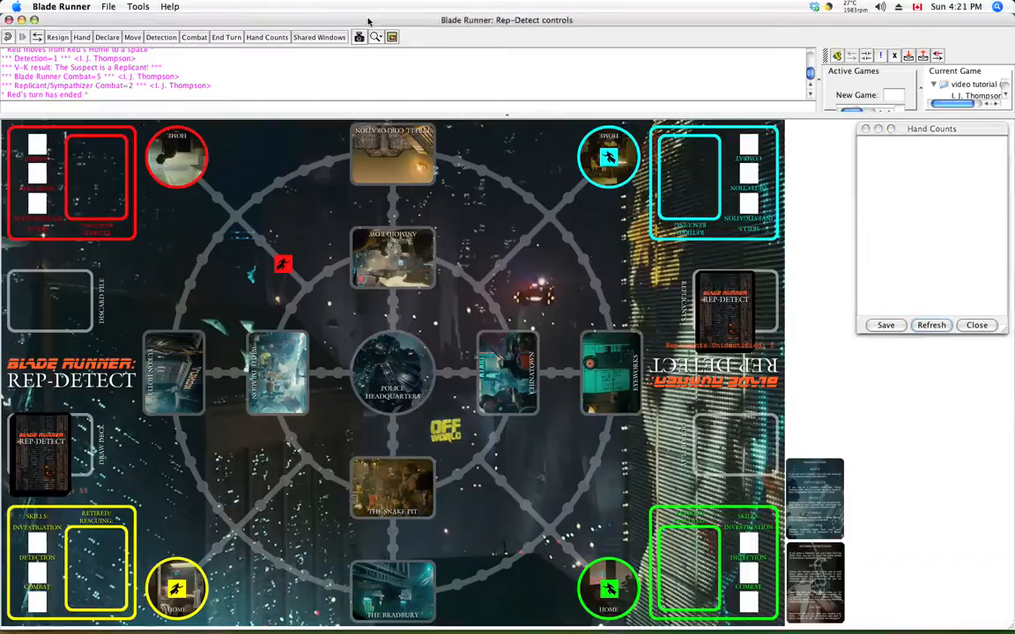
mouse_move(360, 37)
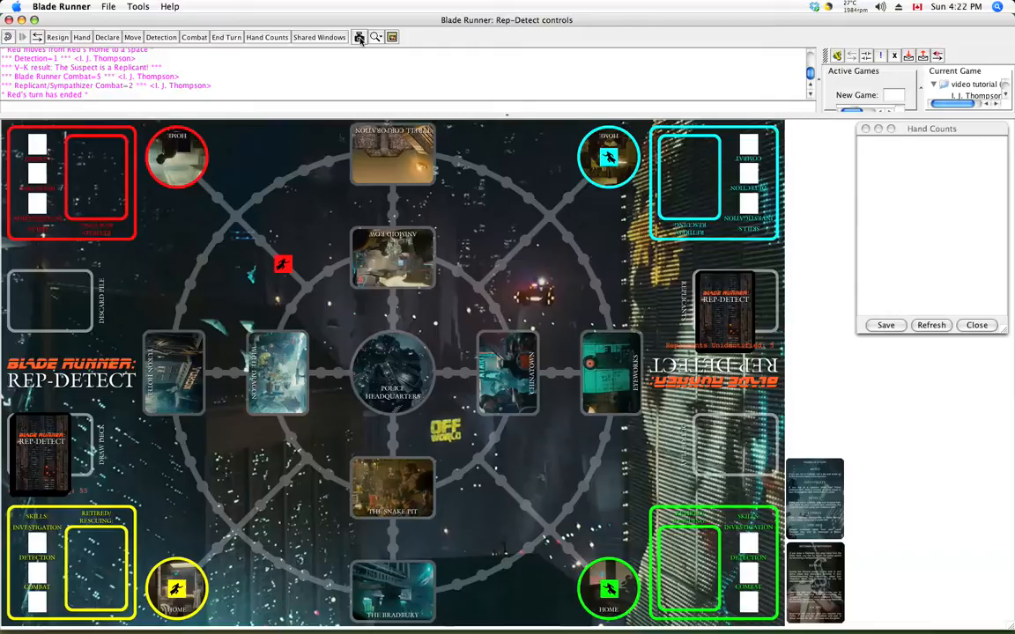
mouse_move(376, 37)
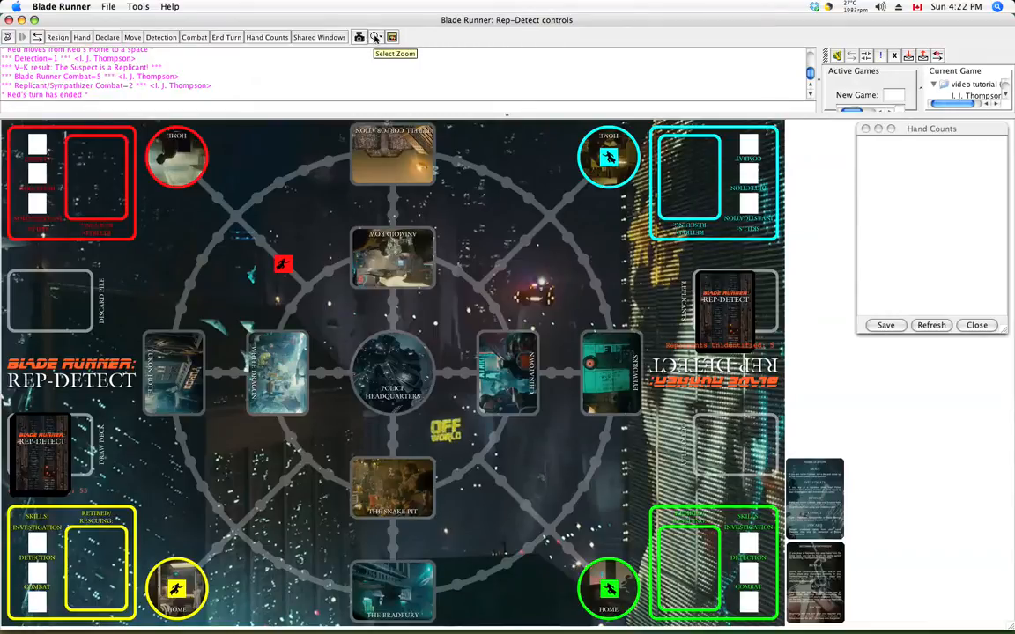
click(377, 36)
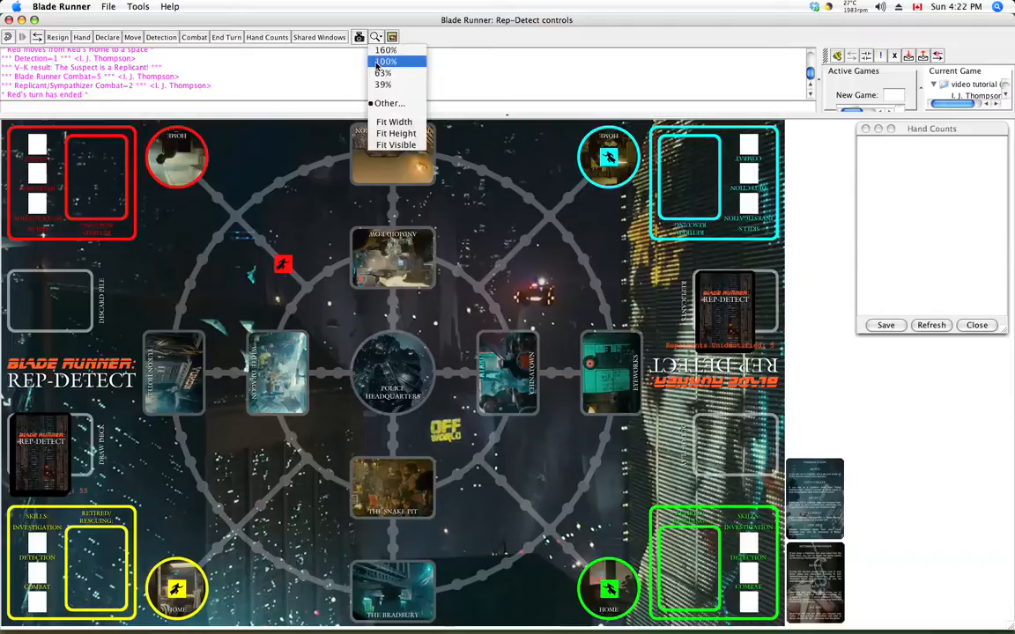
click(386, 49)
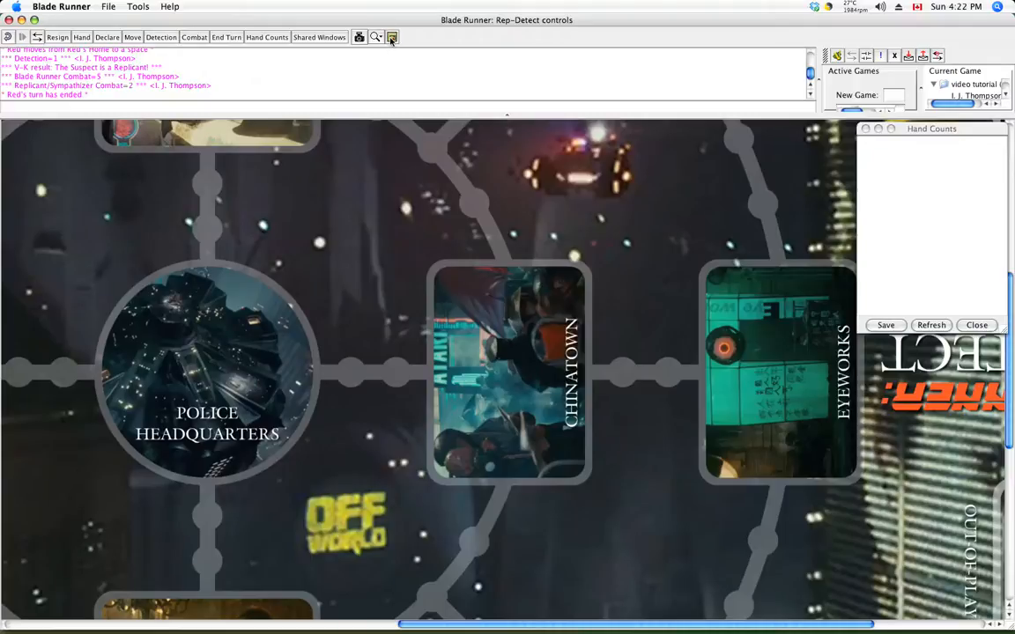
mouse_move(391, 37)
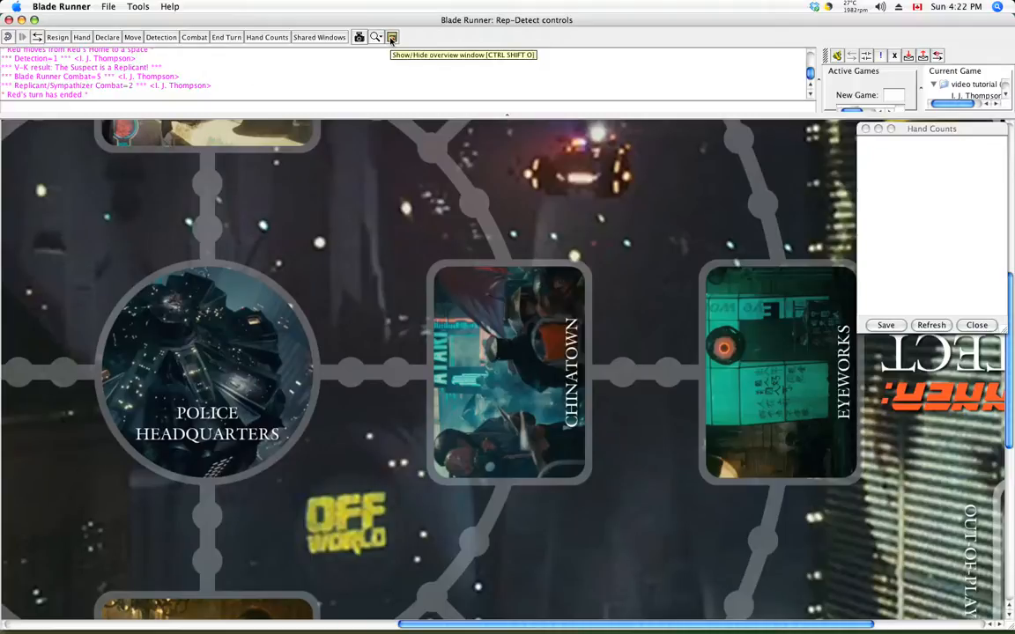
click(392, 37)
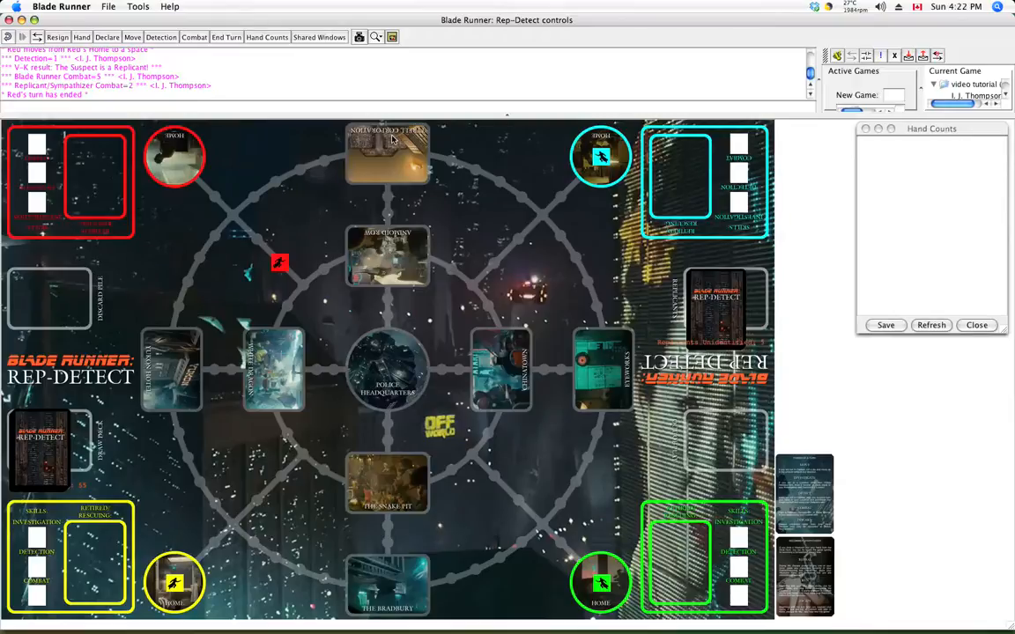
mouse_move(398, 154)
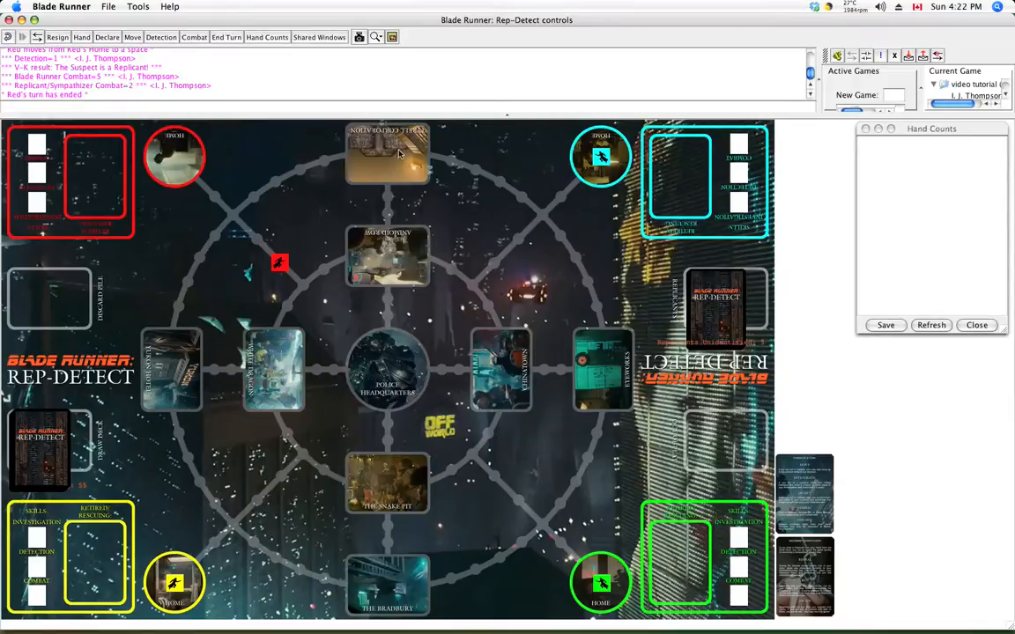
mouse_move(343, 428)
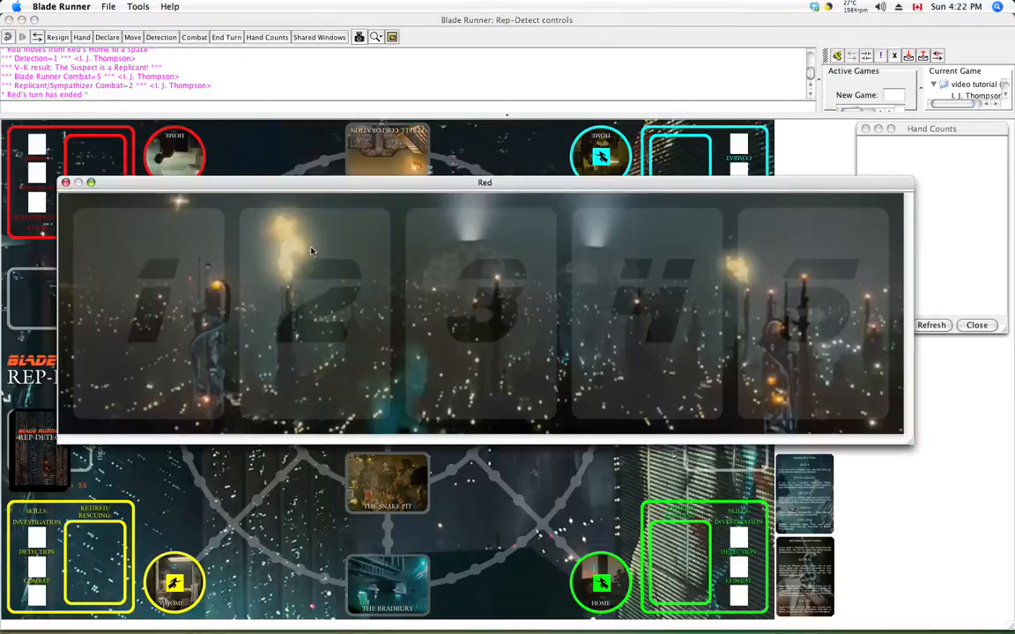
drag(485, 182, 543, 137)
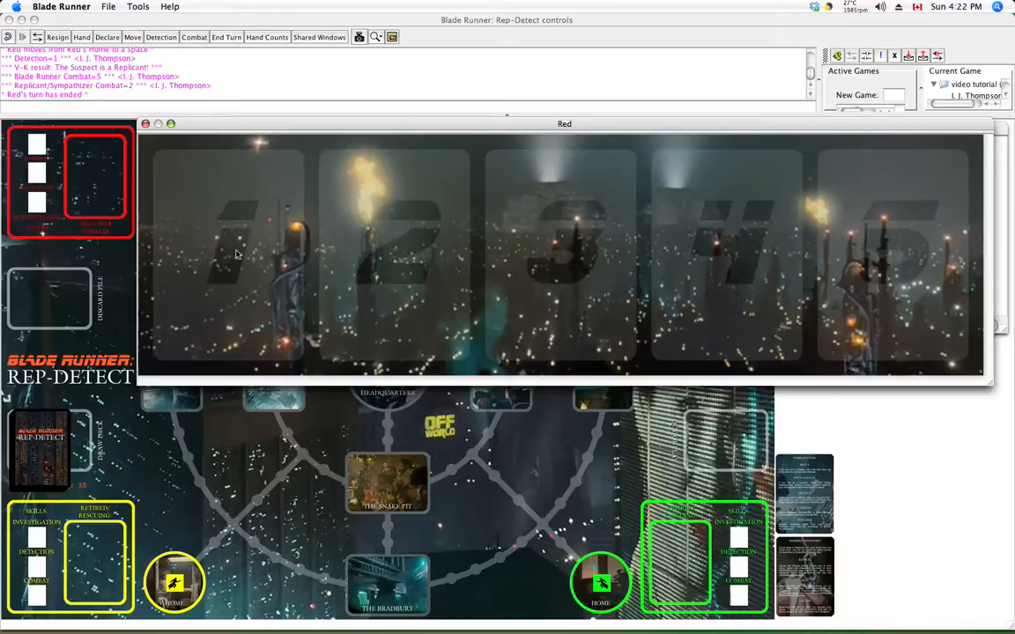
mouse_move(131, 280)
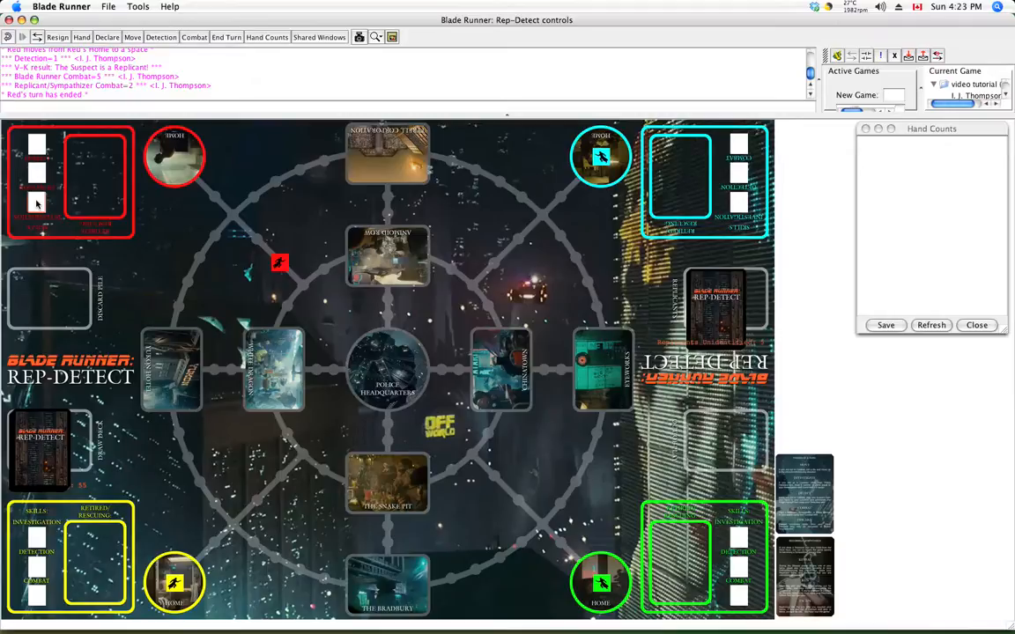
Increase Red's Investigation, Detection and Combat counters so each shows 2
right_click(37, 203)
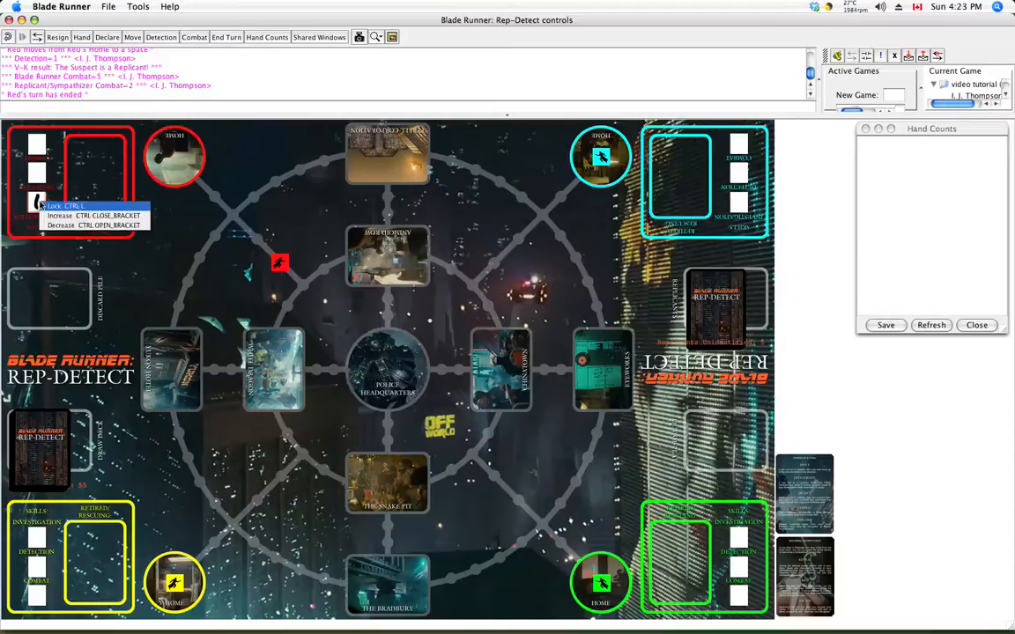
click(67, 215)
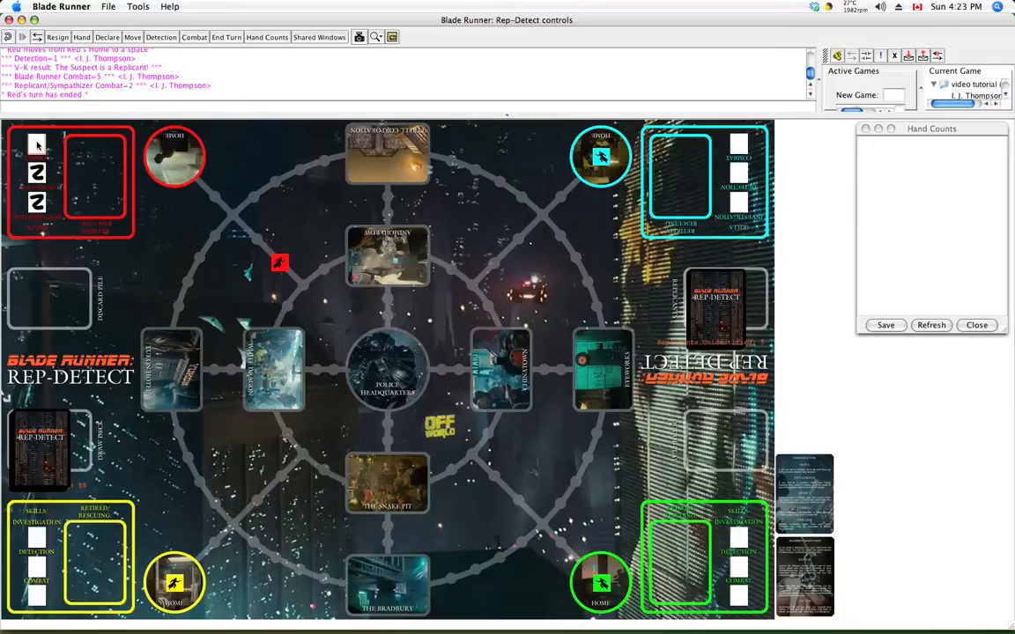
click(37, 144)
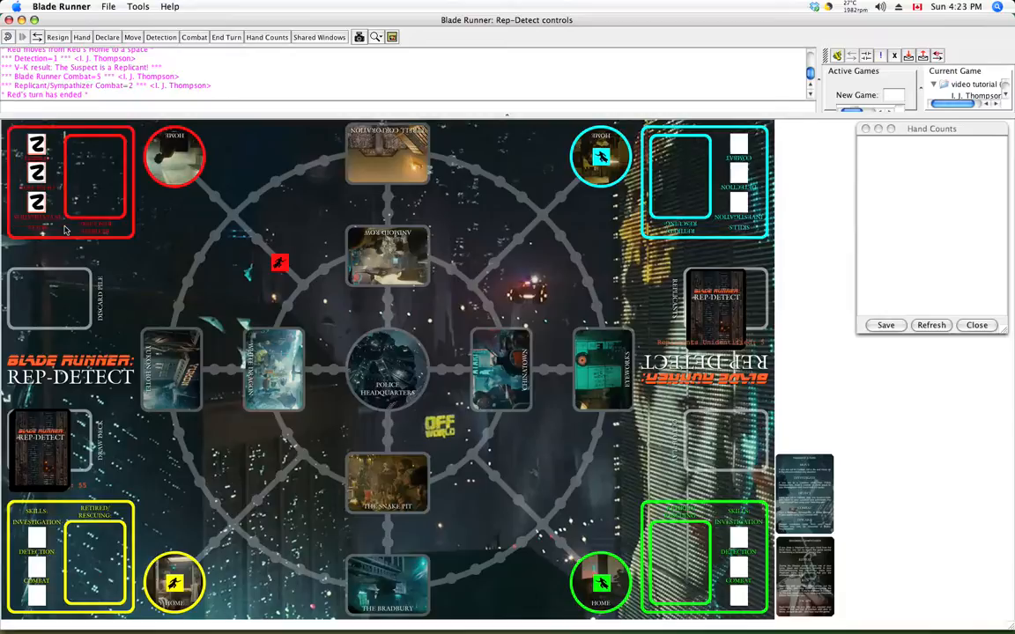
right_click(37, 203)
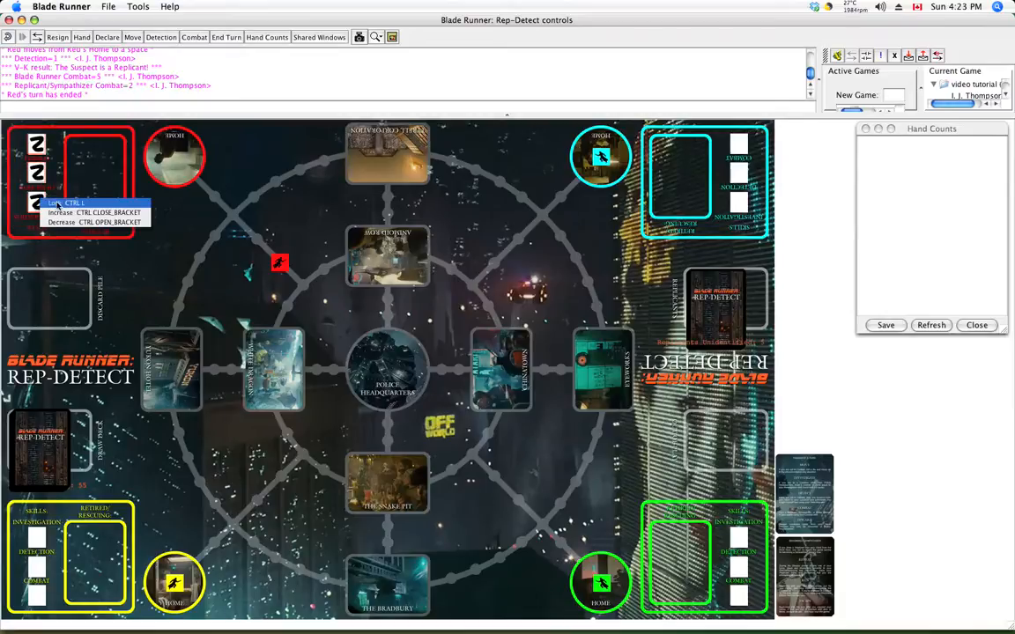
click(69, 202)
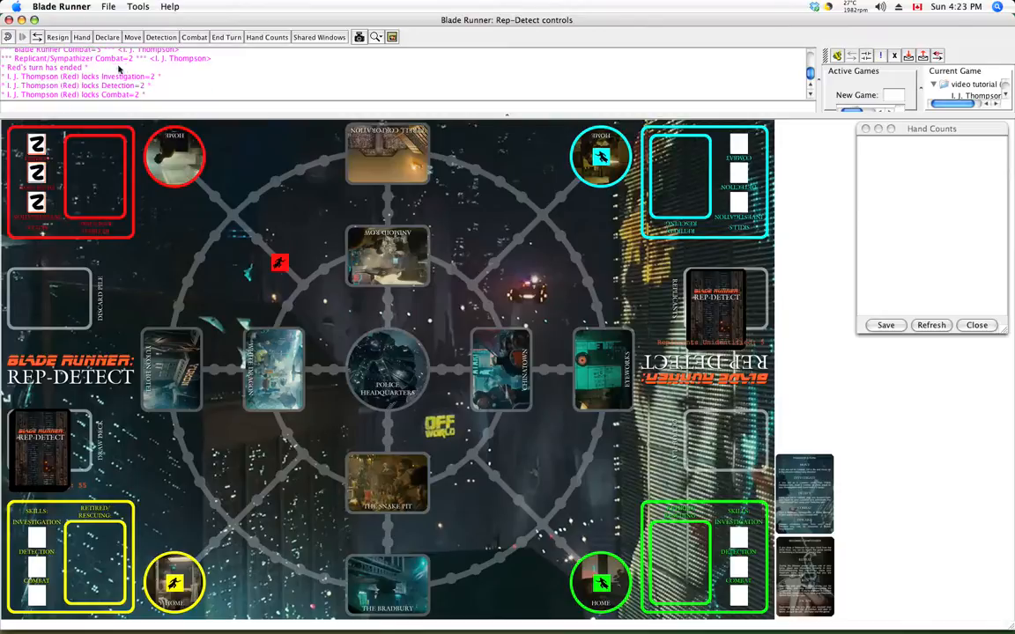
mouse_move(148, 87)
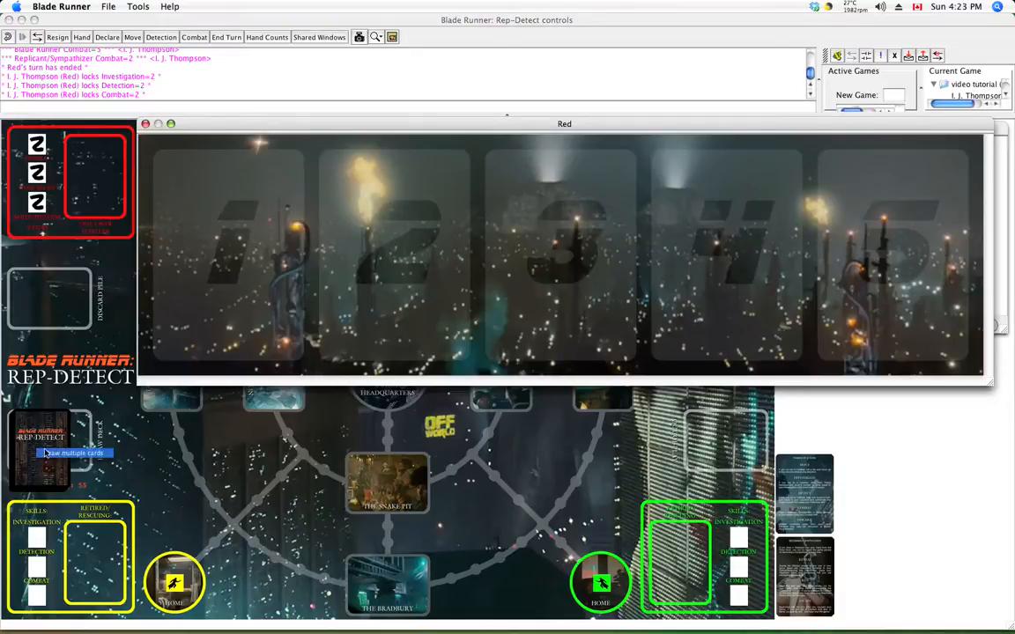
Draw 2 cards from Red's deck and drag them into Red's hand window
click(69, 451)
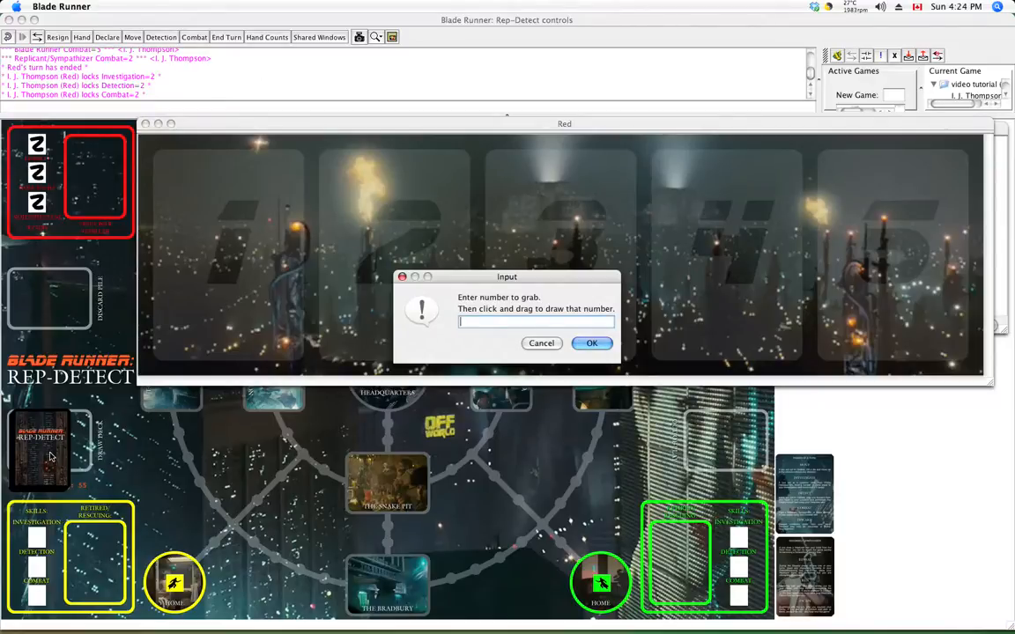
text(2)
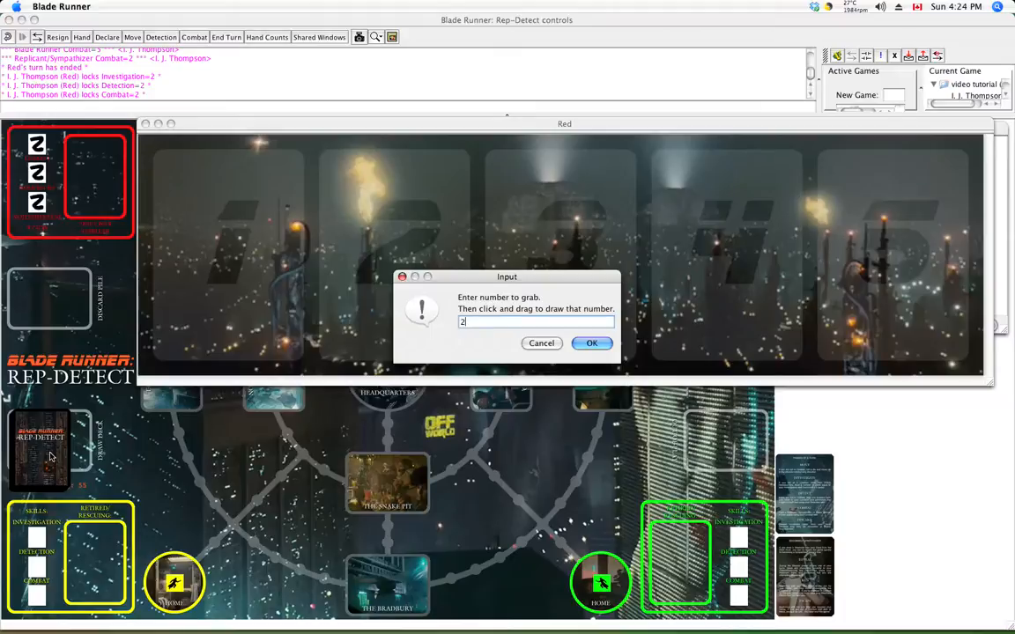
click(592, 342)
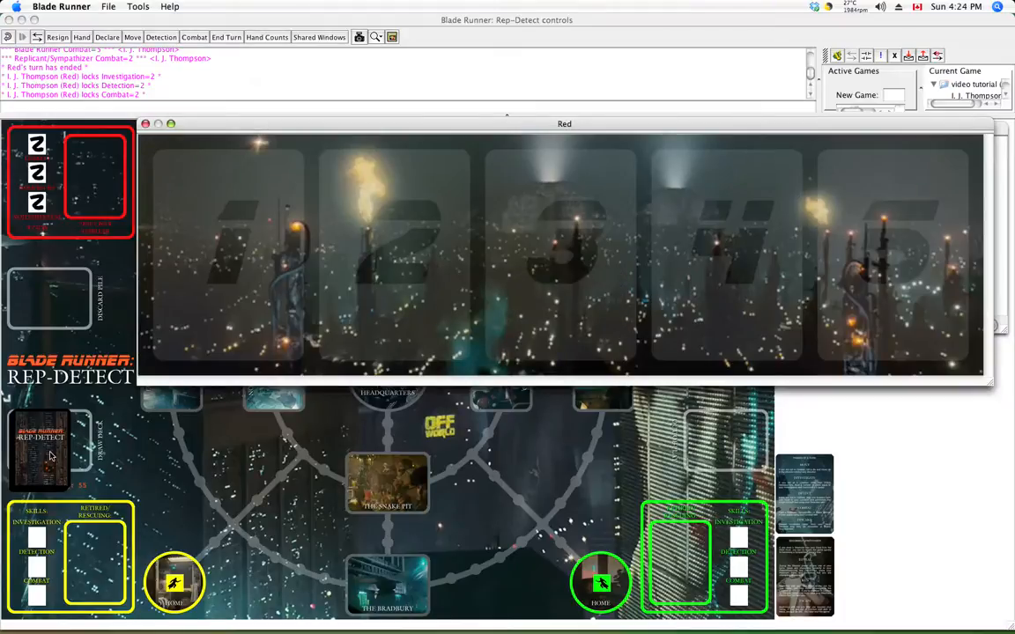
mouse_move(37, 456)
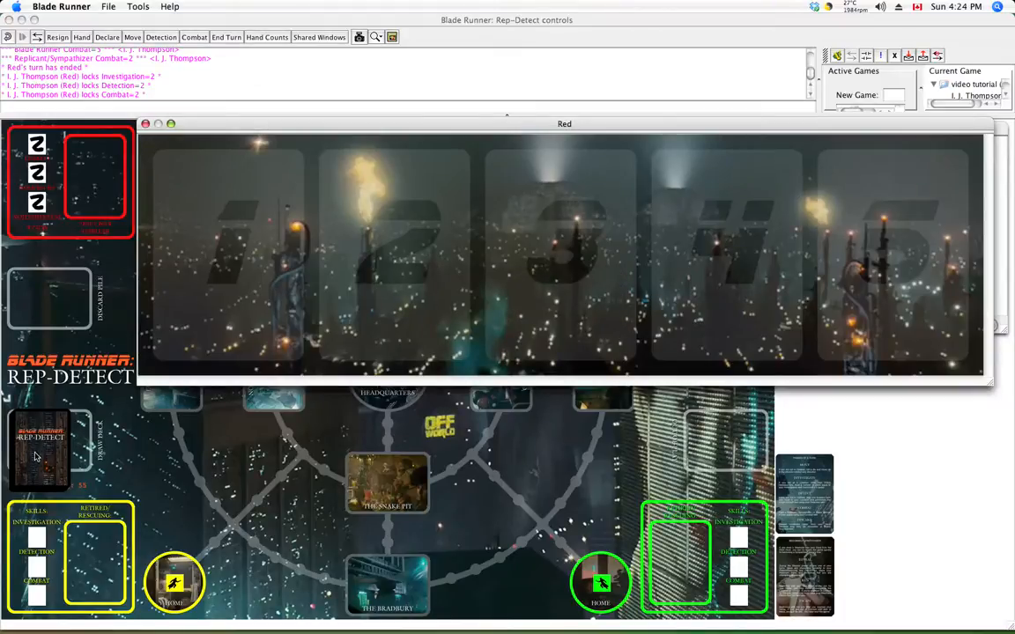
drag(39, 449, 227, 232)
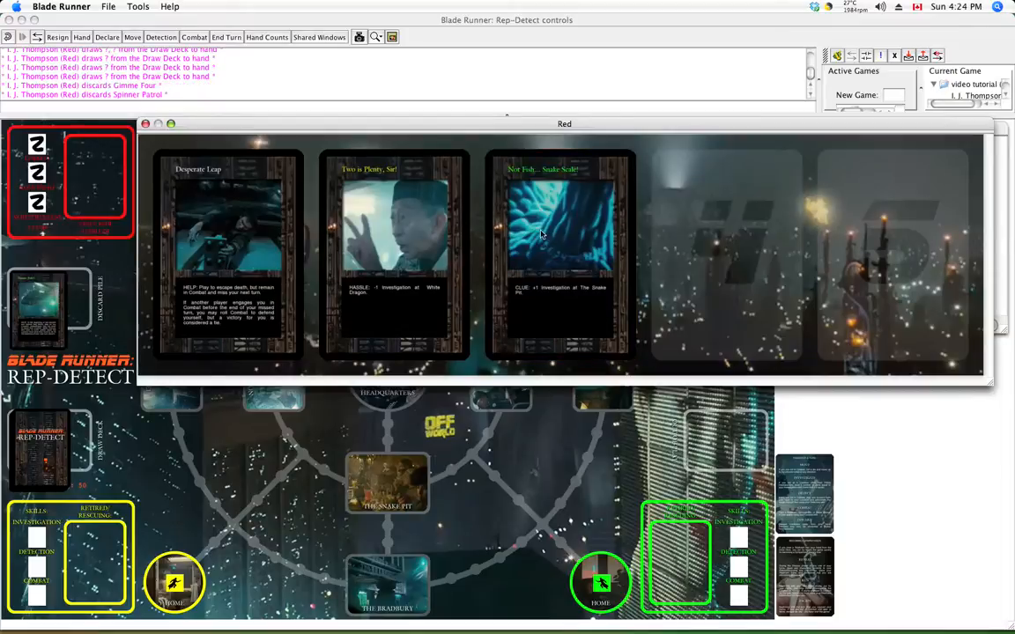
Discard the drawn cards and show the refilled hand of Spinner Patrol, Misdirection and Suspect face up
click(560, 255)
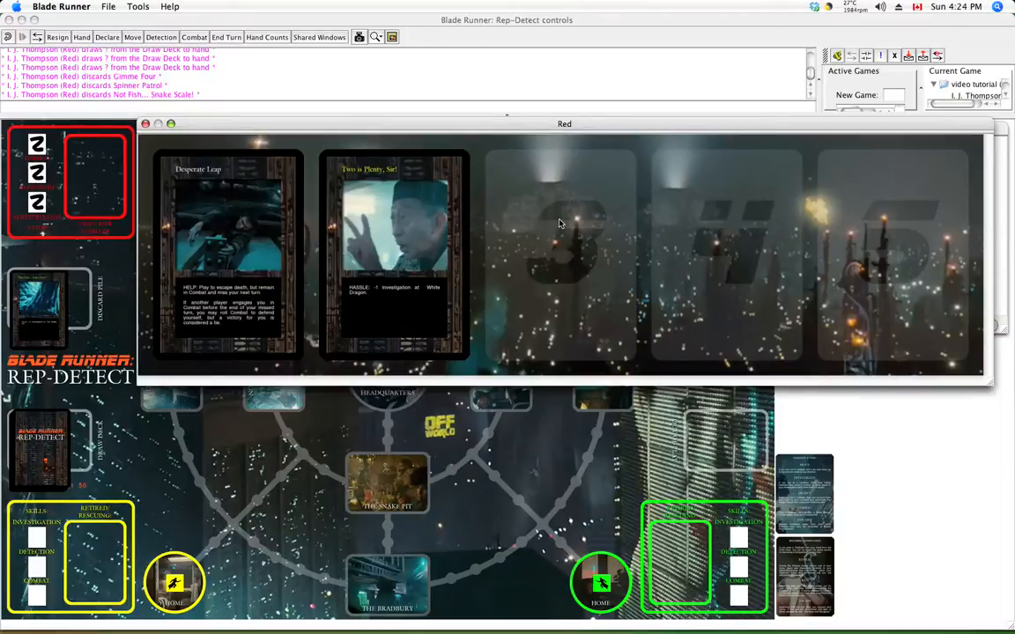
mouse_move(282, 242)
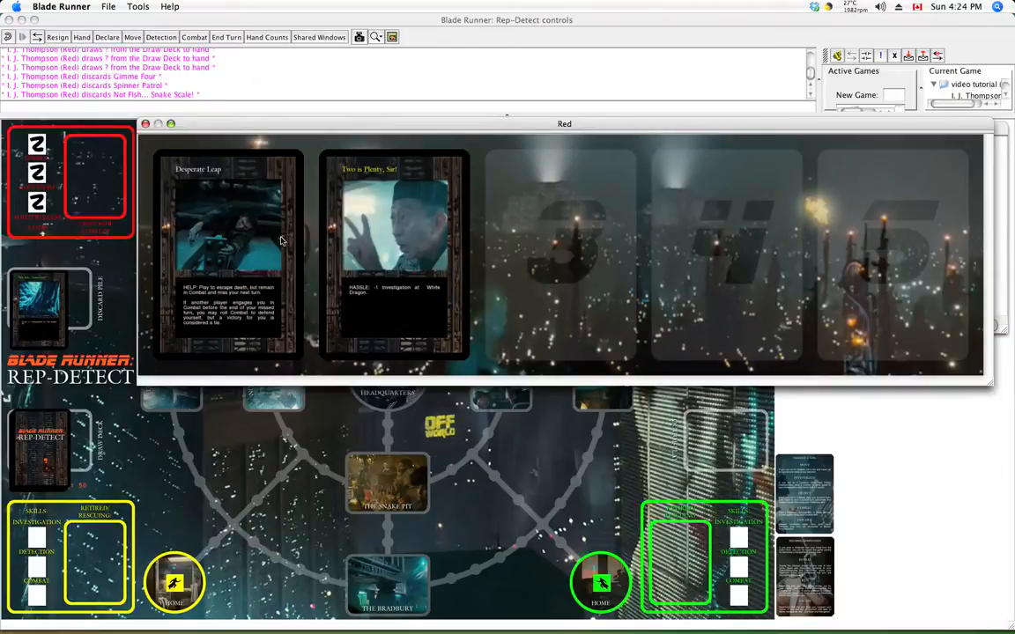
mouse_move(247, 236)
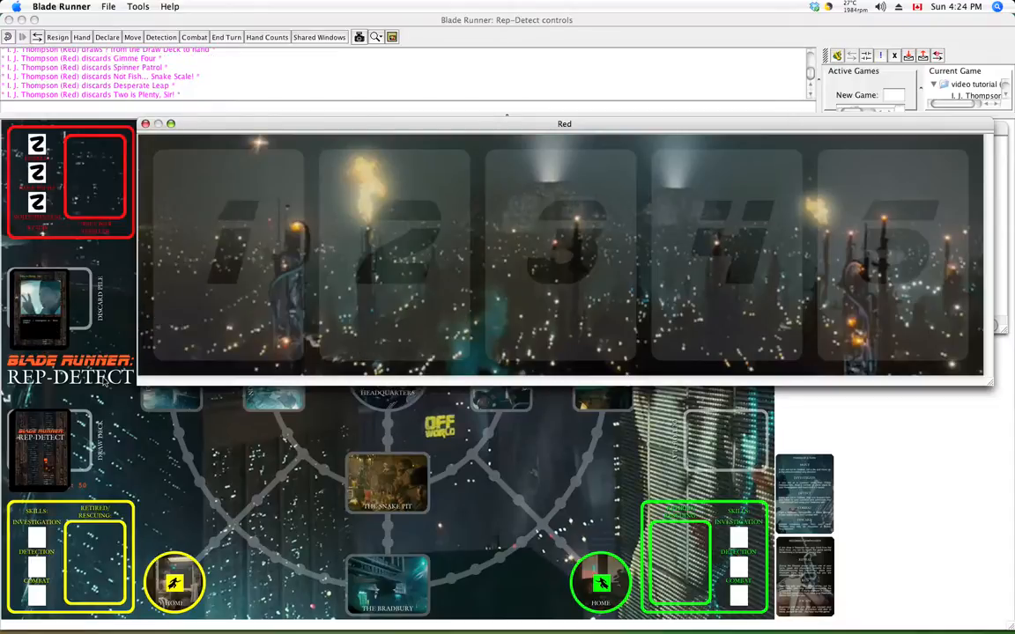
mouse_move(53, 444)
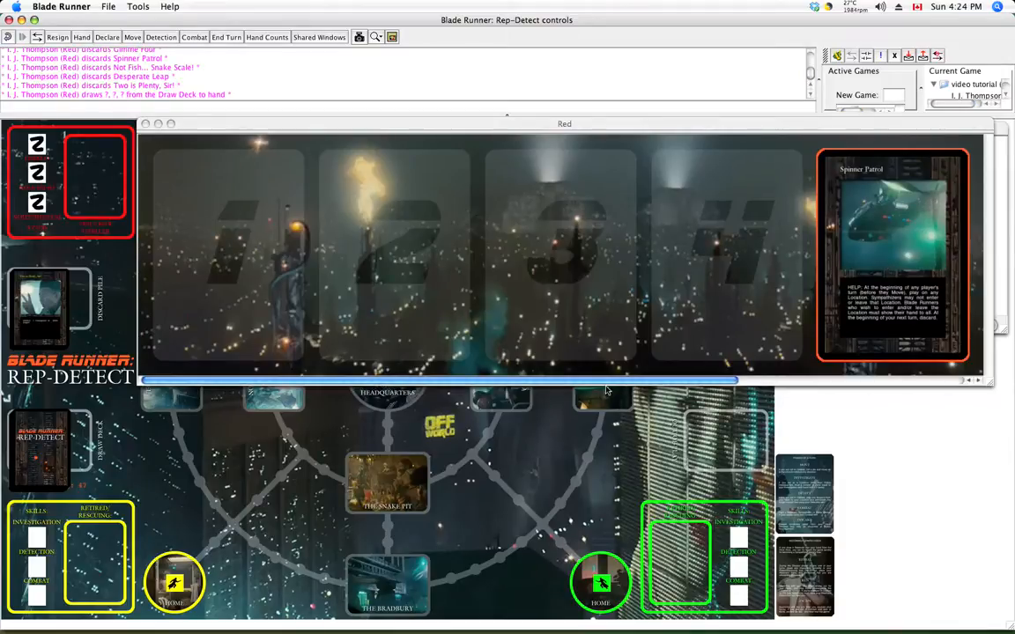
mouse_move(491, 264)
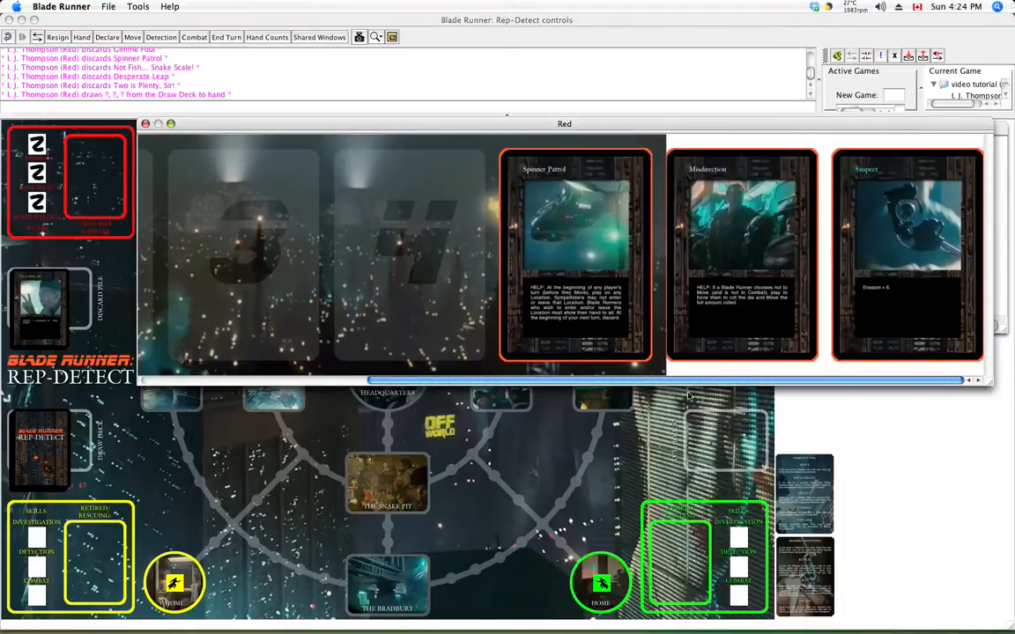
mouse_move(637, 216)
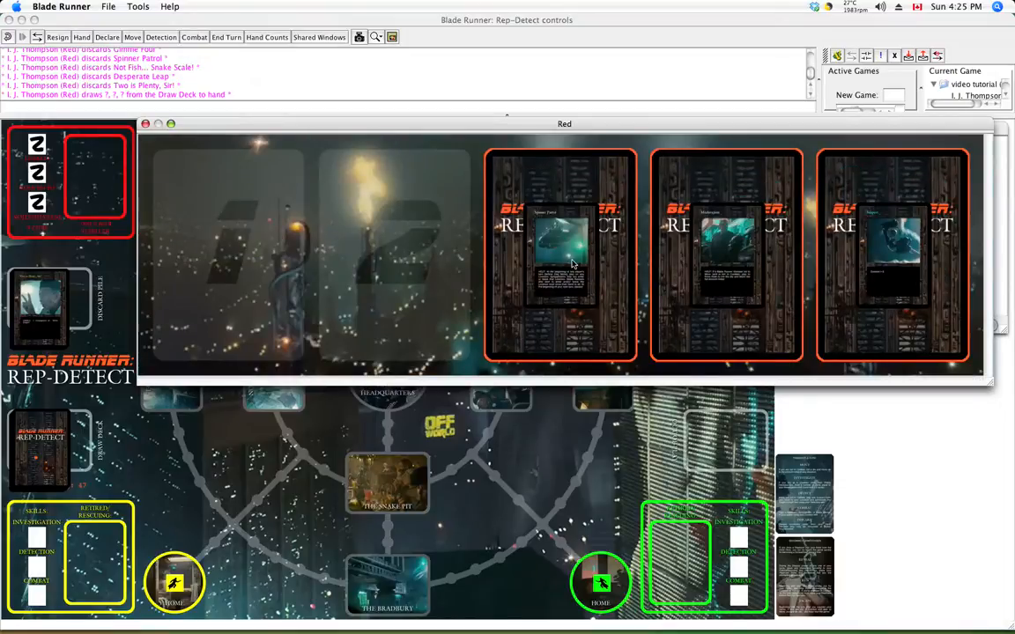
mouse_move(555, 289)
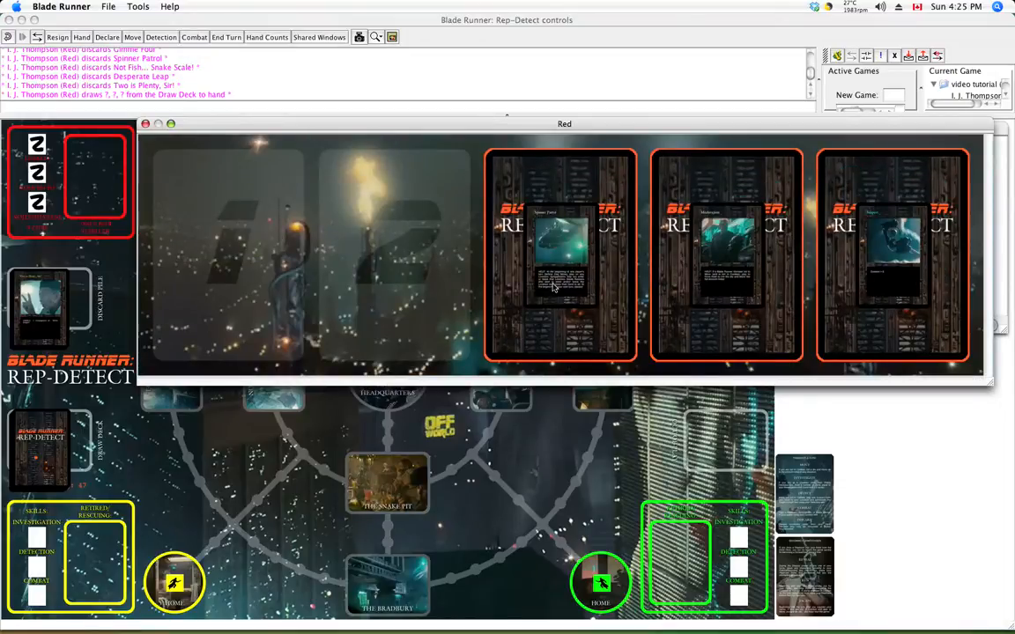
click(560, 255)
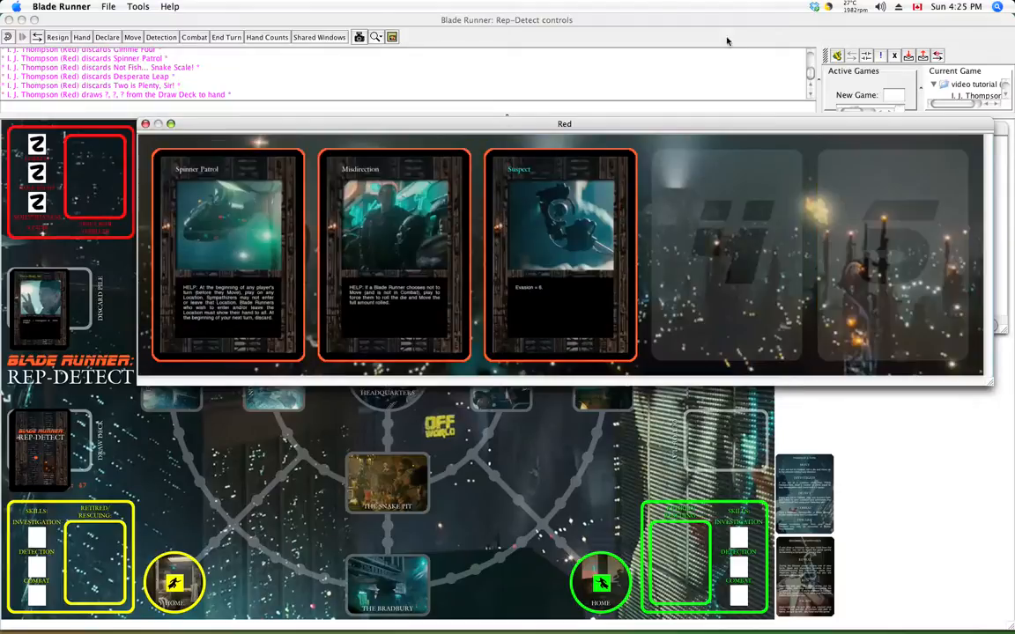
mouse_move(775, 257)
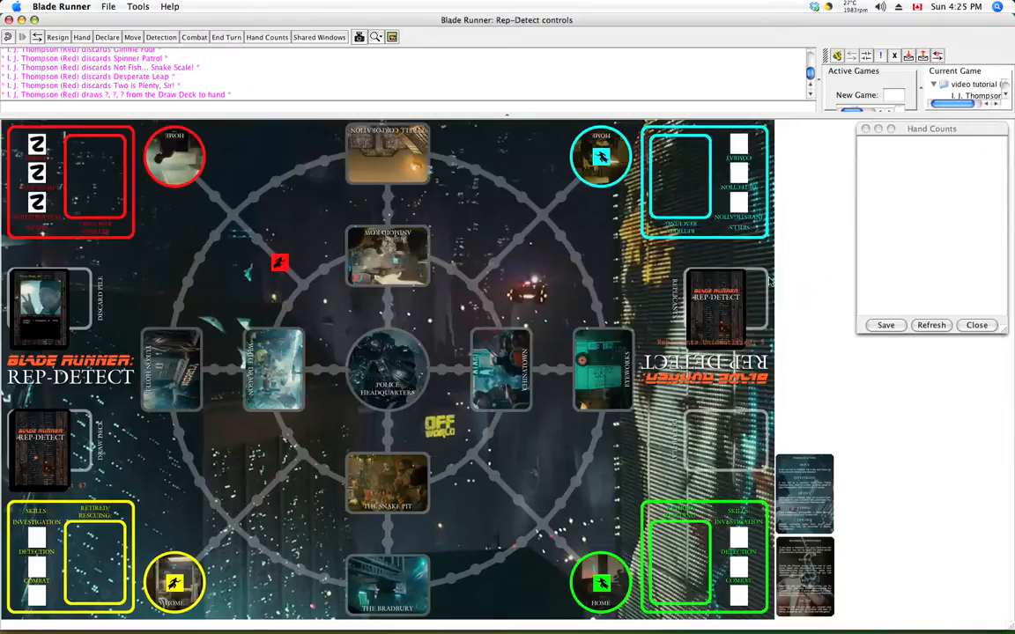
Refresh the Hand Counts window so it lists Red with 3 cards
click(930, 129)
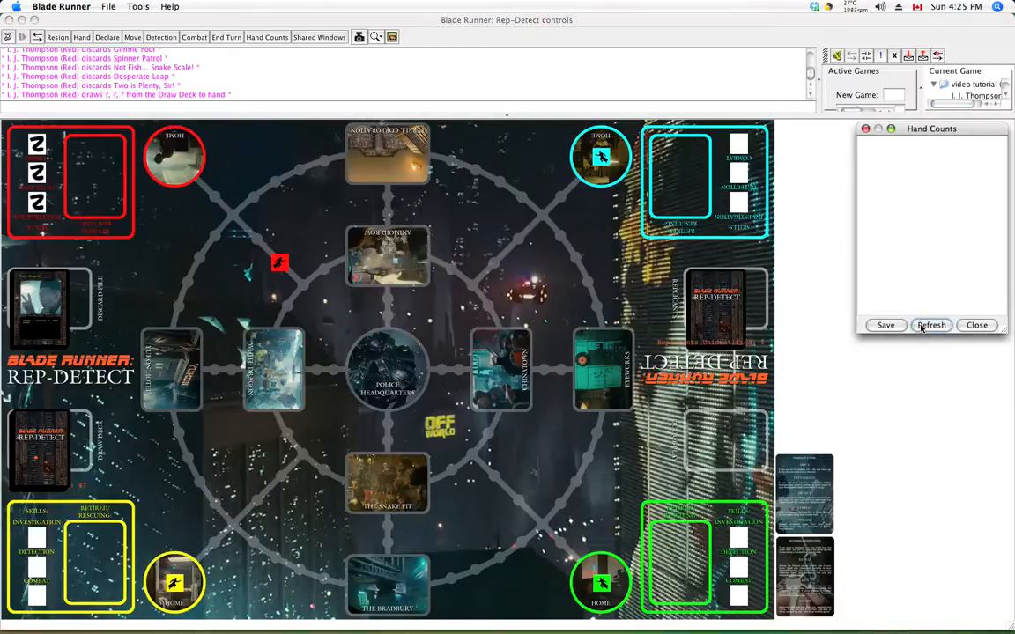
click(930, 324)
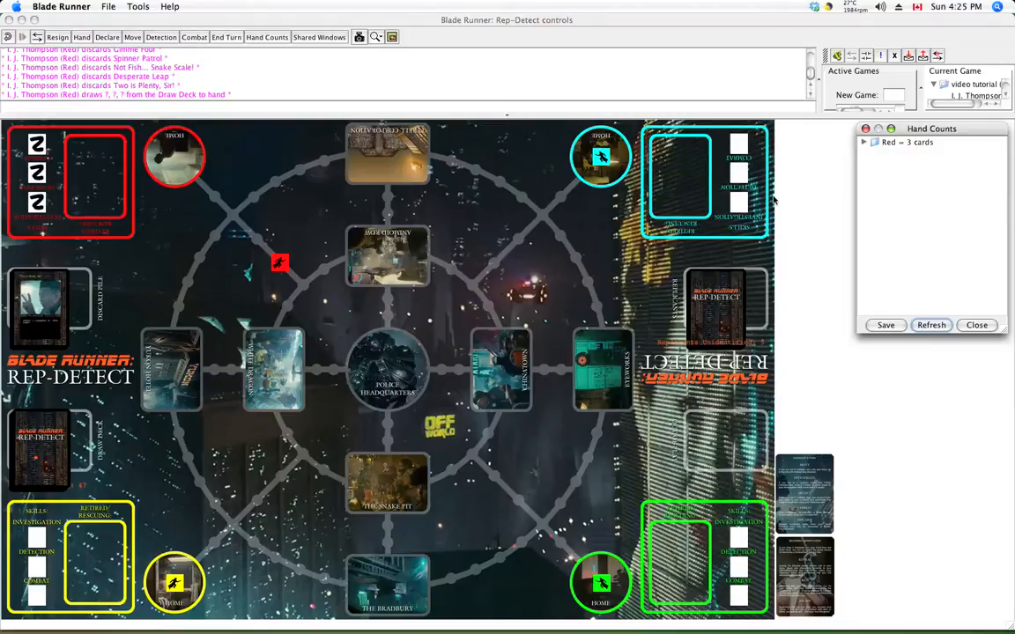
mouse_move(696, 227)
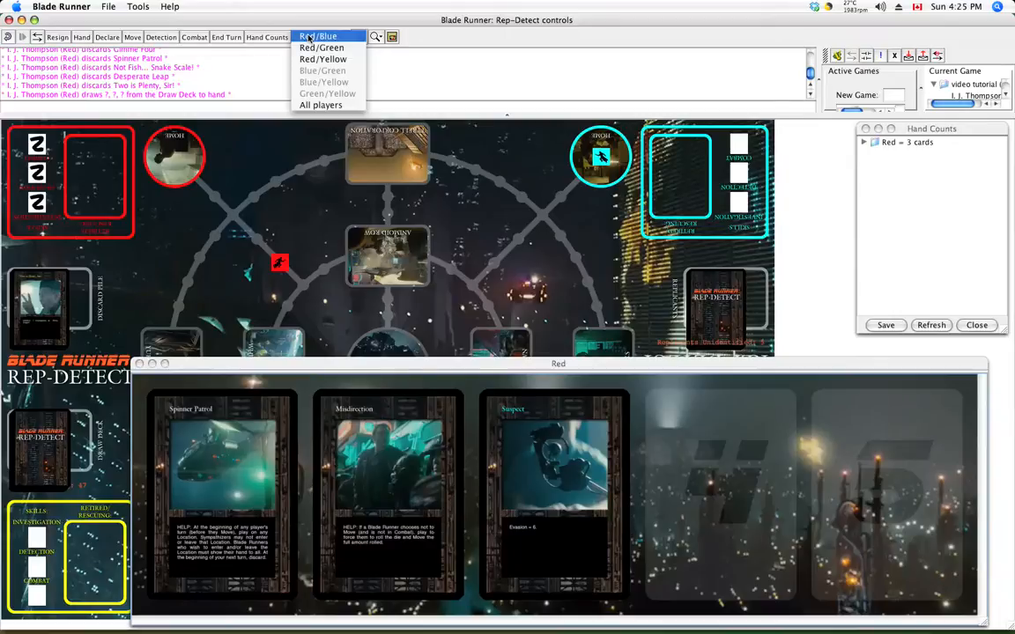
mouse_move(321, 58)
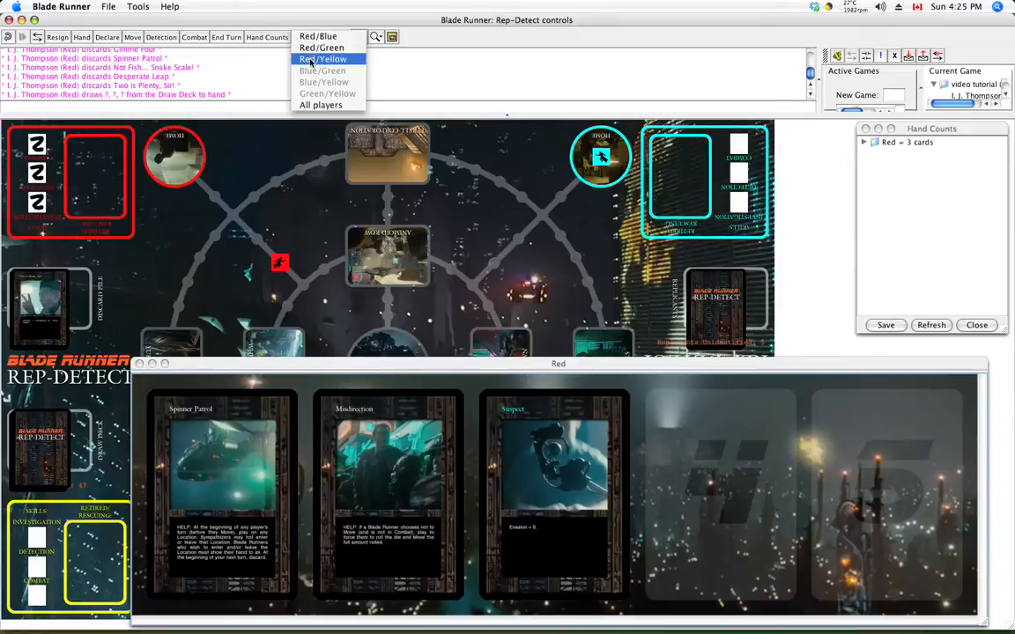
Move Spinner Patrol, Misdirection and Suspect from Red's hand into the Red/Yellow shared window
click(322, 58)
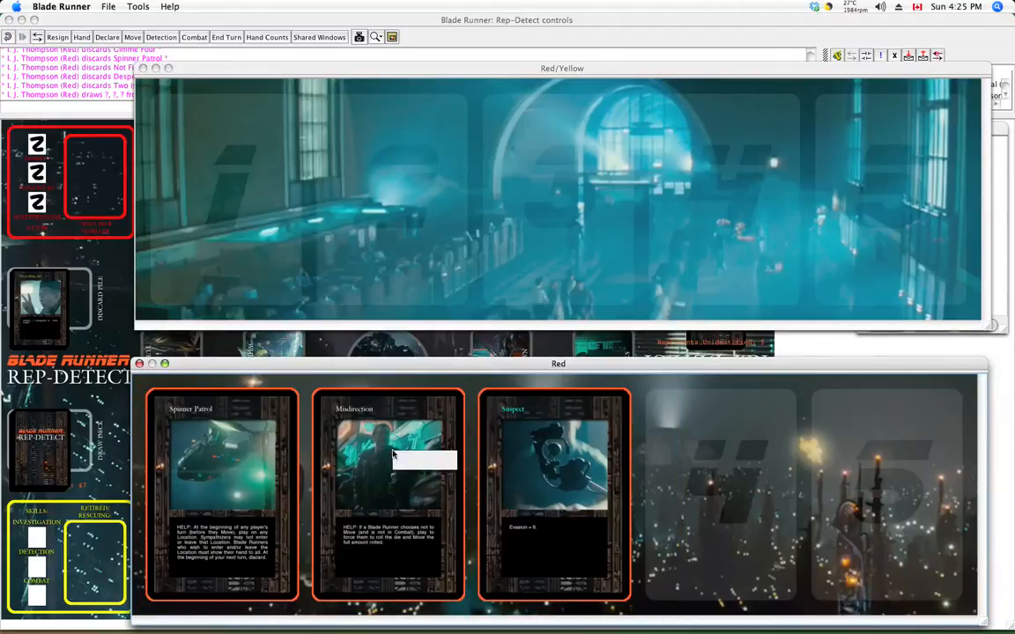
right_click(394, 454)
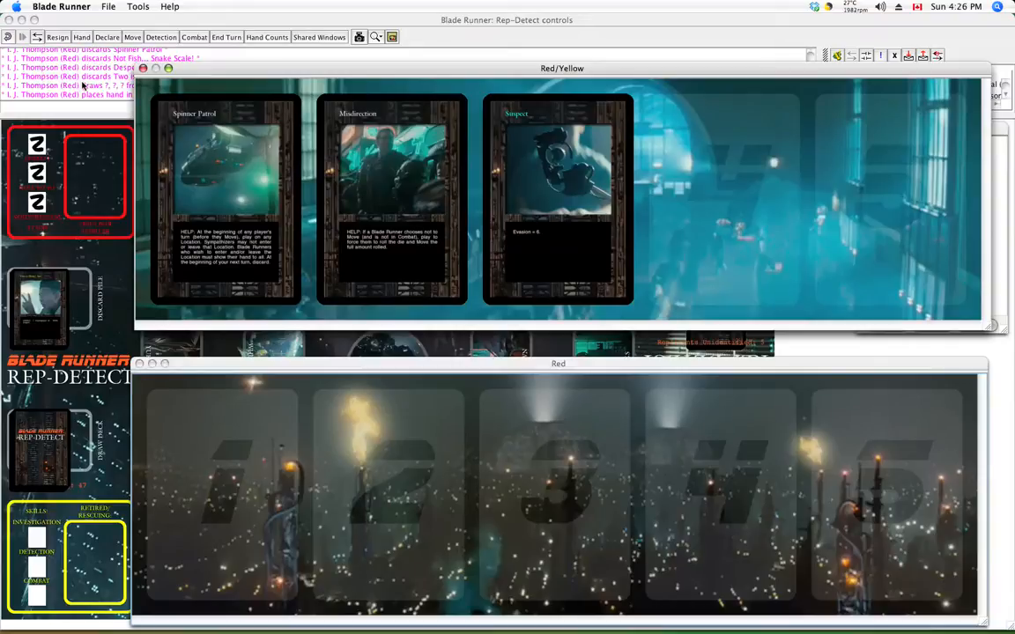
mouse_move(261, 64)
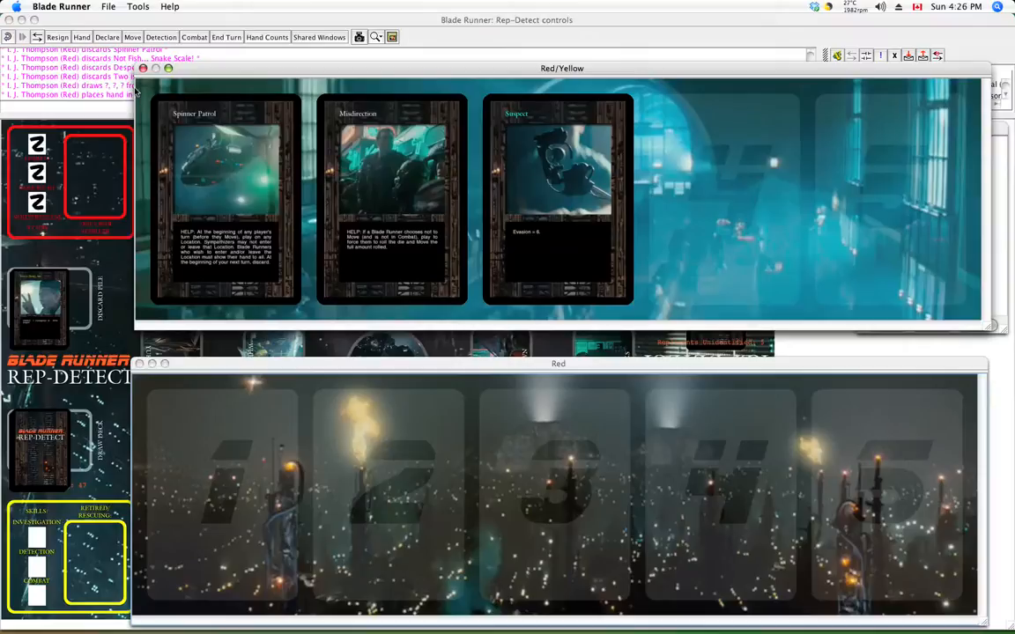
mouse_move(141, 97)
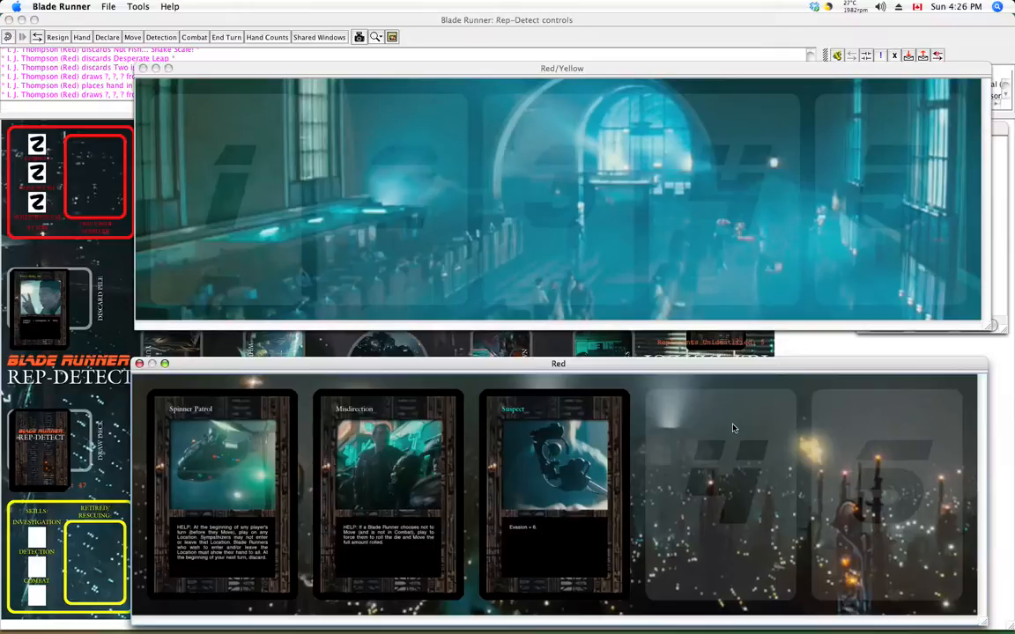
mouse_move(705, 456)
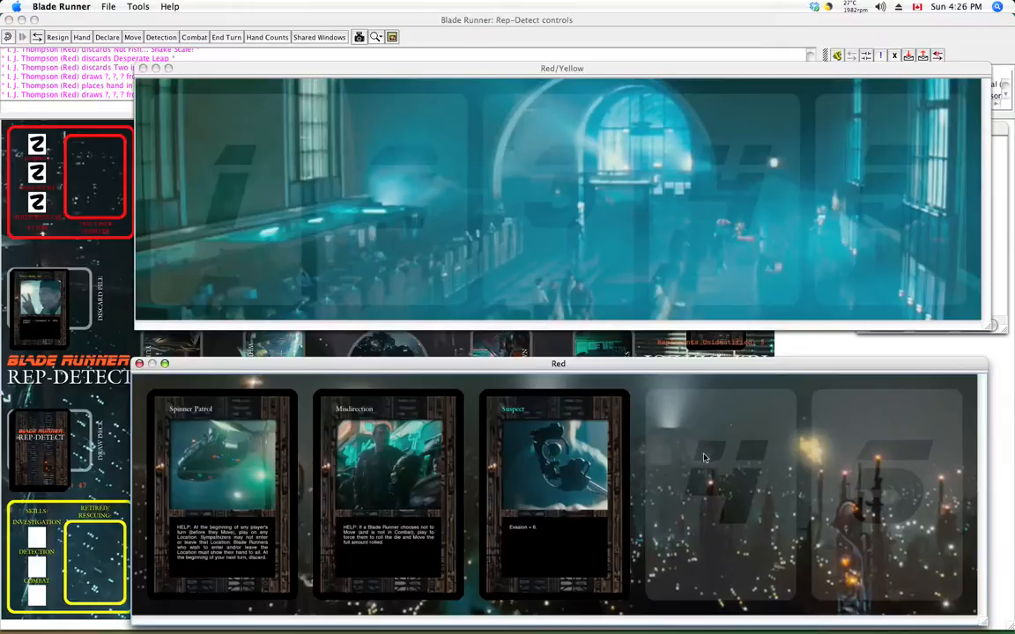
mouse_move(420, 454)
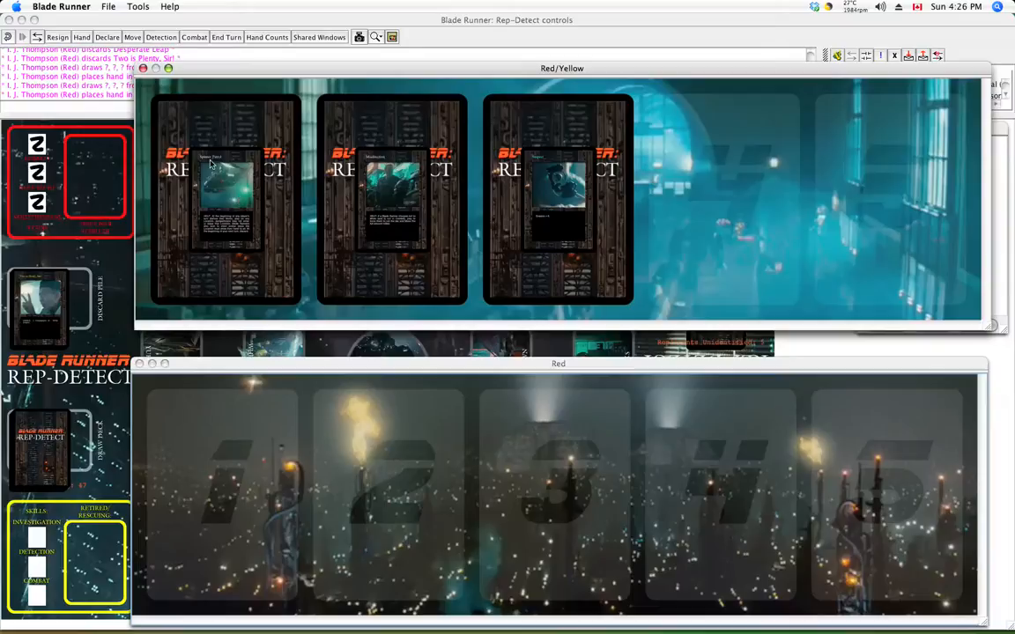
Draw the face-down cards from the Red/Yellow window back into Red's hand
click(557, 197)
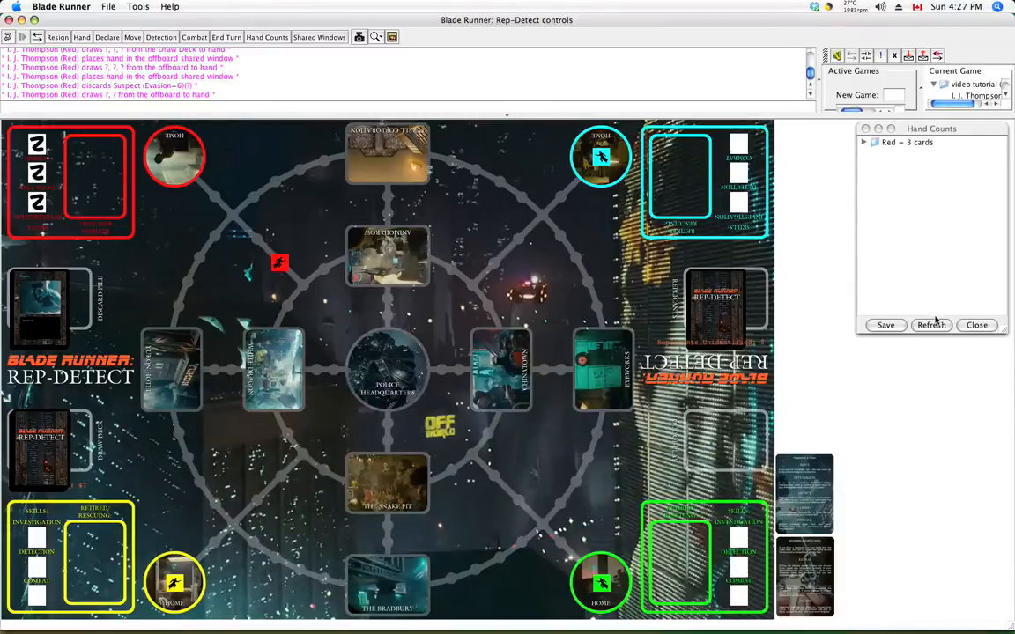
Refresh Hand Counts so Red shows 2 cards after discarding Suspect, and close the Red hand window
click(930, 325)
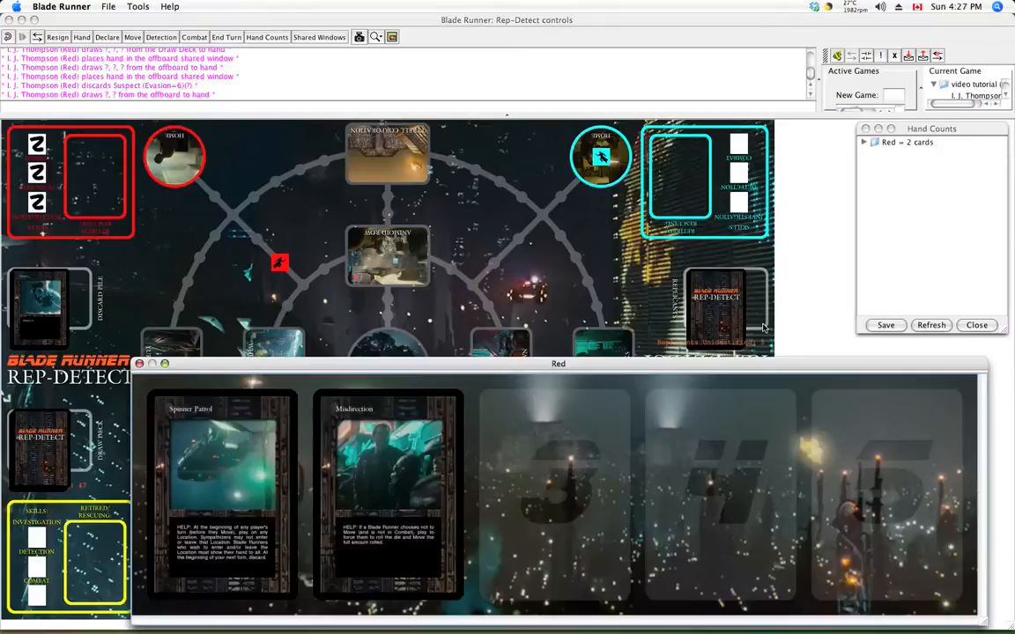
click(138, 363)
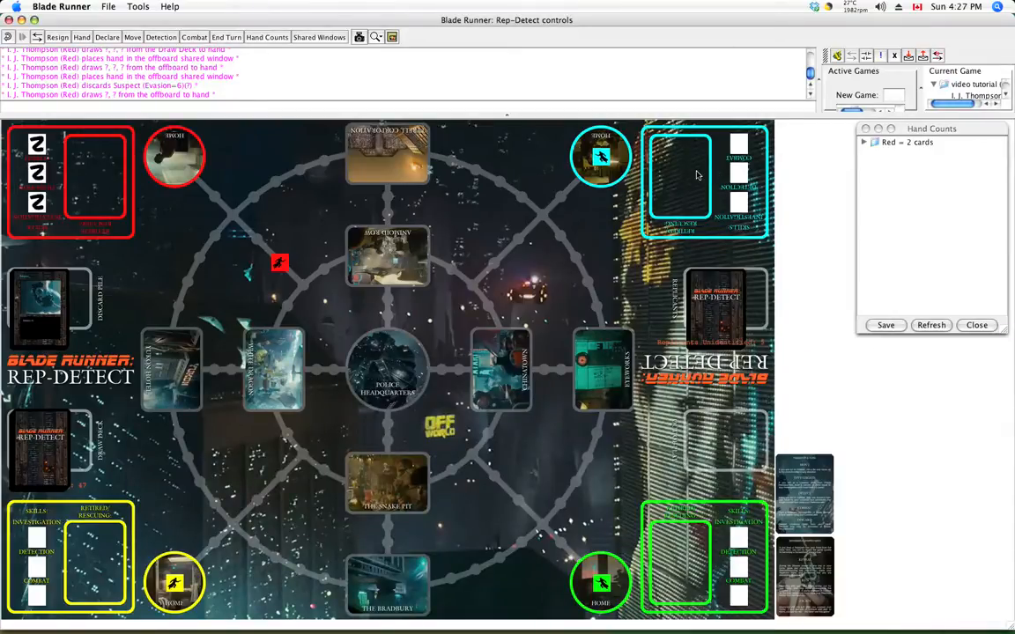
mouse_move(271, 255)
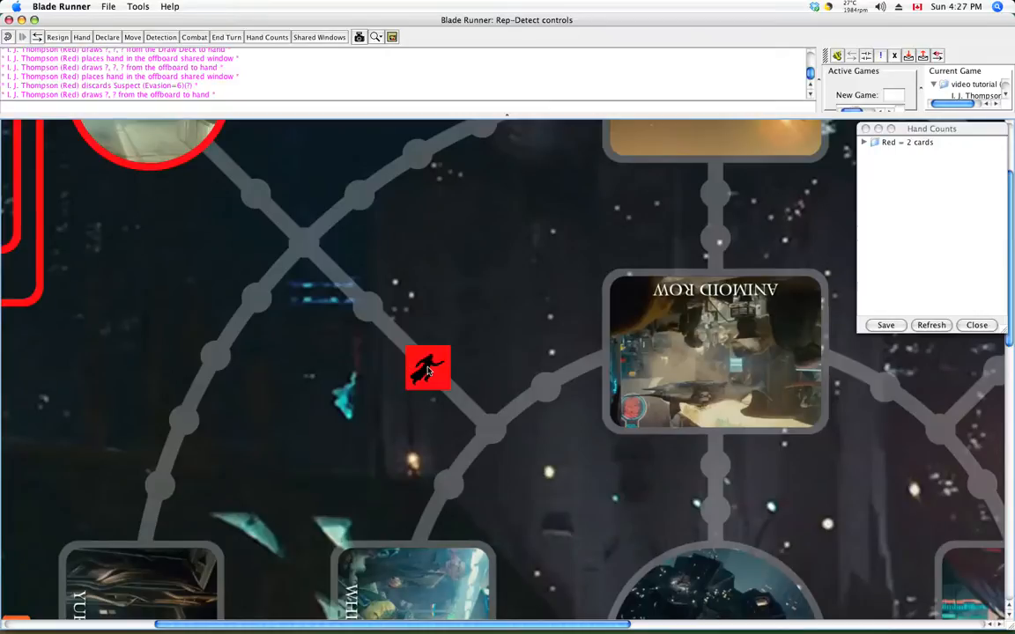
Label the red runner counter with the text 'Miss next turn'
right_click(428, 368)
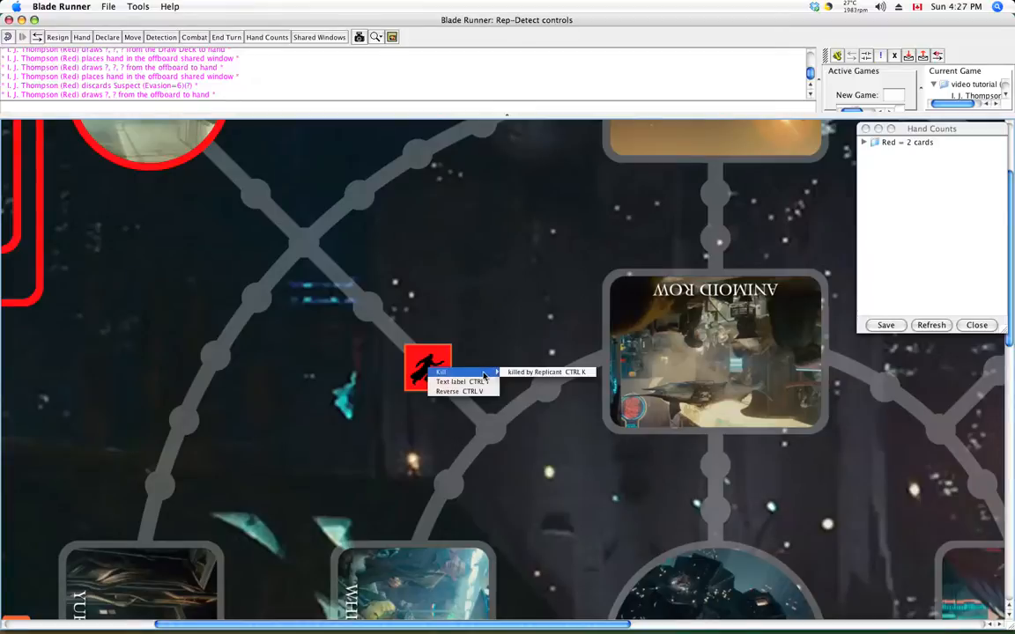
mouse_move(458, 380)
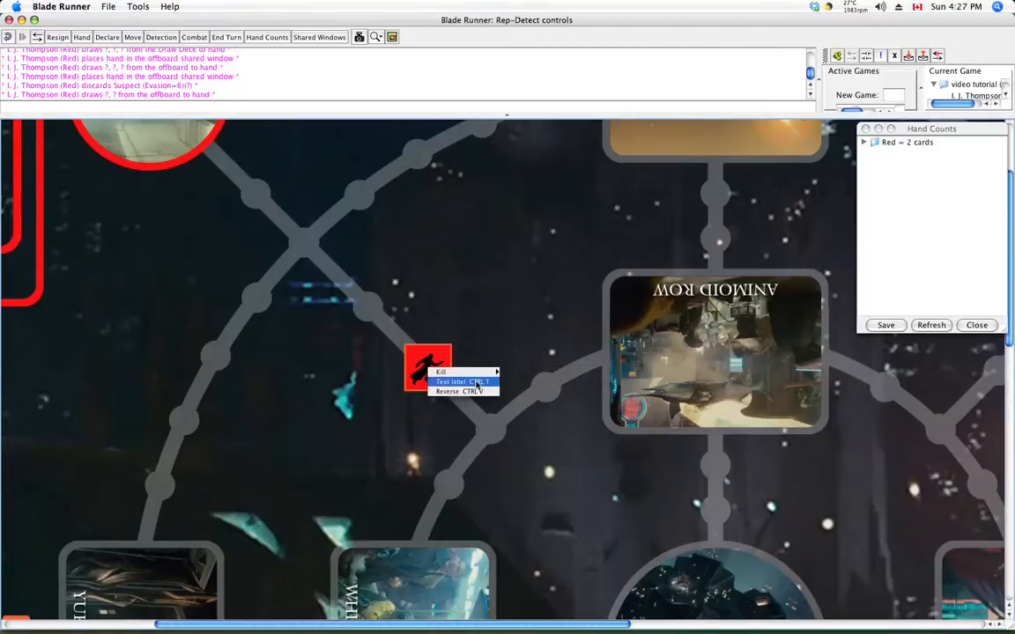
click(451, 381)
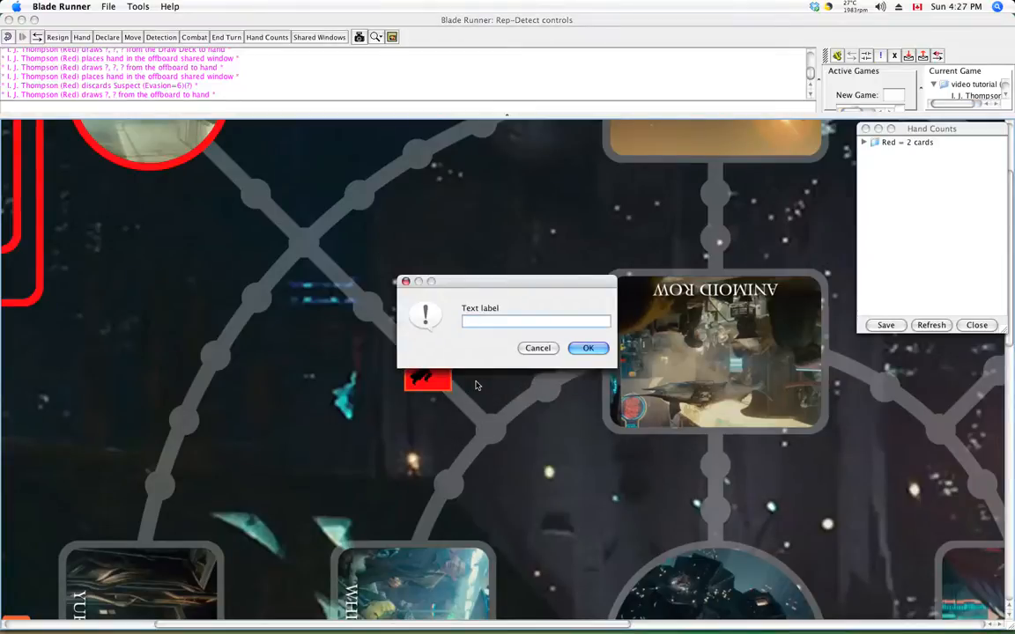
text(Miss)
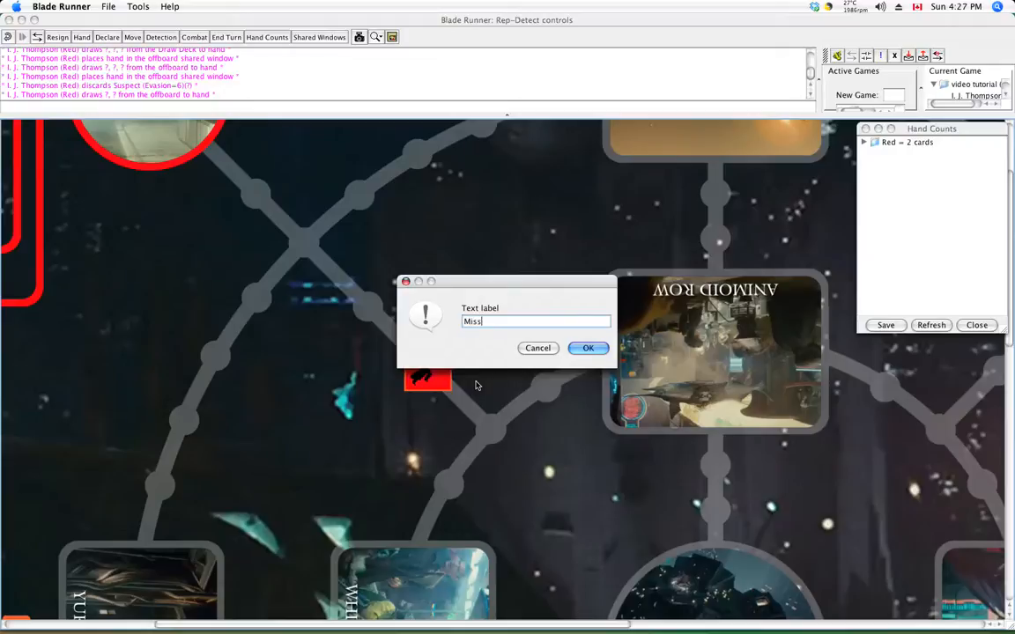
text(next tur)
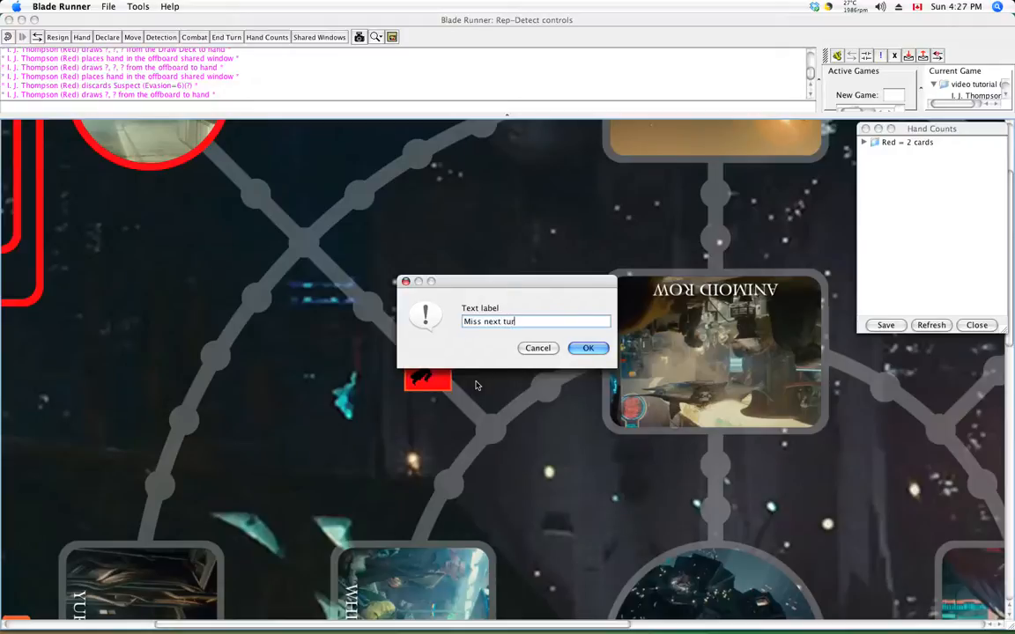
click(589, 347)
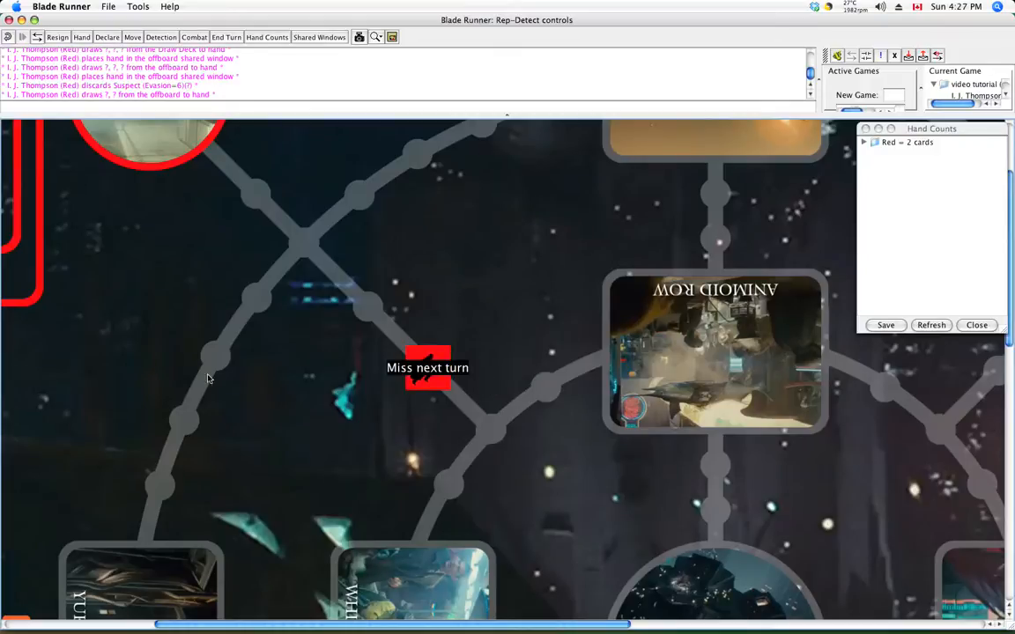
mouse_move(440, 369)
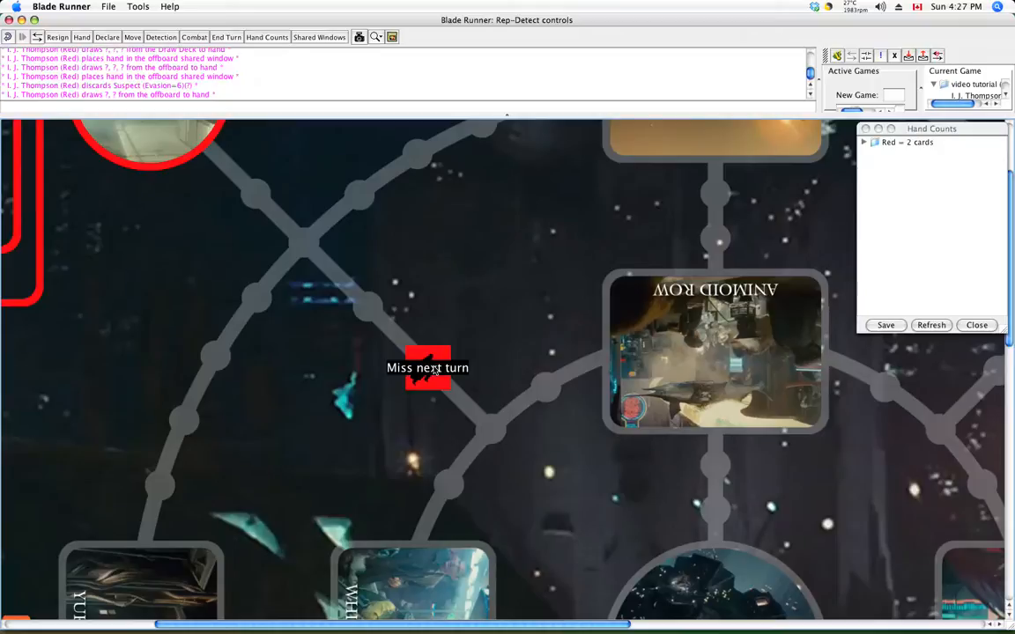
Clear the 'Miss next turn' label from the red counter again
double_click(427, 368)
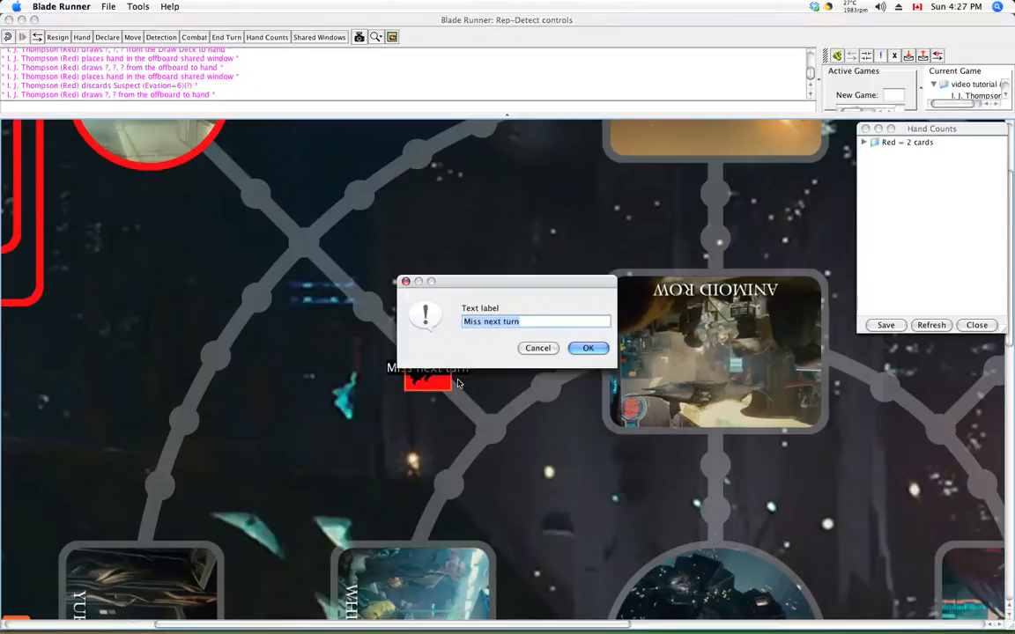
click(588, 347)
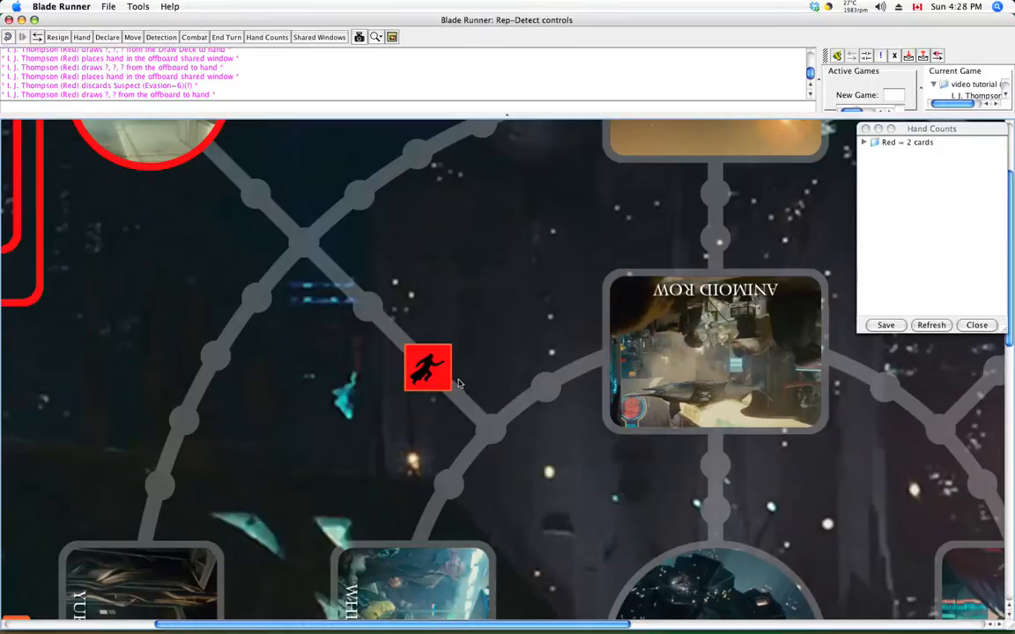
Reverse the red runner counter so its figure faces the other way, then view the whole board
right_click(428, 368)
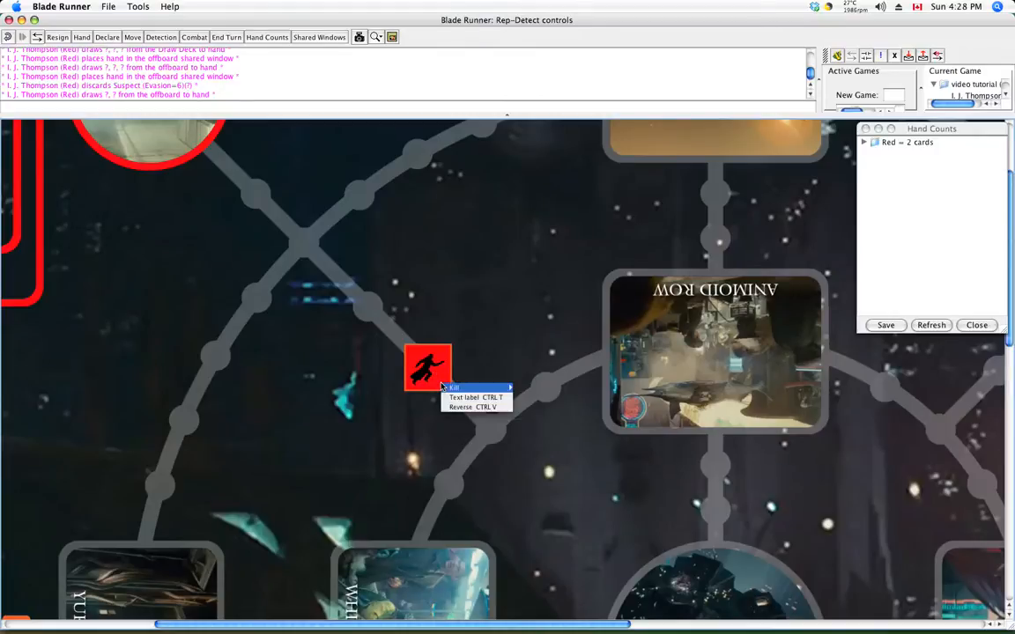
mouse_move(456, 407)
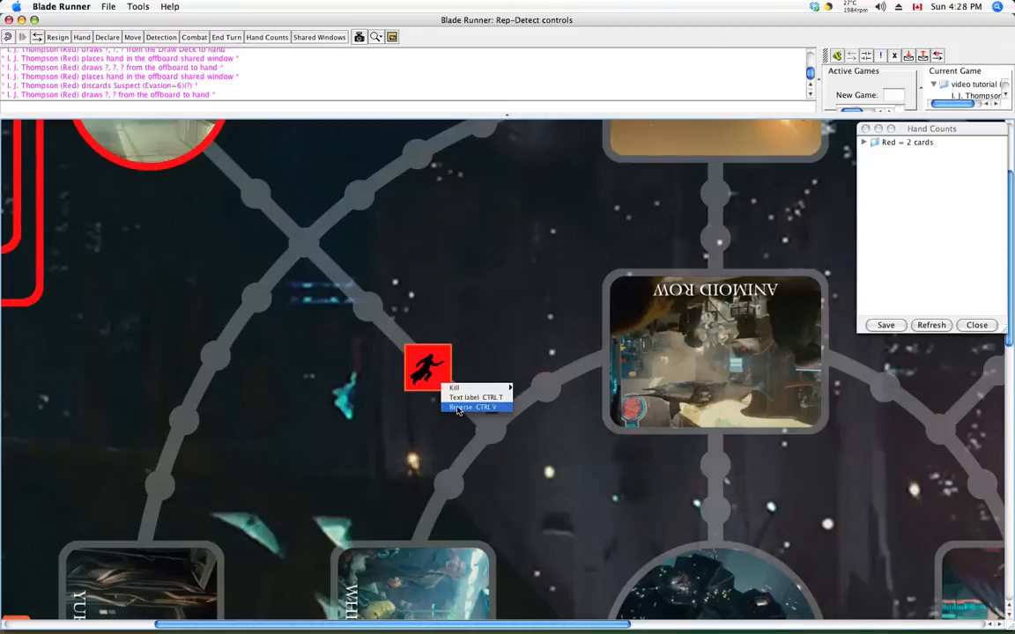
click(475, 407)
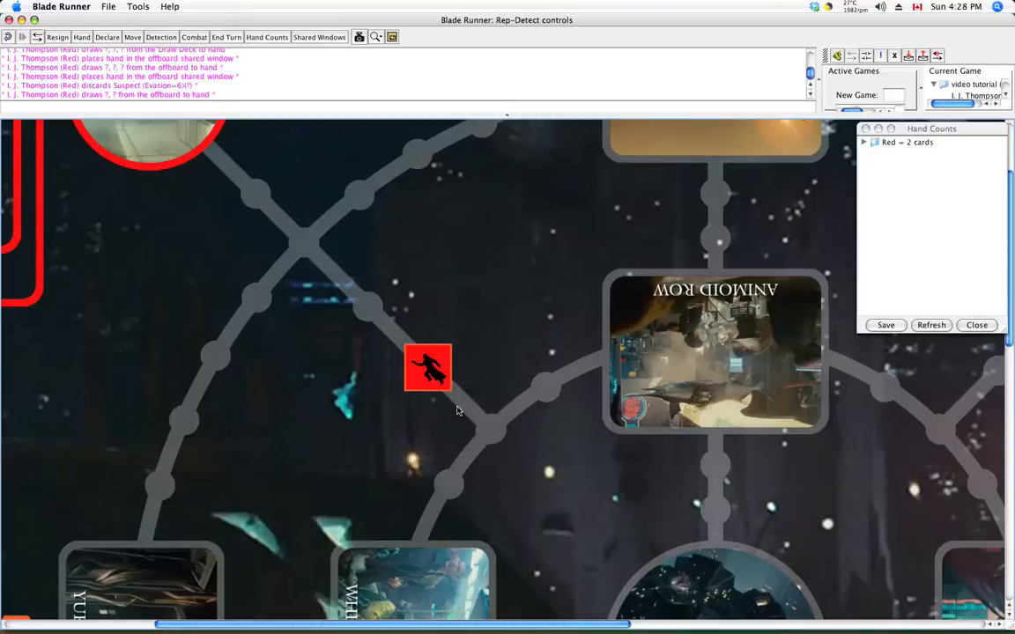
mouse_move(456, 359)
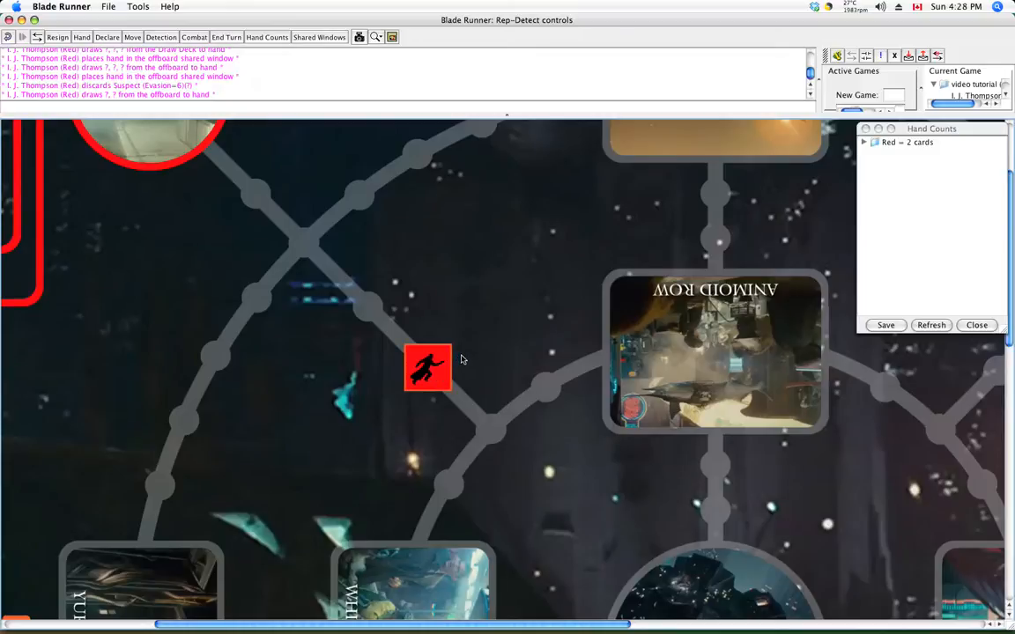
click(377, 37)
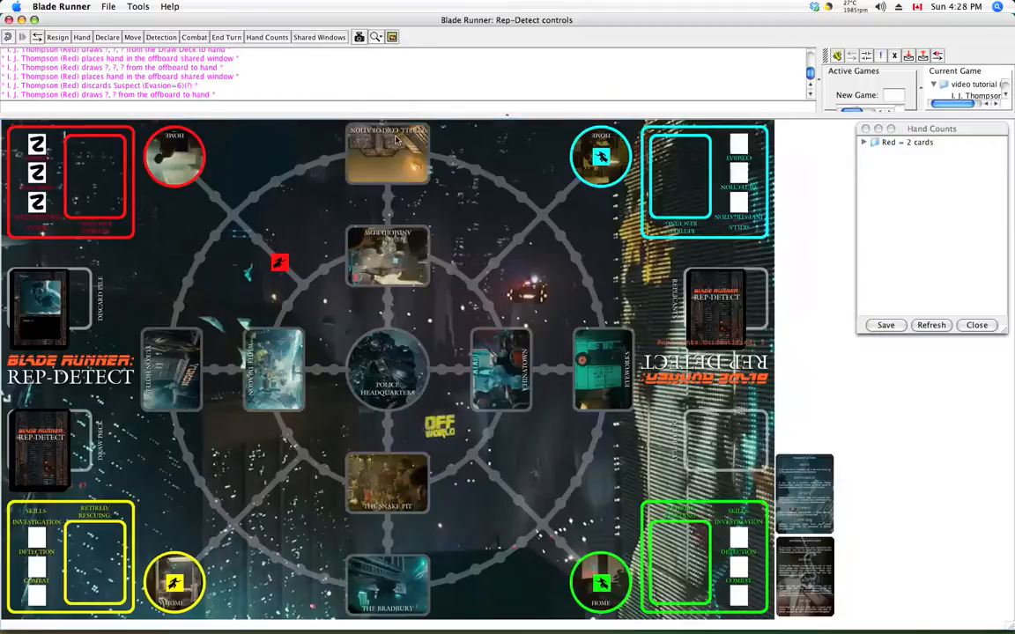
mouse_move(408, 97)
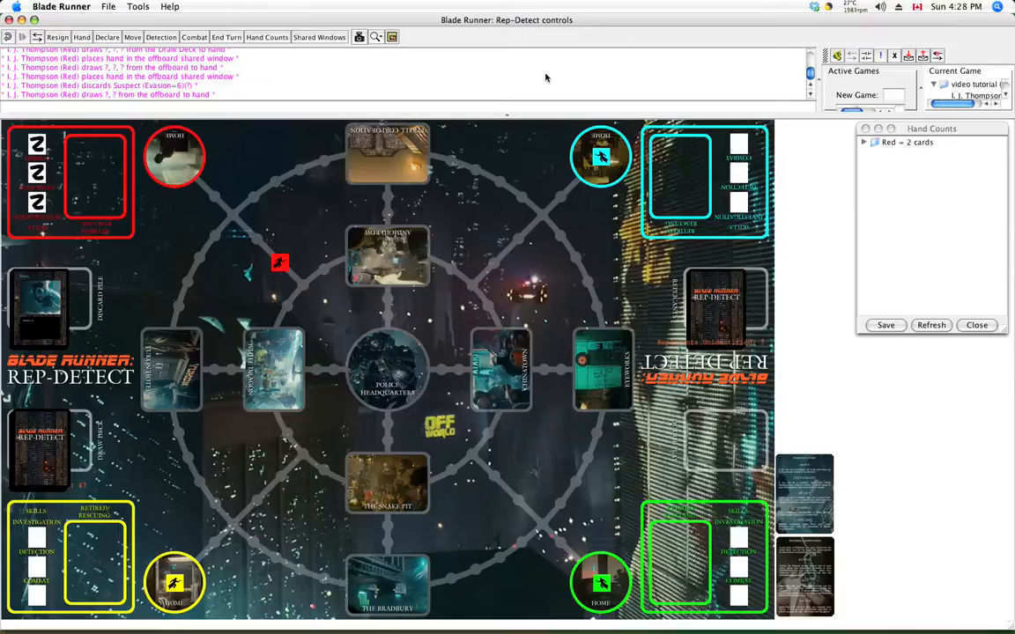
mouse_move(552, 106)
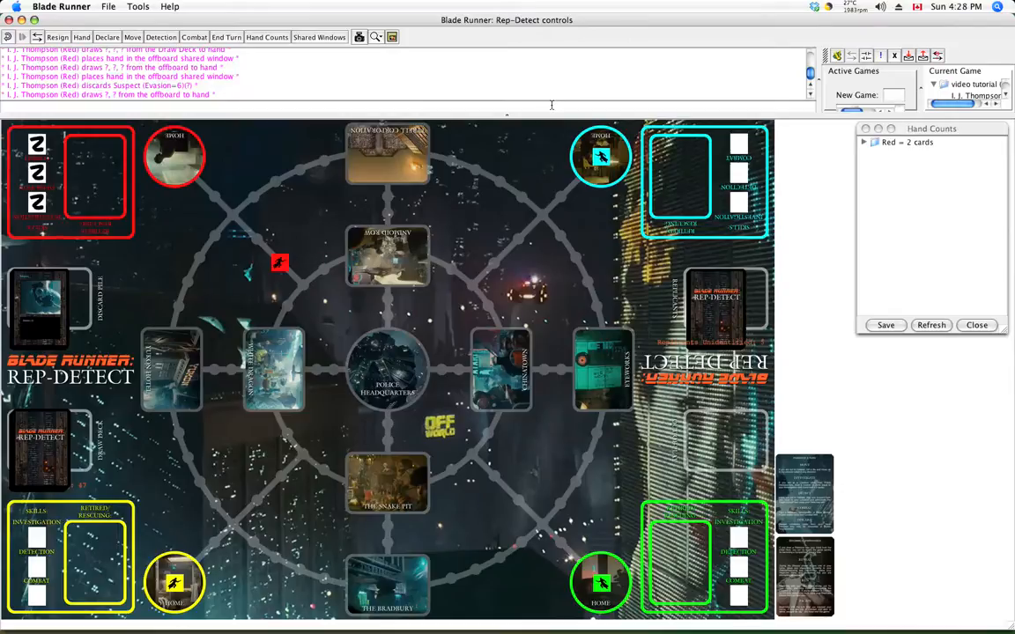